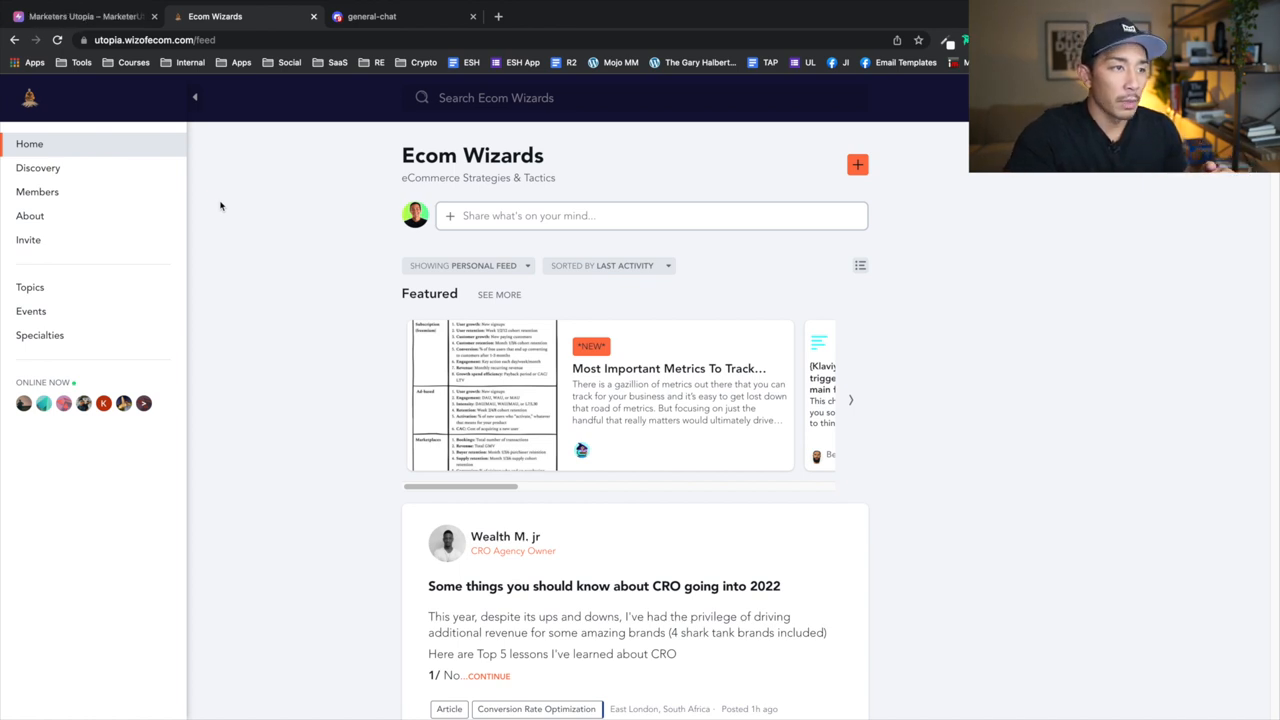
mouse_move(83, 178)
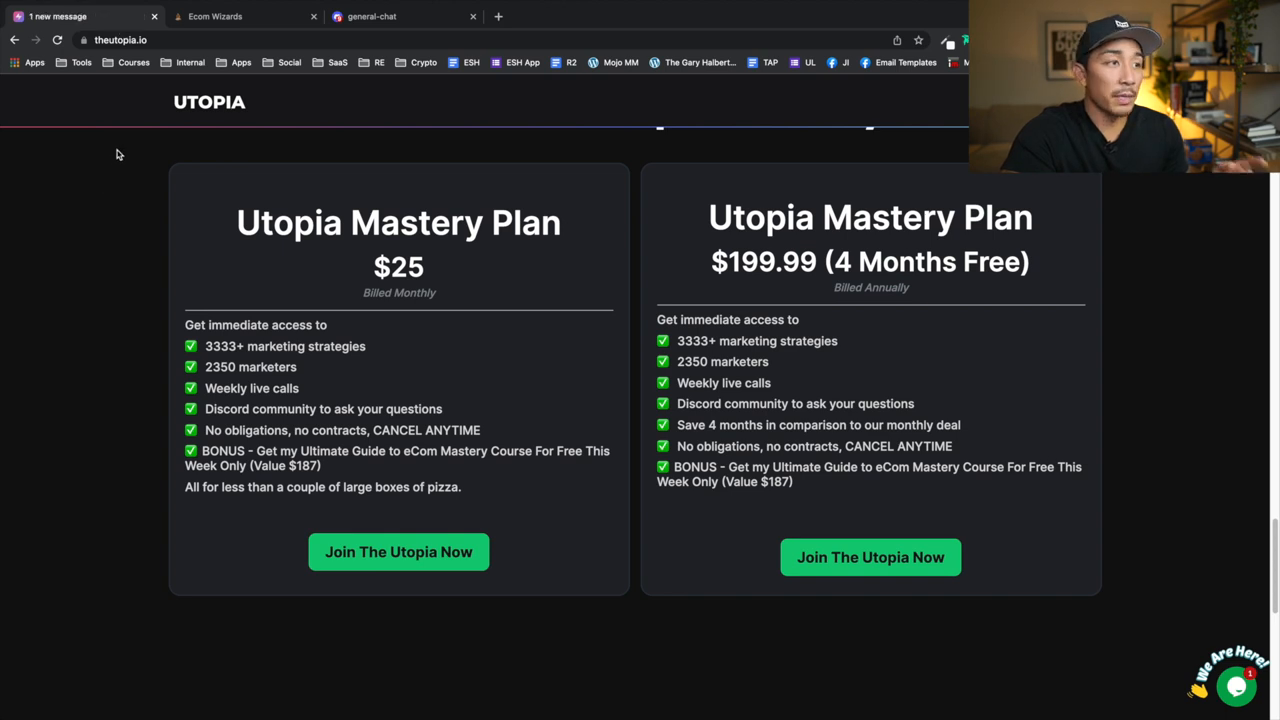
mouse_move(127, 155)
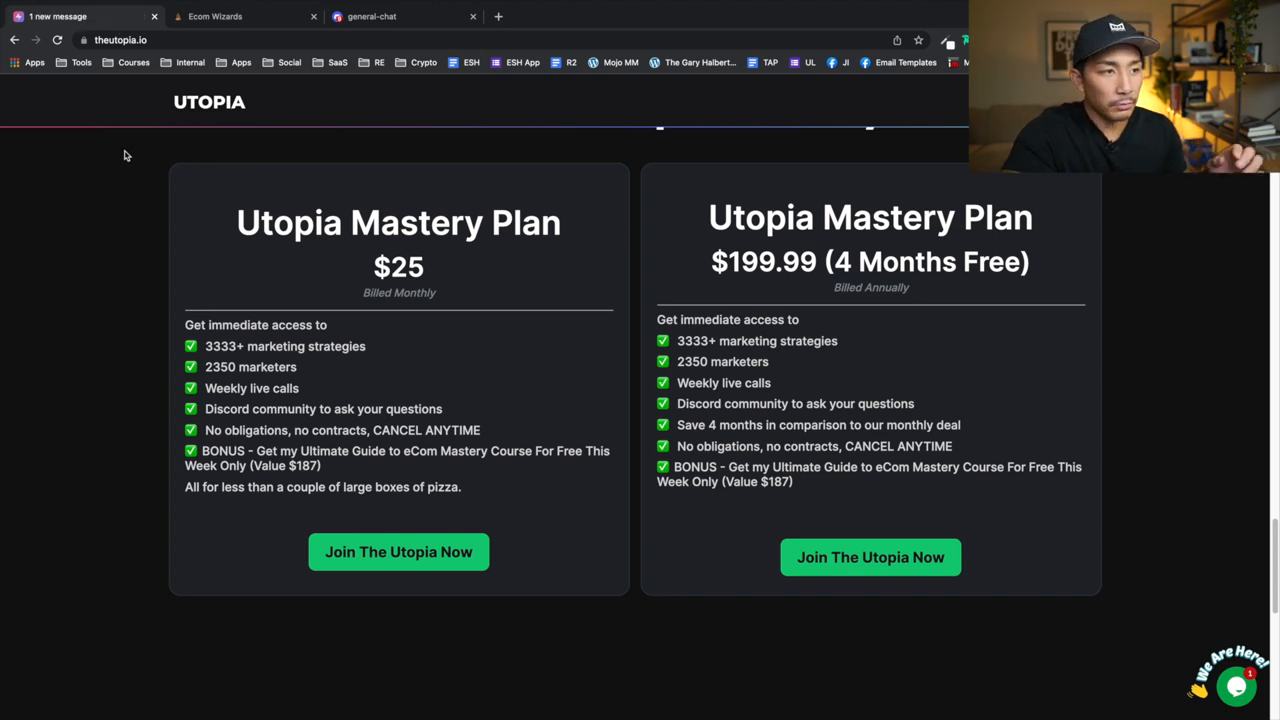
mouse_move(428, 290)
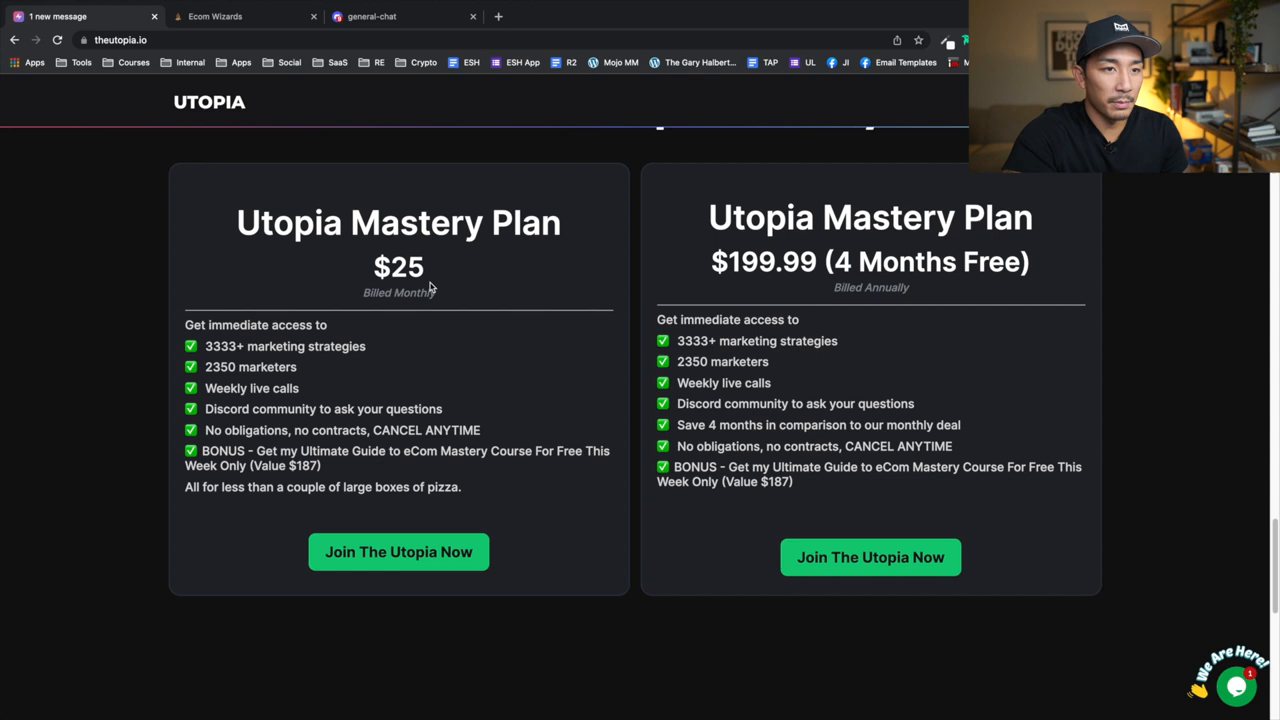
mouse_move(1173, 334)
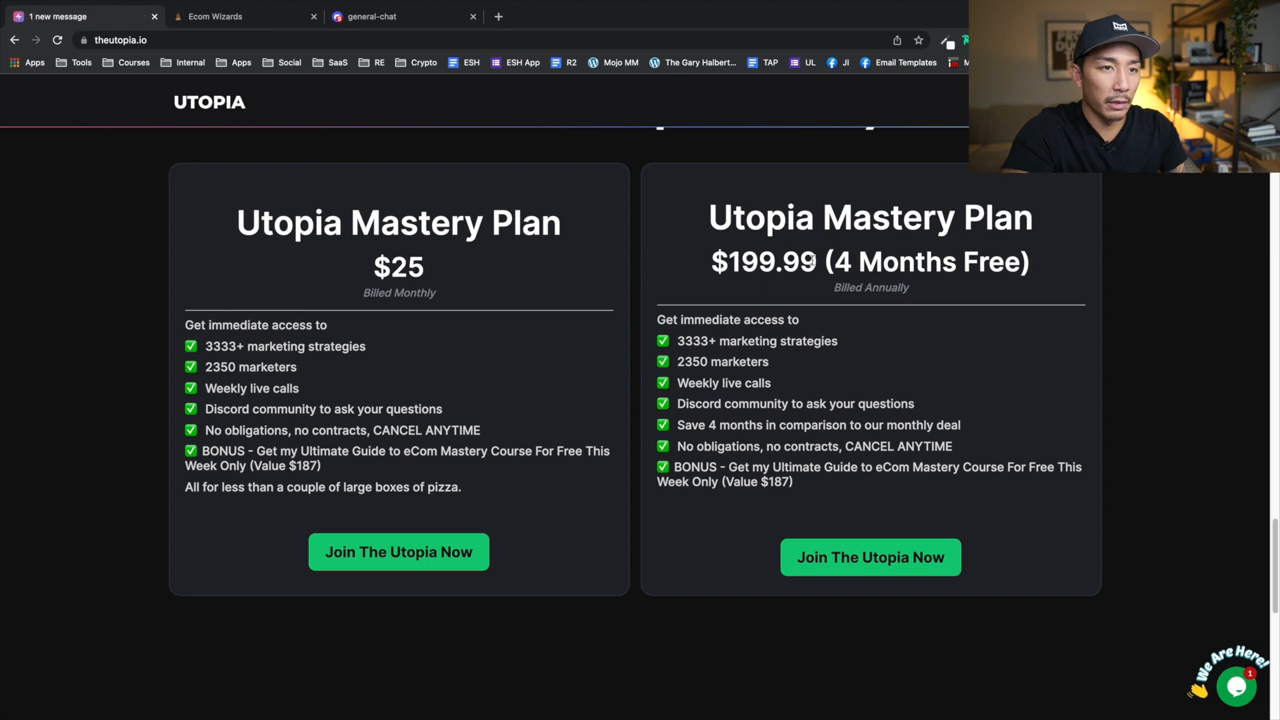
mouse_move(582, 271)
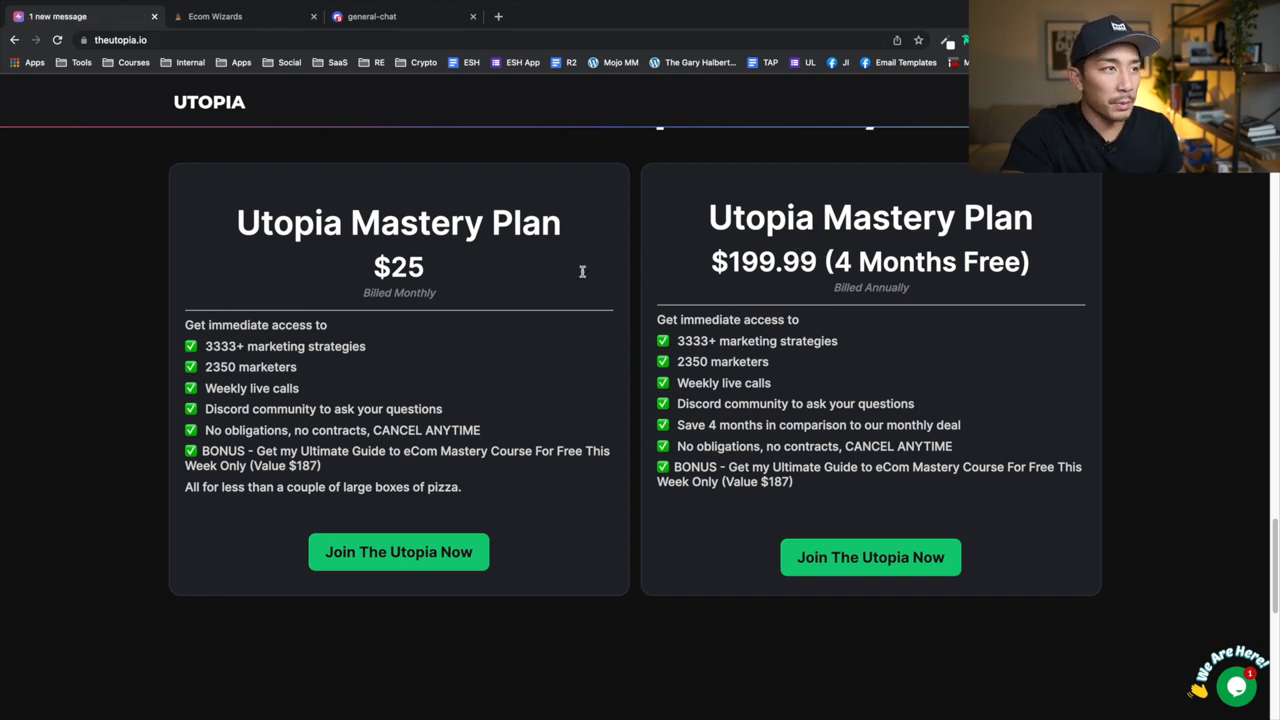
Open Ecom Wizards' full Featured posts list via See More and scroll through it.
left_click(240, 16)
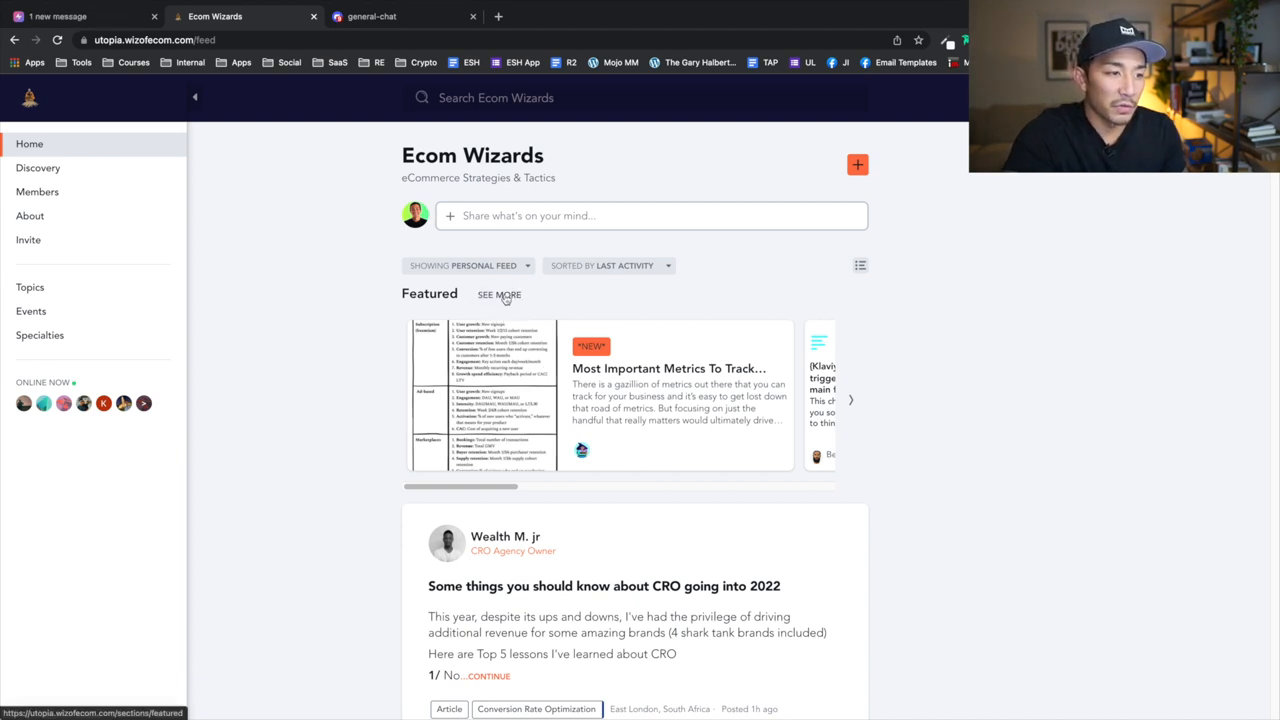
left_click(498, 294)
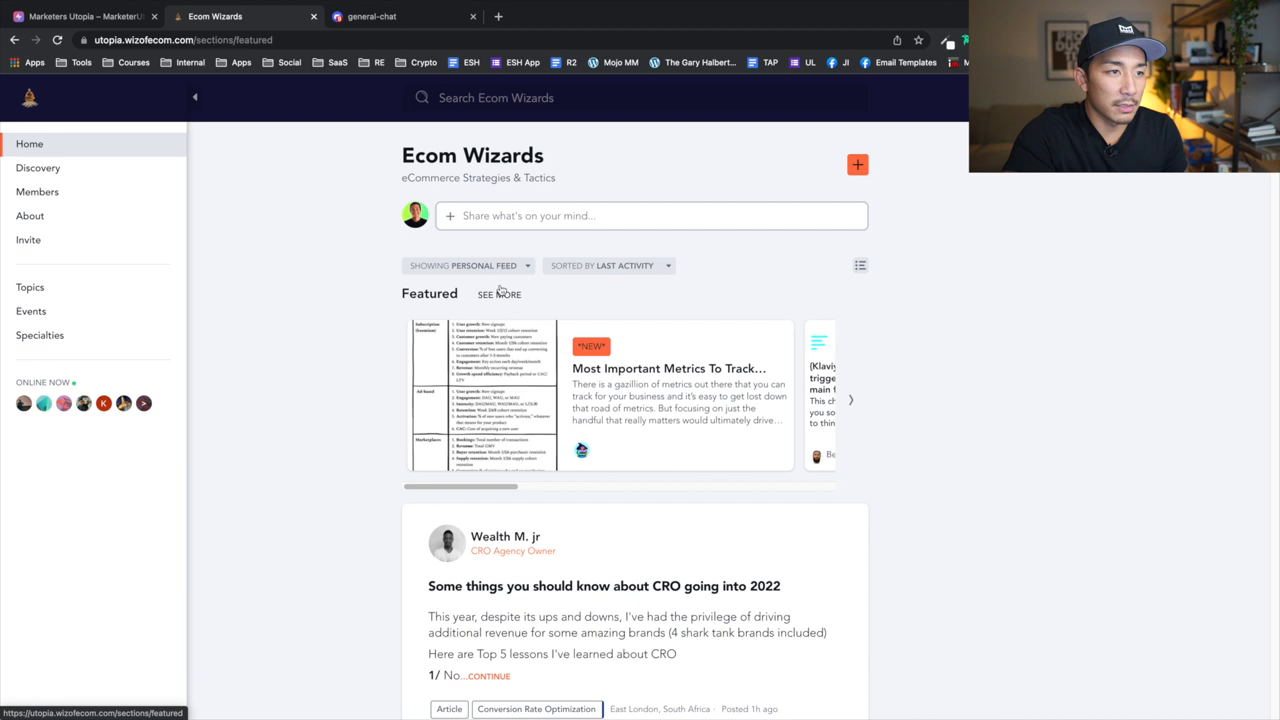
left_click(498, 293)
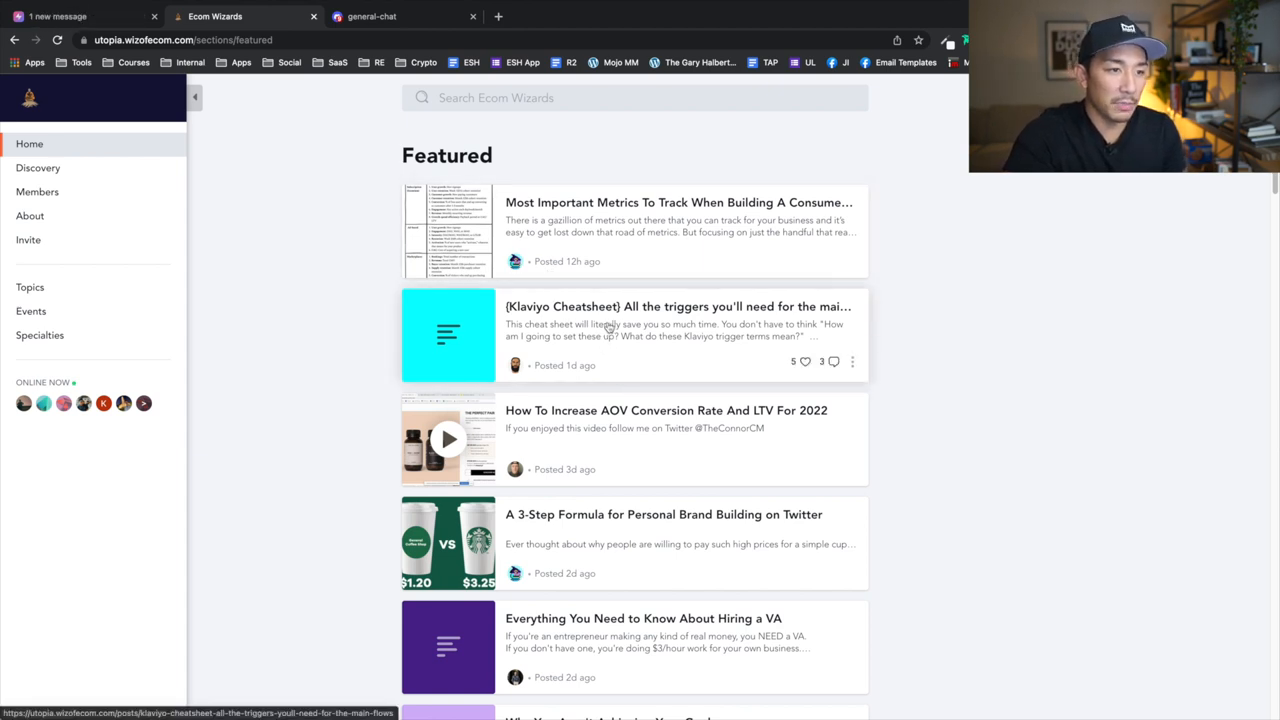
scroll("down", 3)
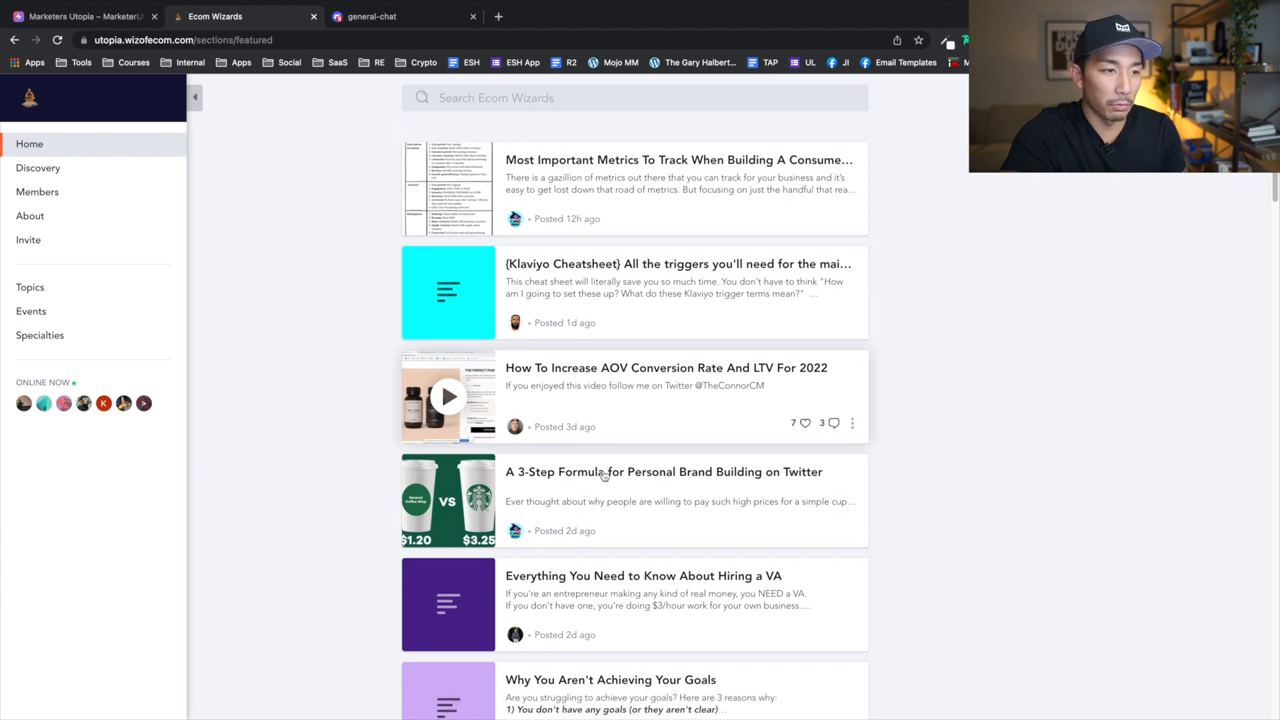
scroll("down", 3)
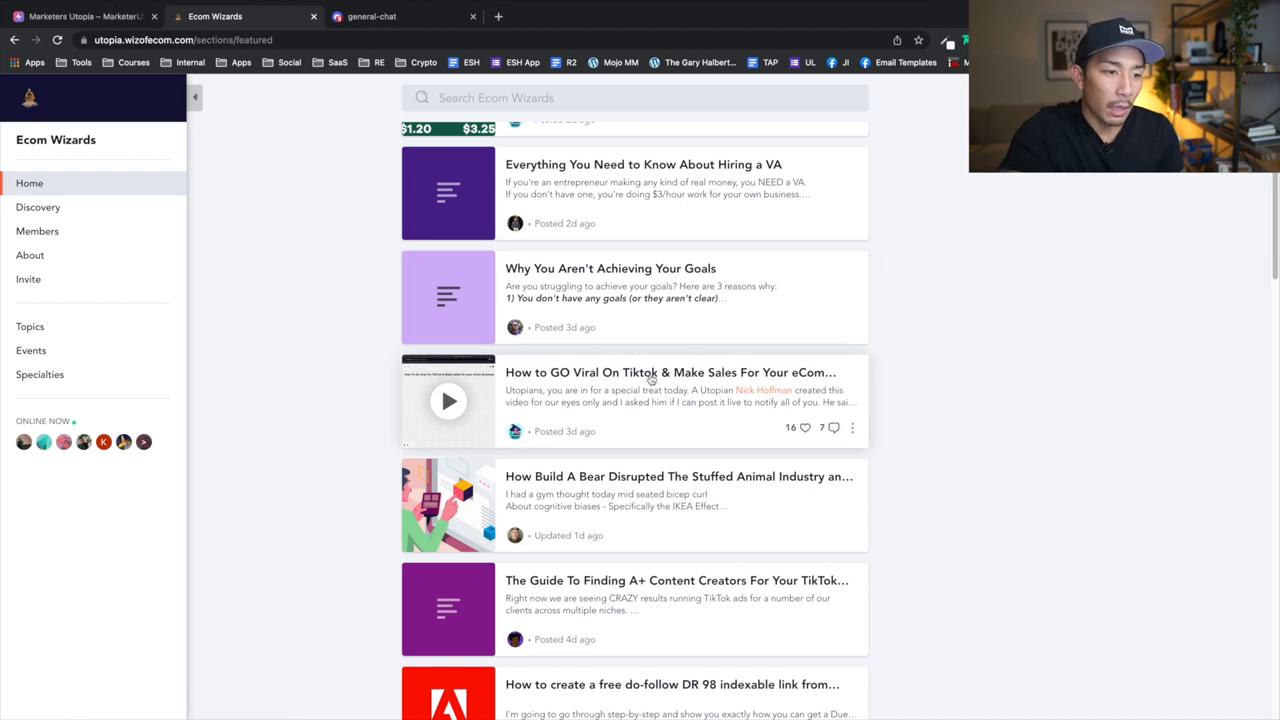
scroll("down", 3)
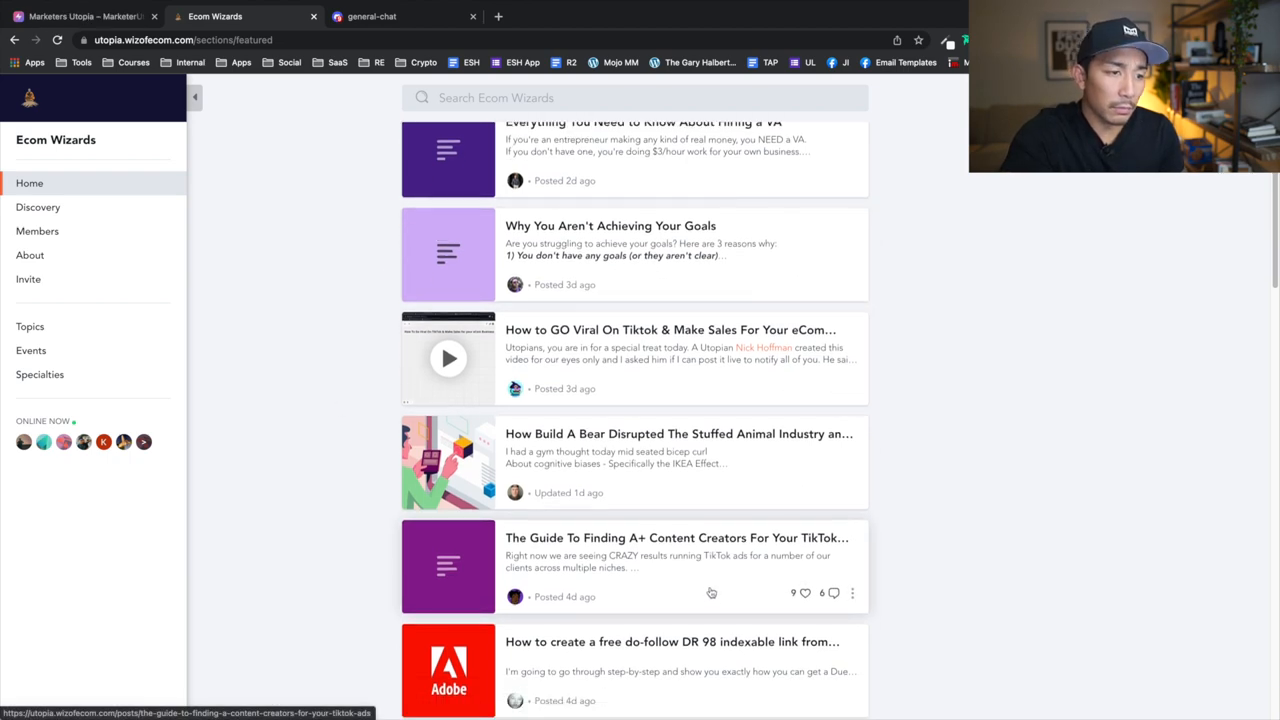
scroll("down", 3)
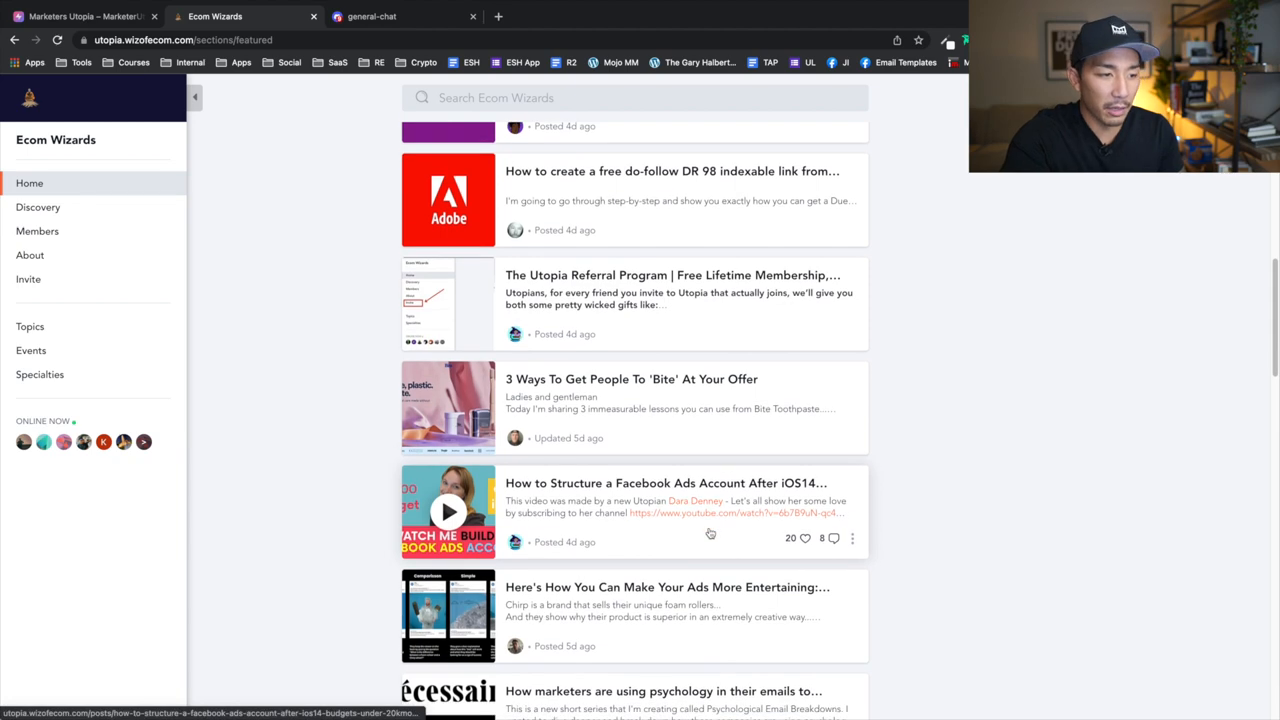
scroll("down", 3)
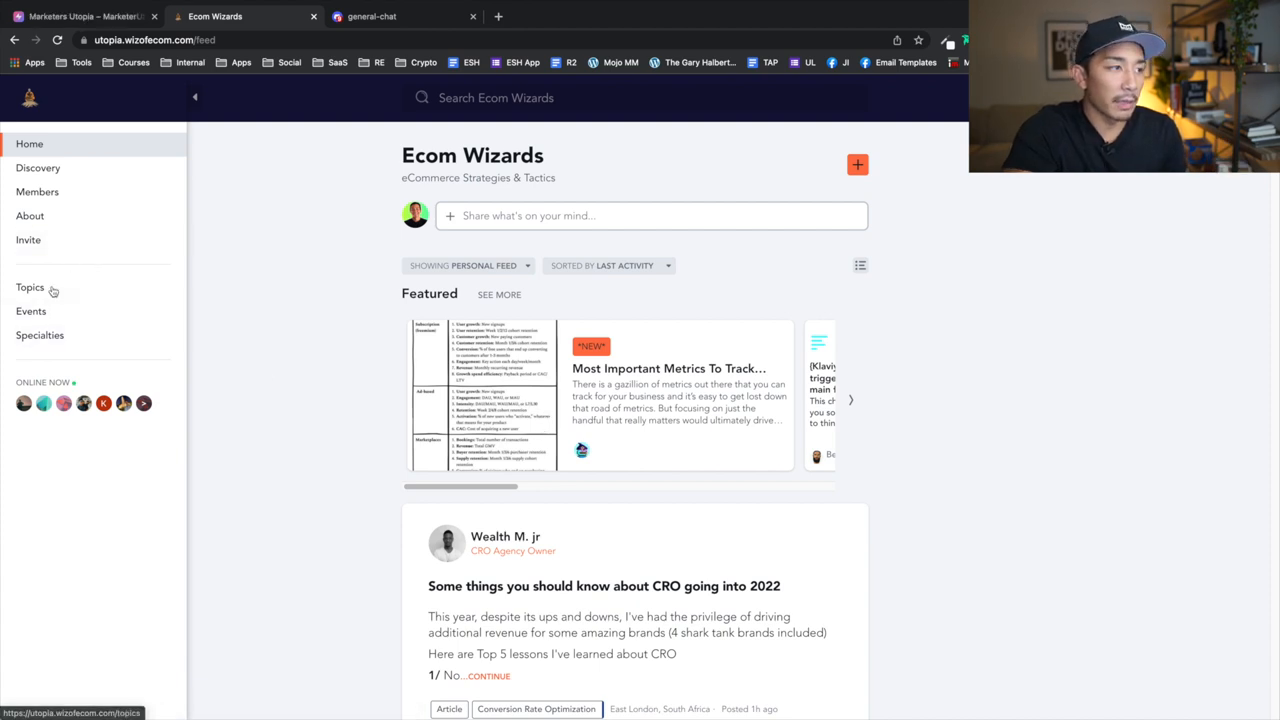
mouse_move(39, 293)
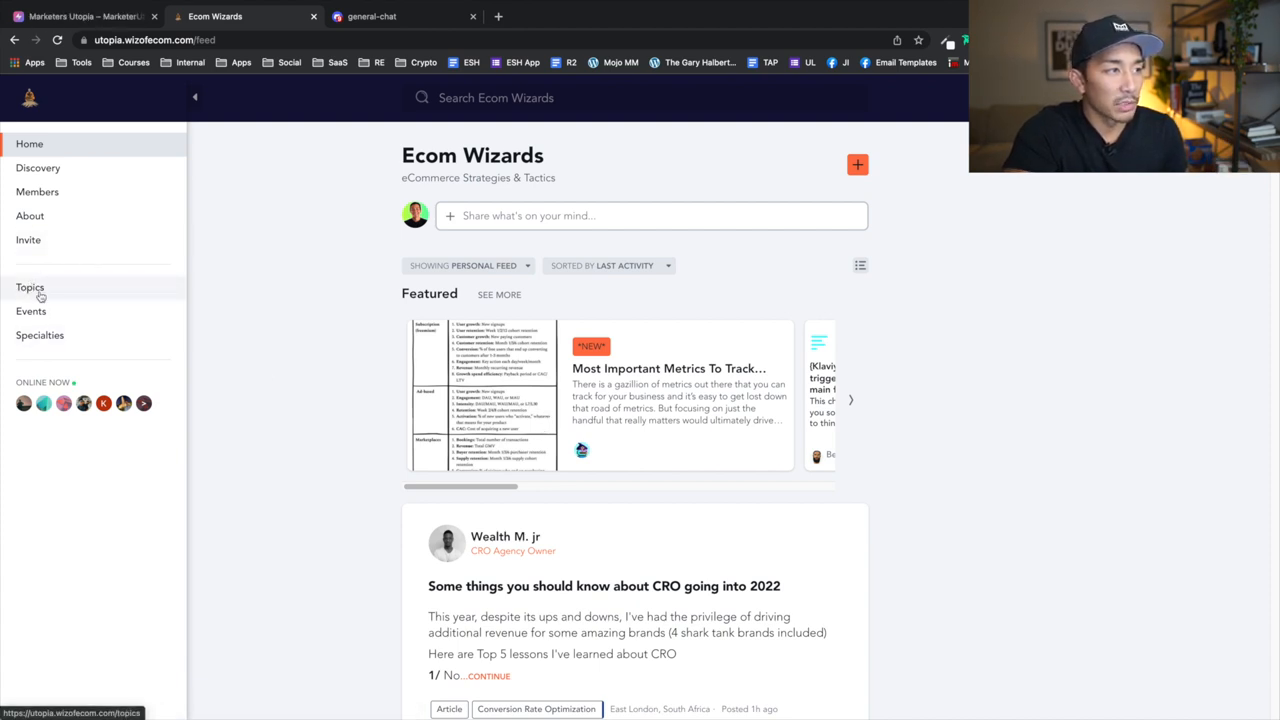
Open the Topics page and scroll down to Copywriting & Blogging and SEO.
left_click(30, 288)
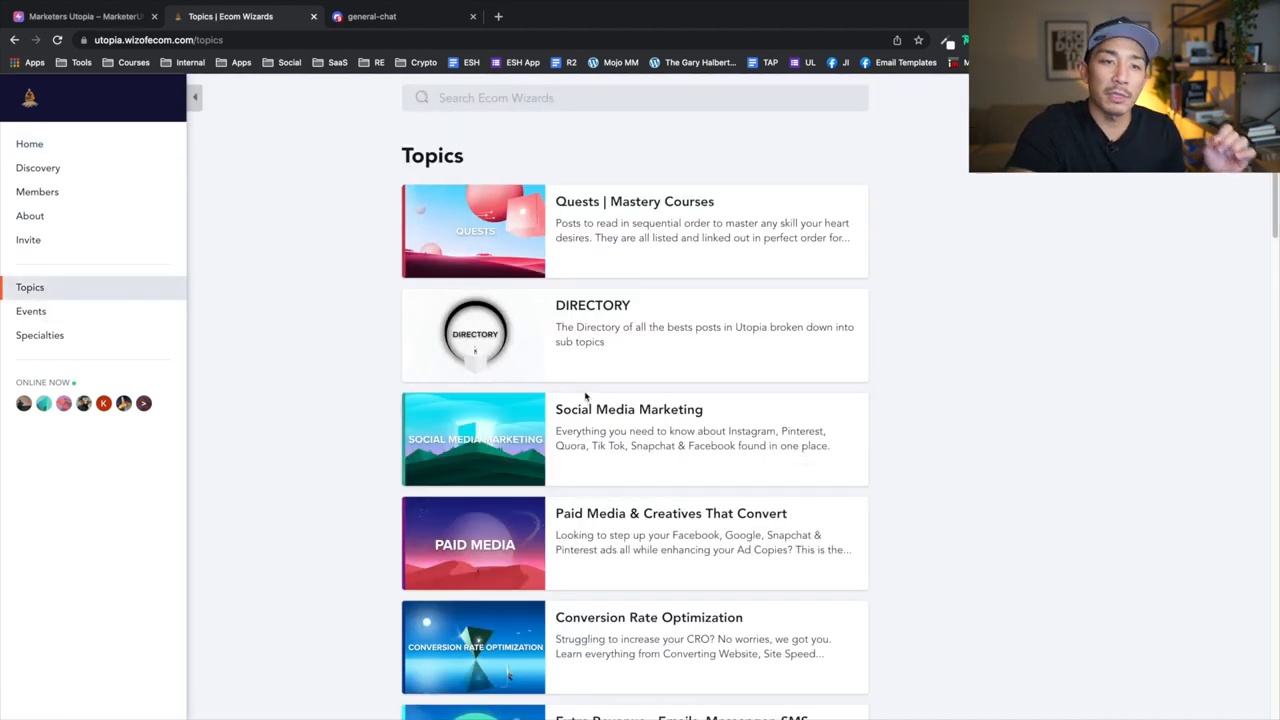
mouse_move(581, 412)
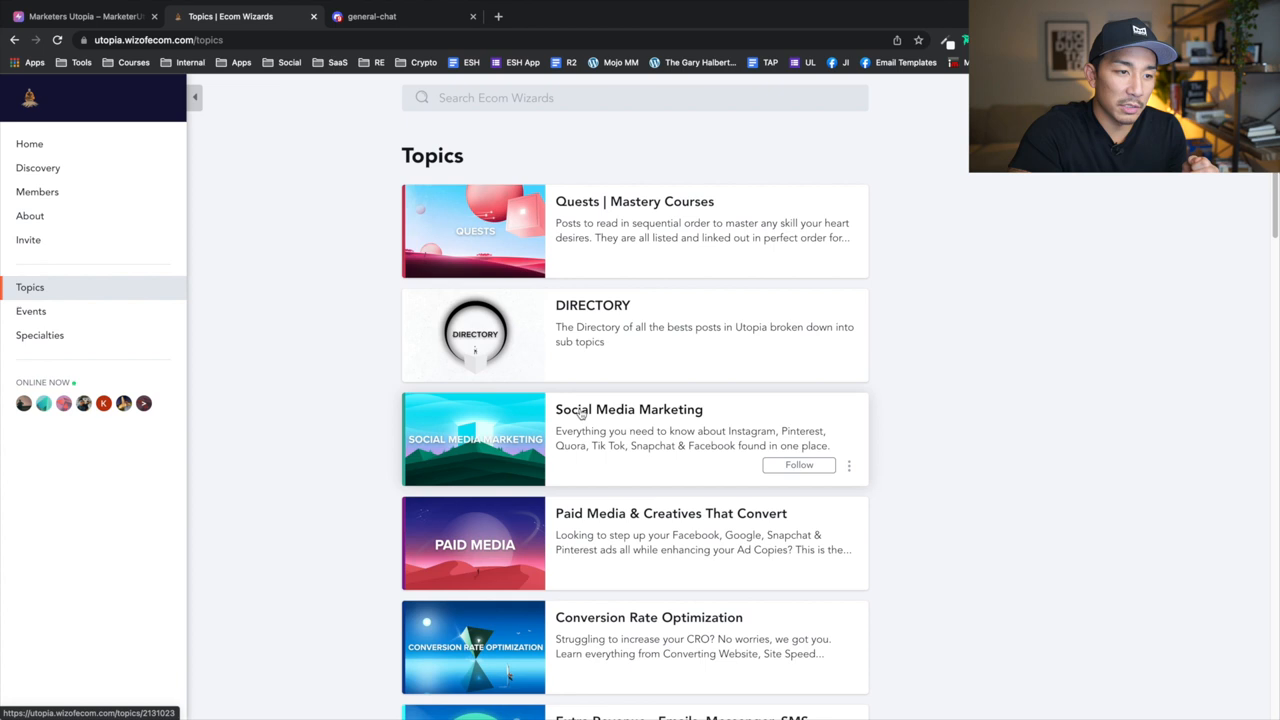
mouse_move(679, 485)
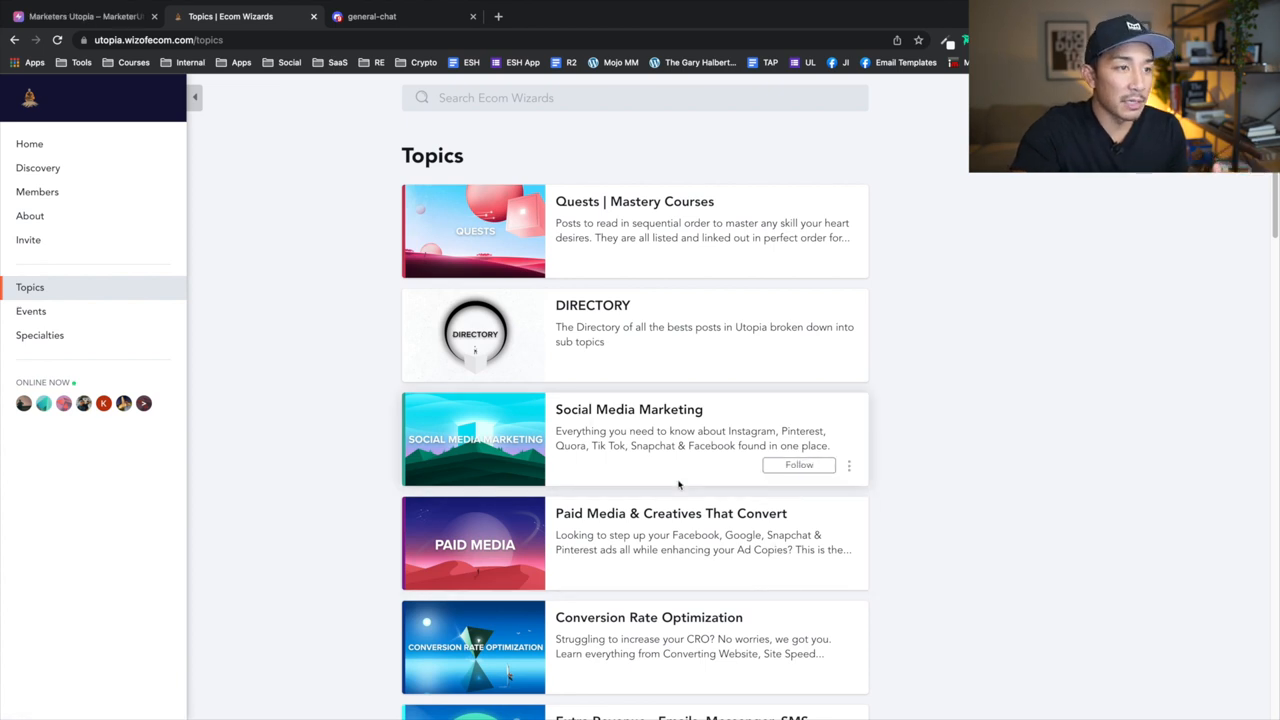
scroll("down", 3)
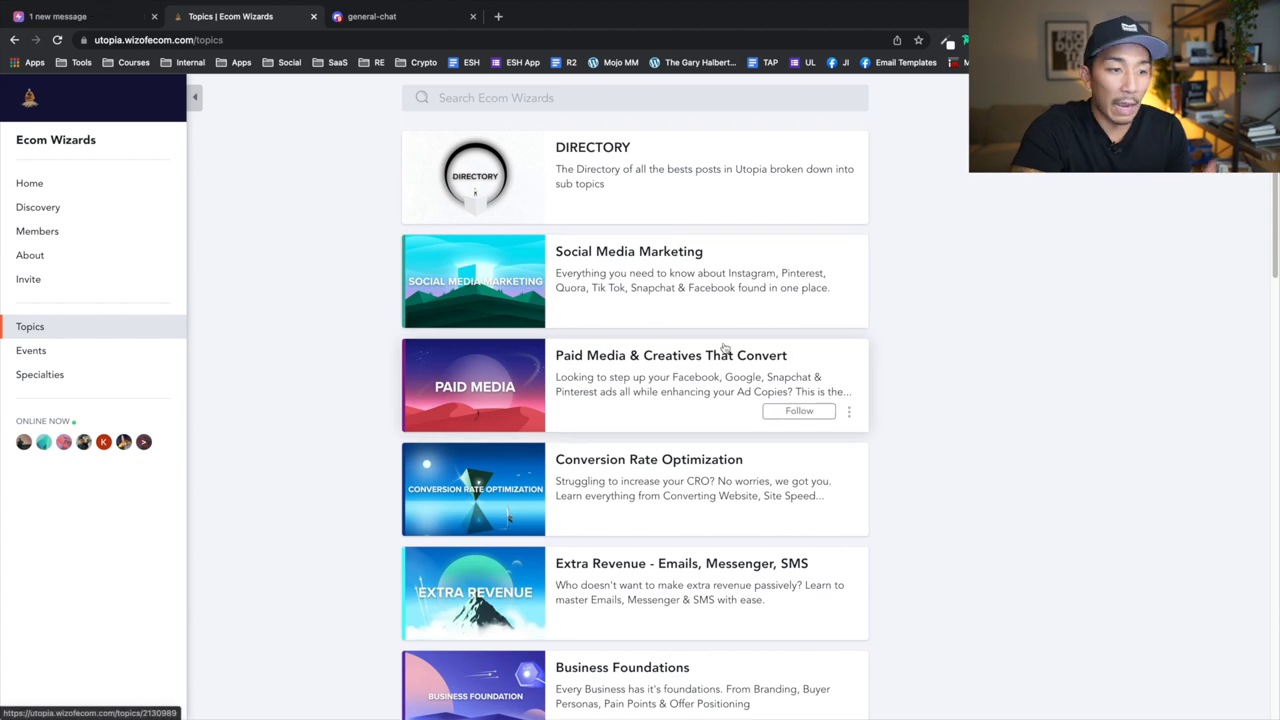
scroll("down", 3)
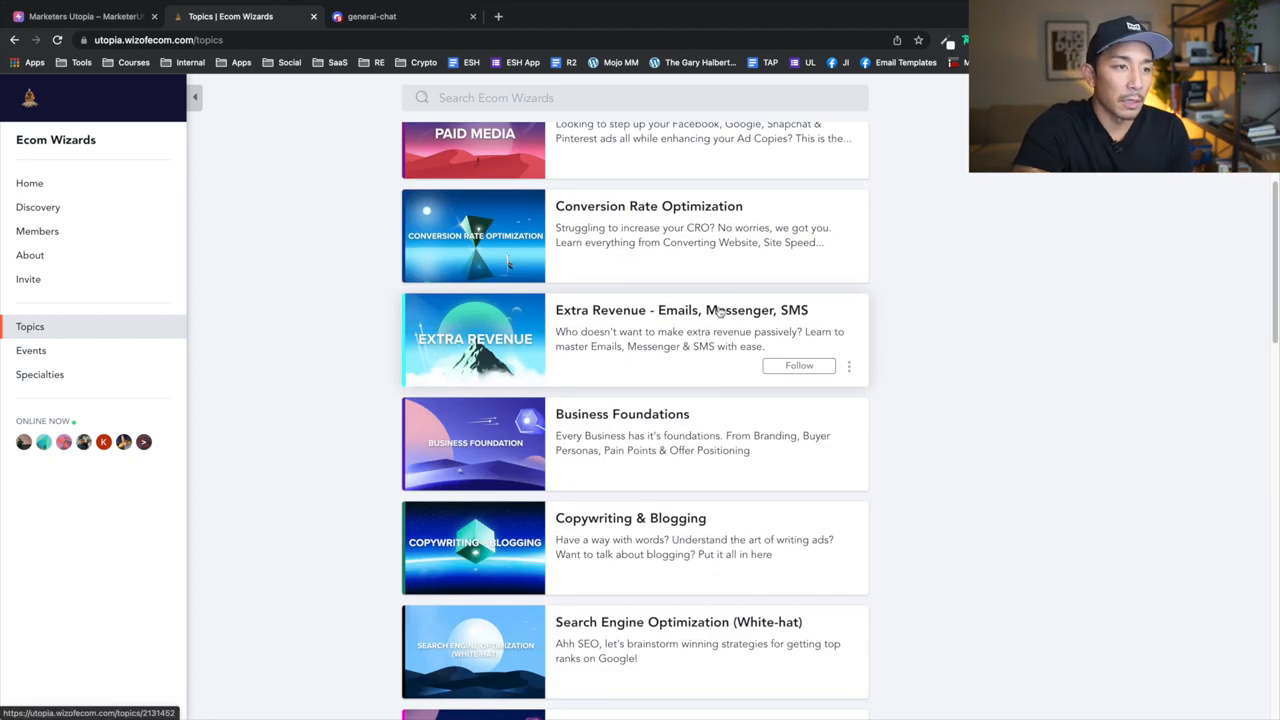
left_click(680, 310)
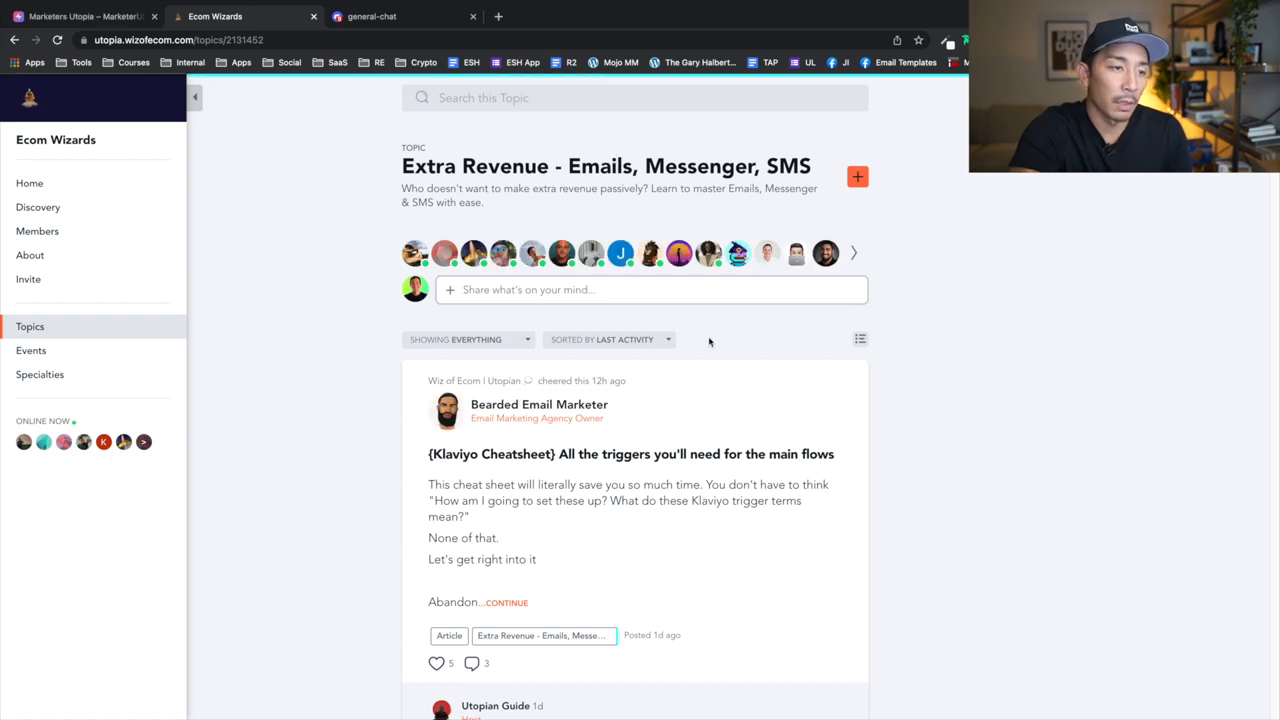
scroll("down", 3)
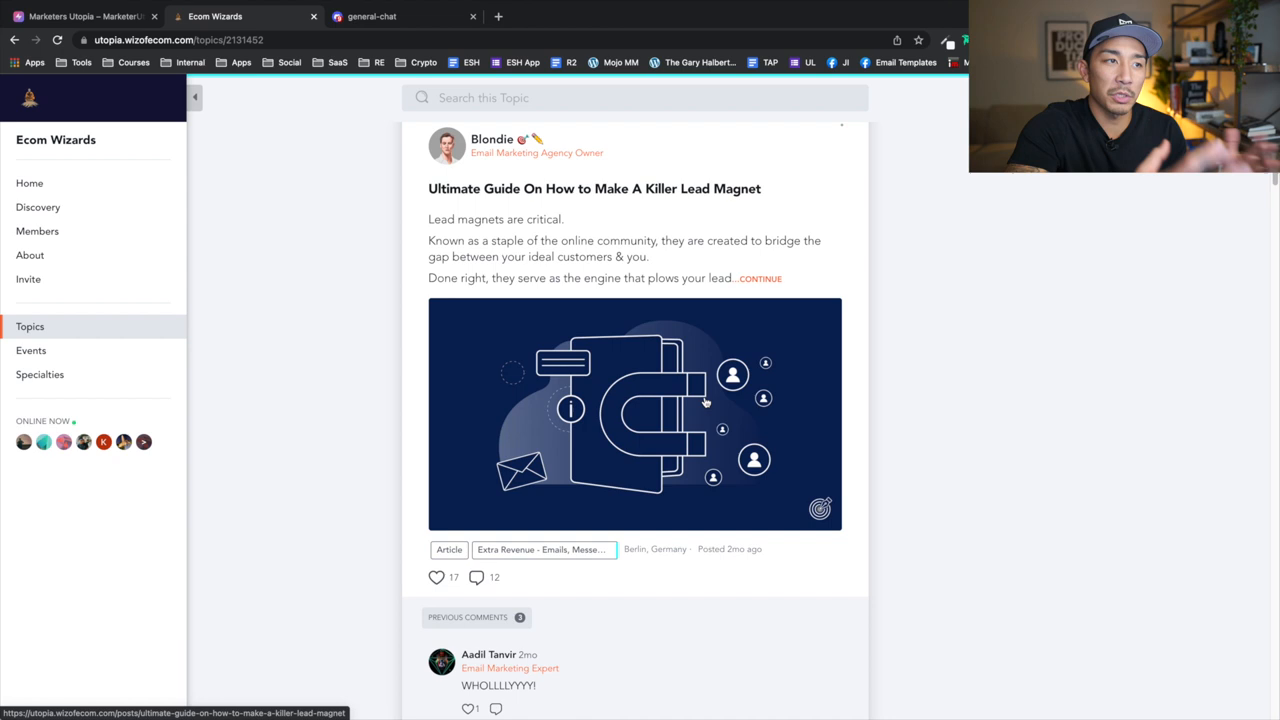
mouse_move(705, 402)
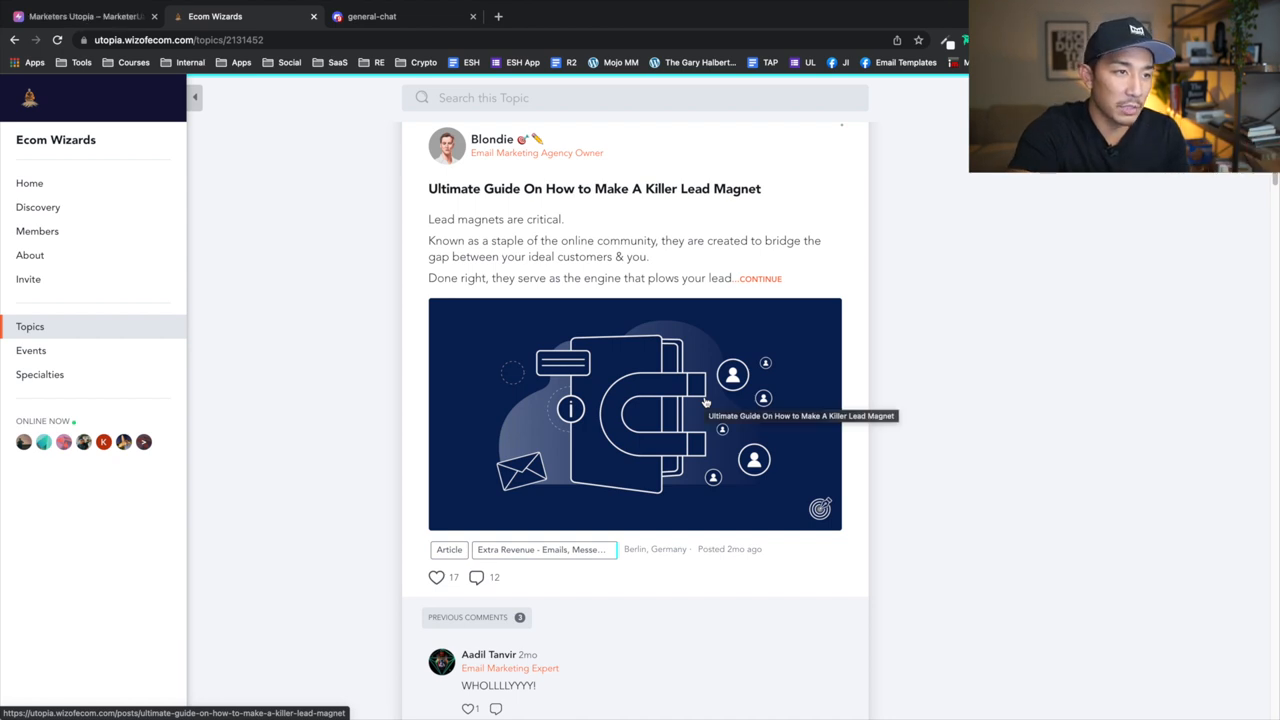
mouse_move(772, 433)
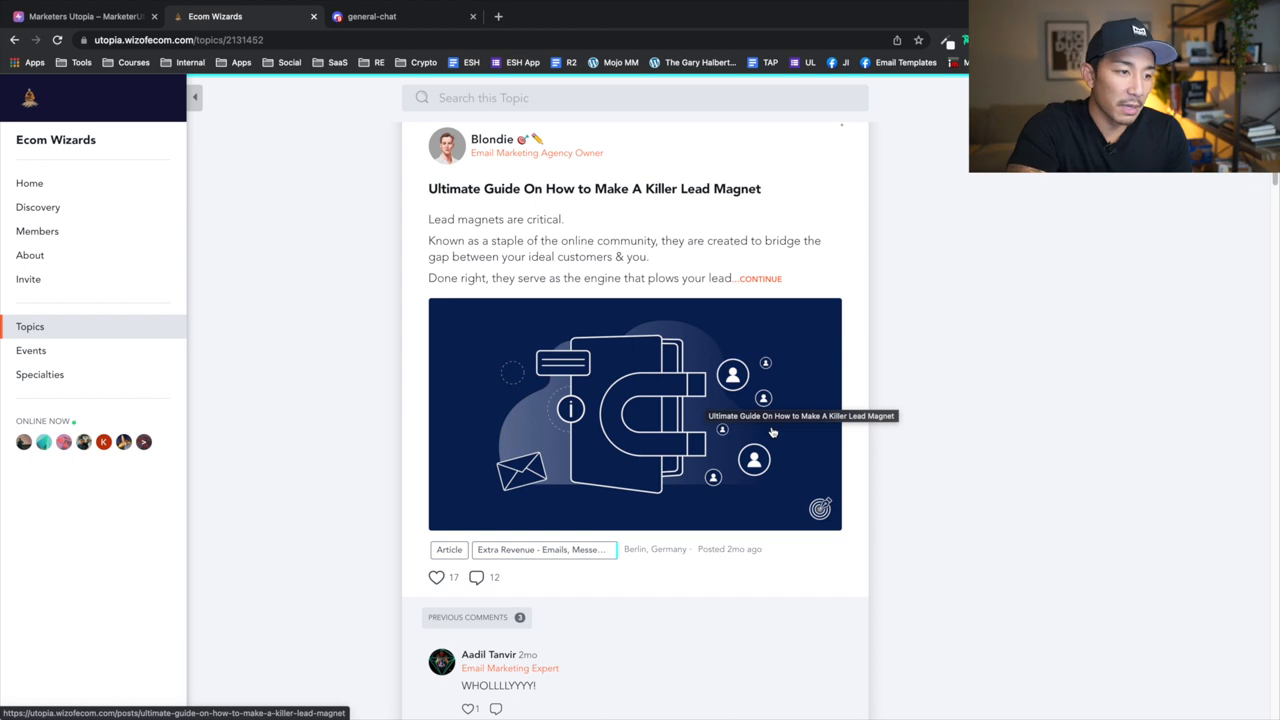
scroll("down", 3)
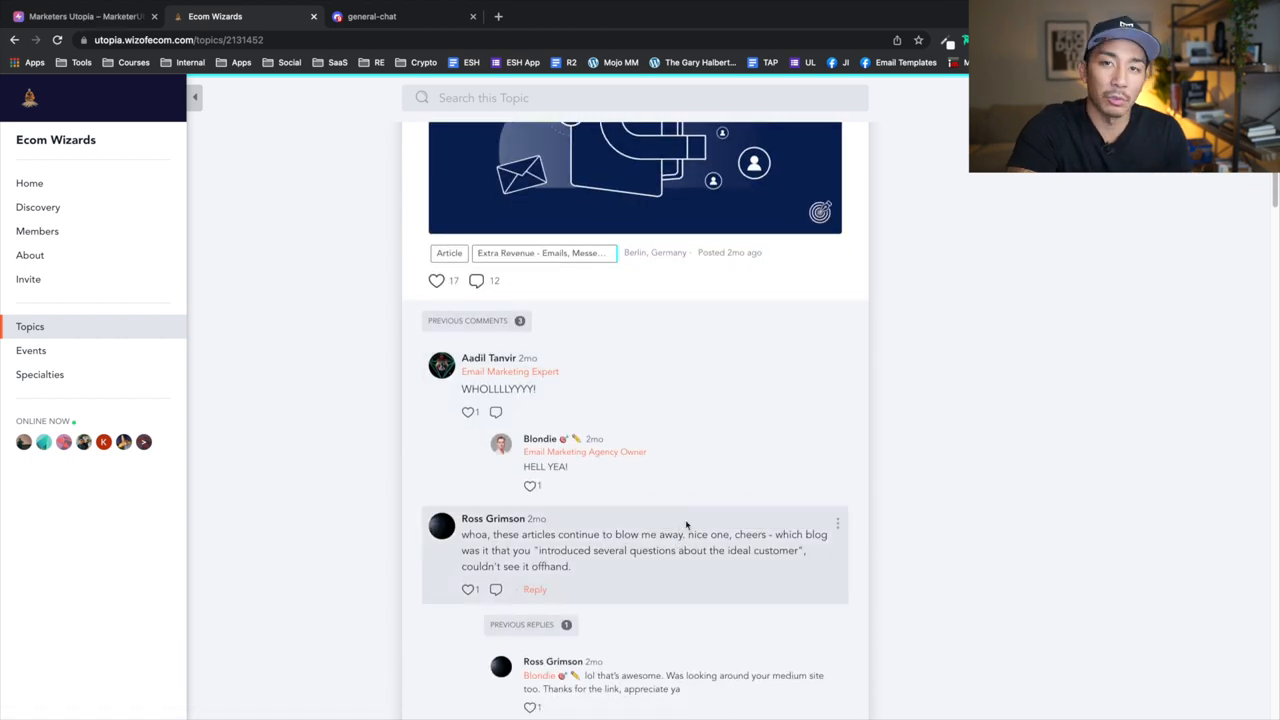
scroll("down", 3)
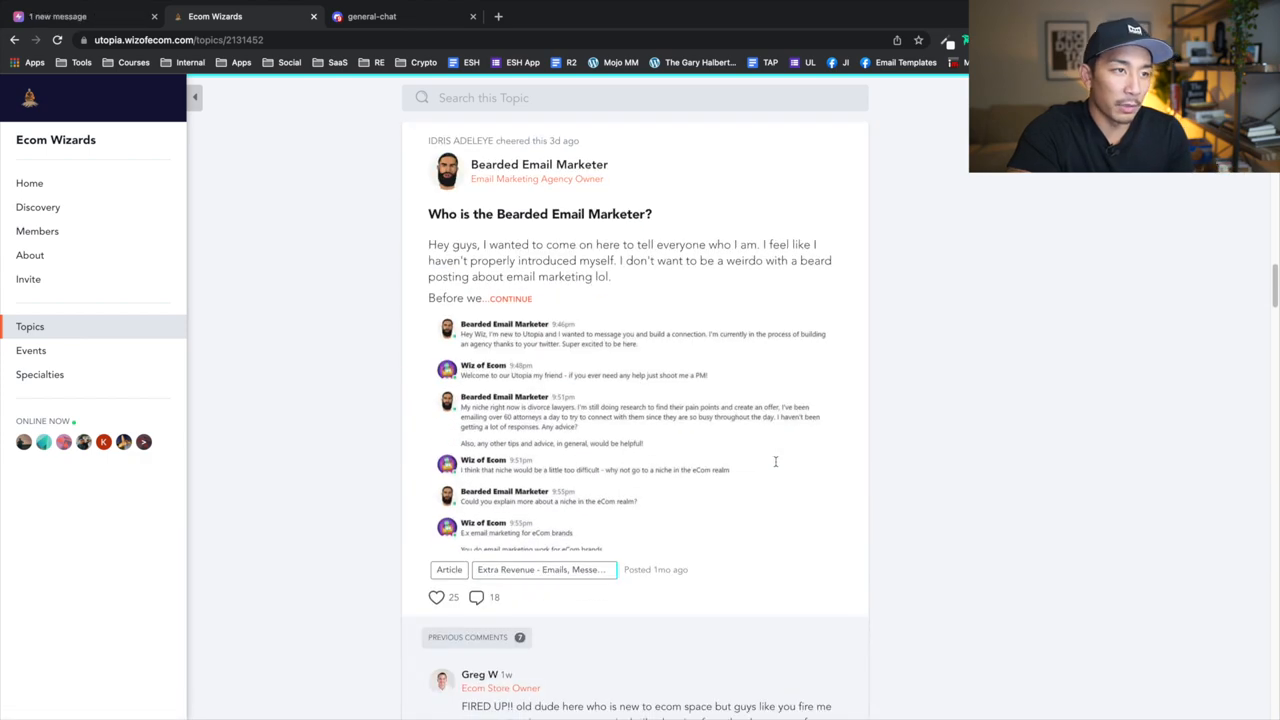
scroll("down", 3)
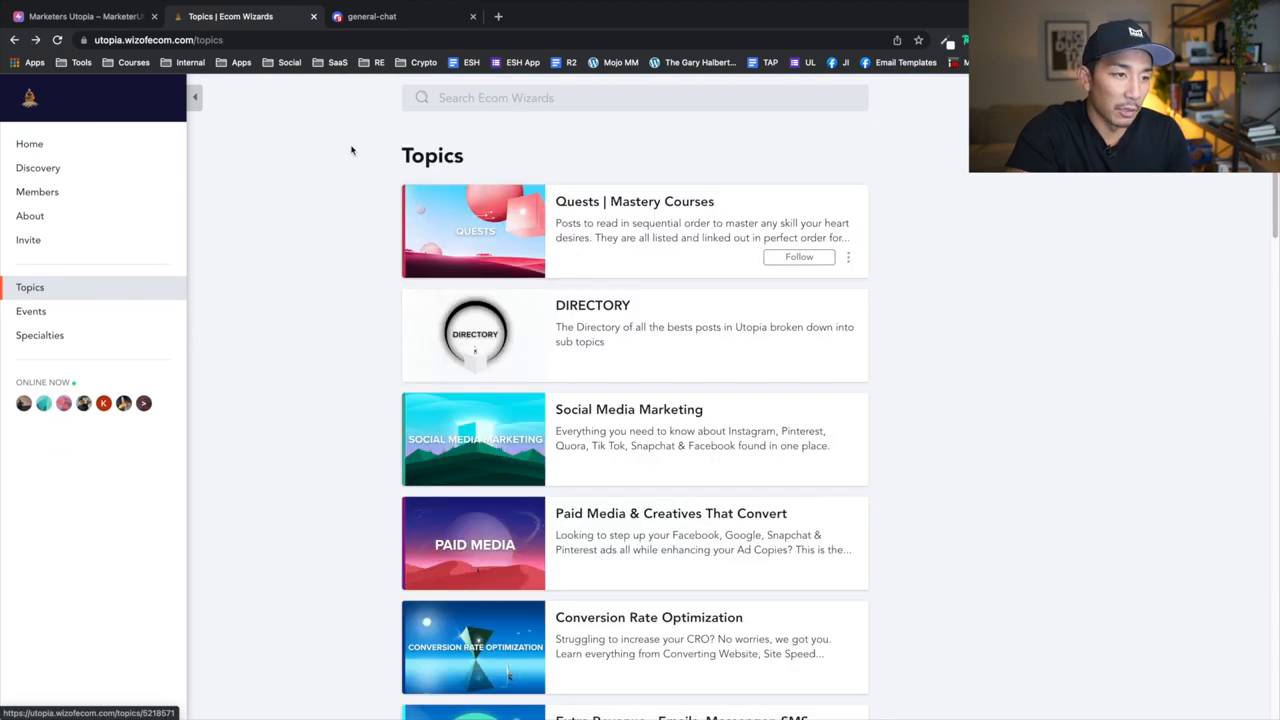
scroll("down", 3)
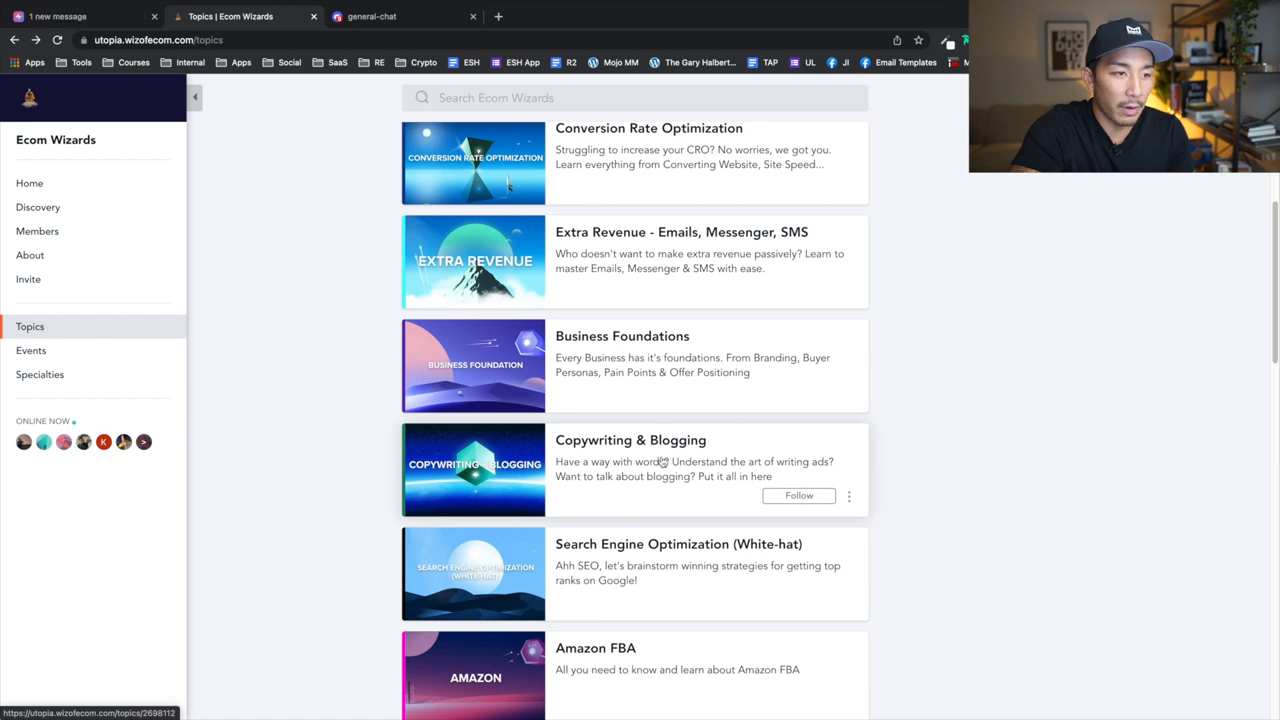
left_click(630, 440)
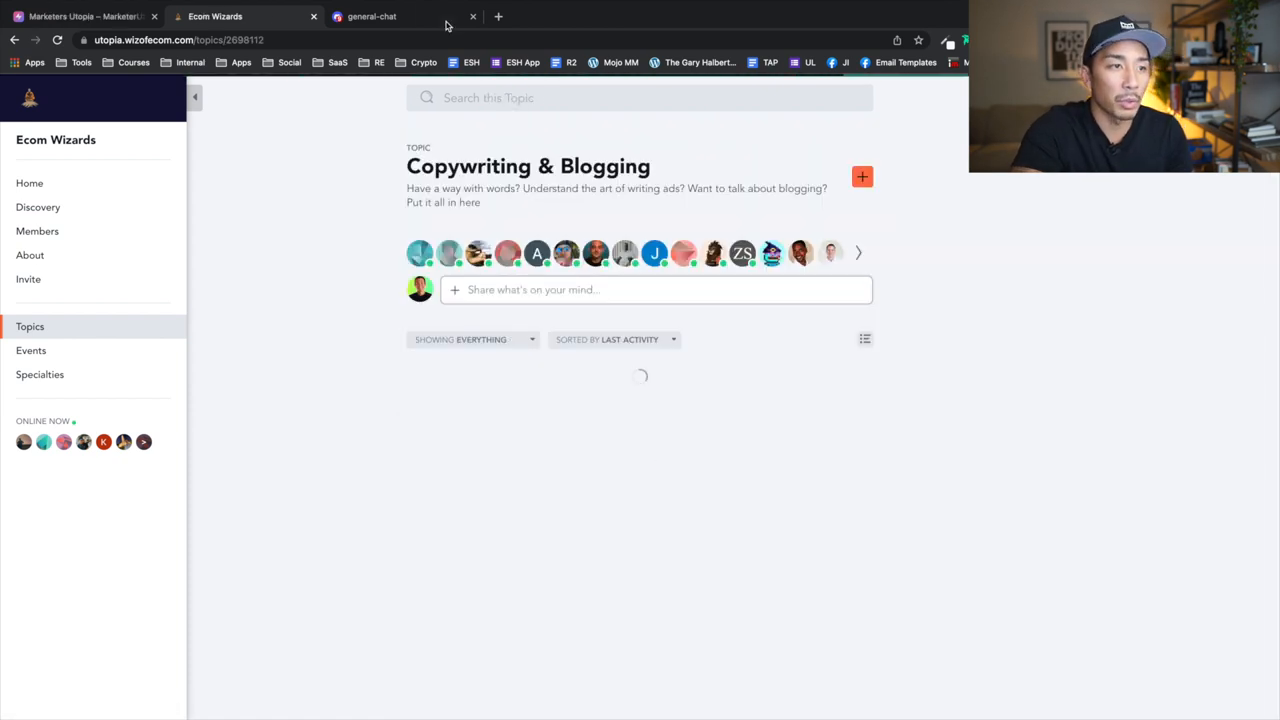
mouse_move(1072, 365)
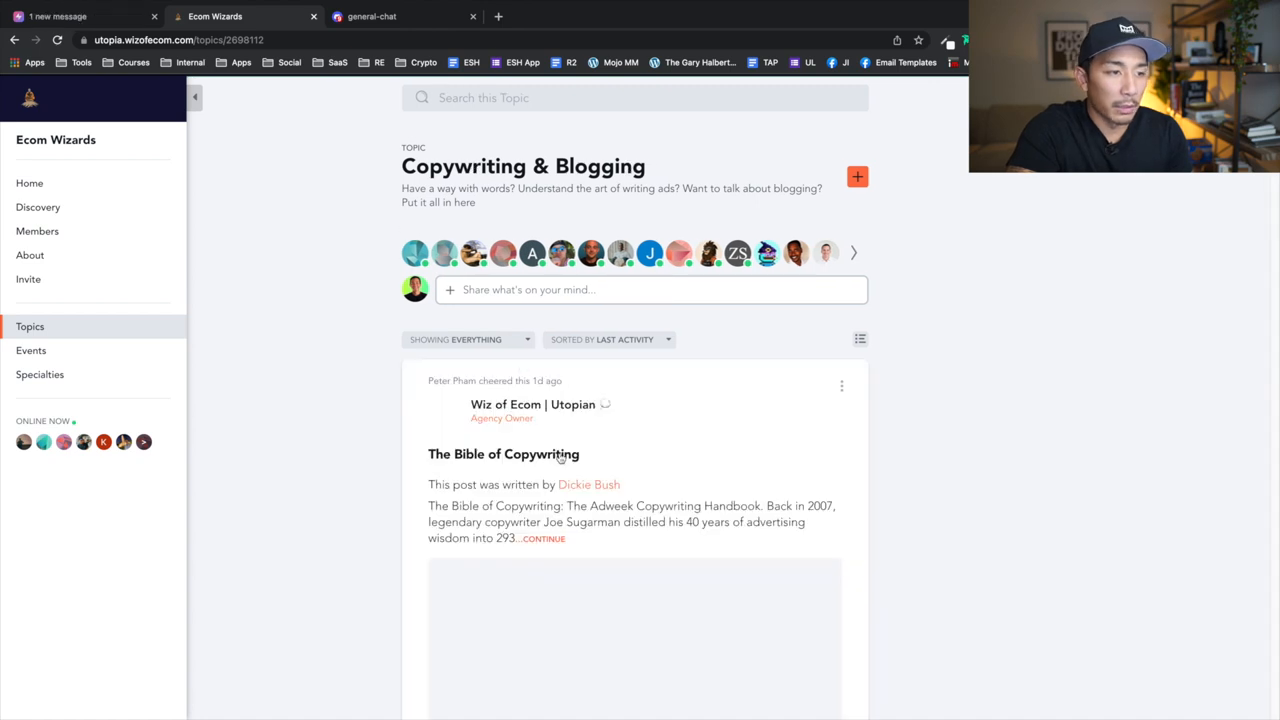
left_click(30, 326)
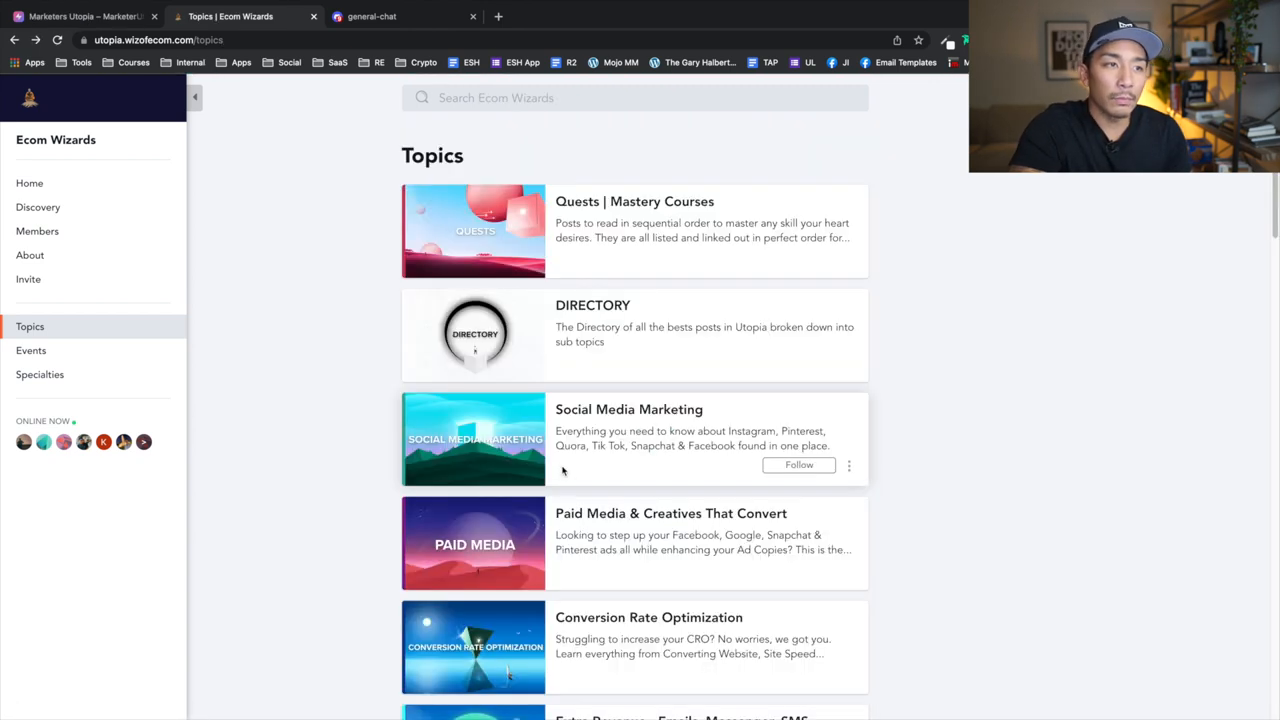
mouse_move(562, 260)
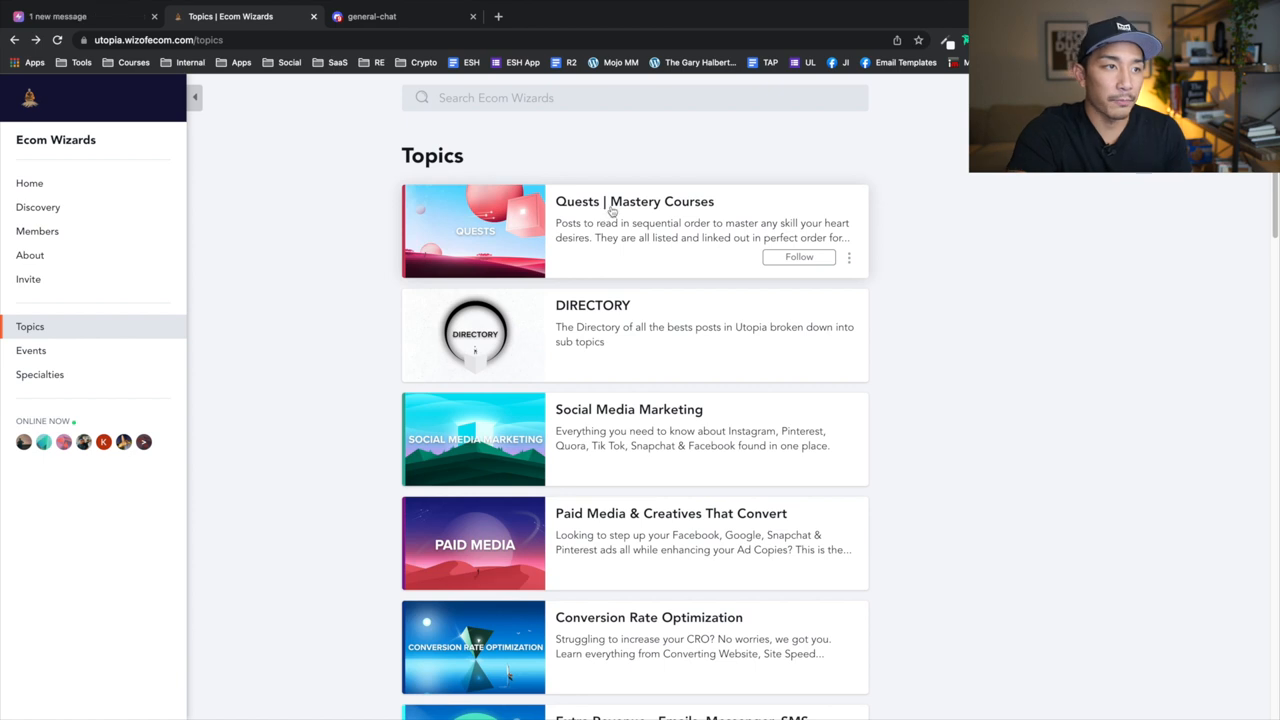
Open the Quests | Mastery Courses topic and expand the Email Marketing Agency Quest Syllabus post.
left_click(625, 201)
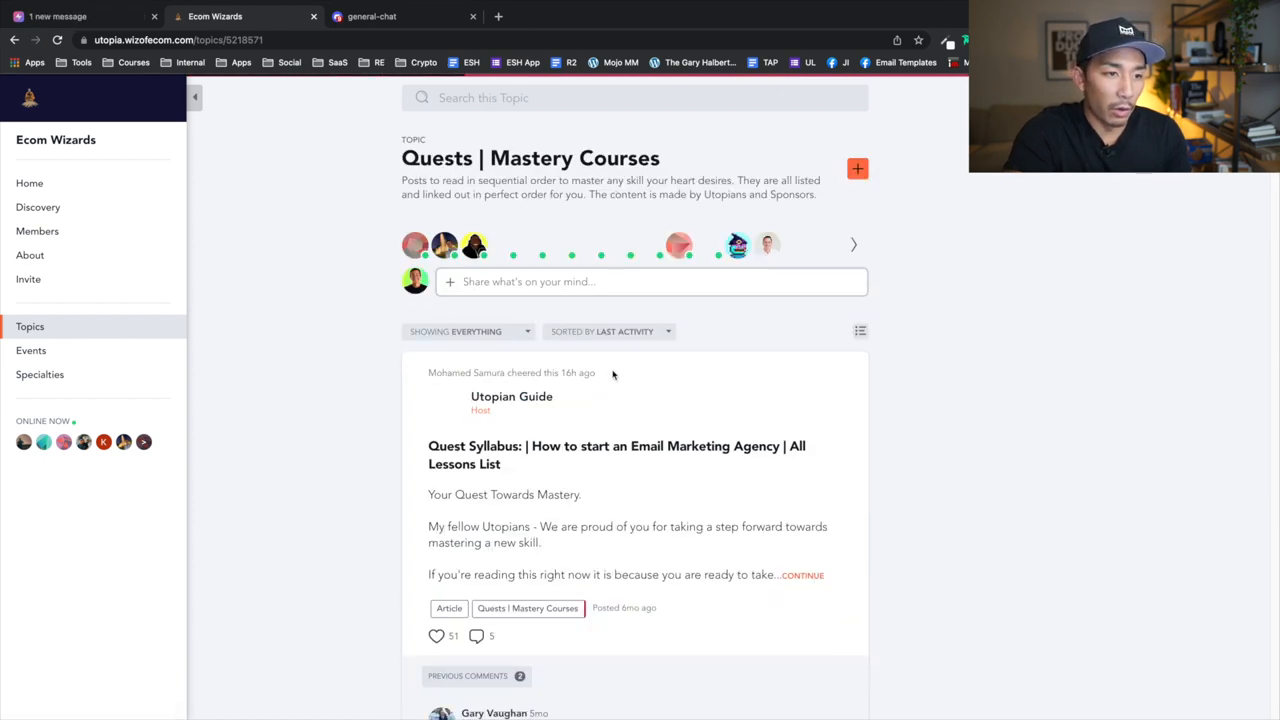
scroll("down", 3)
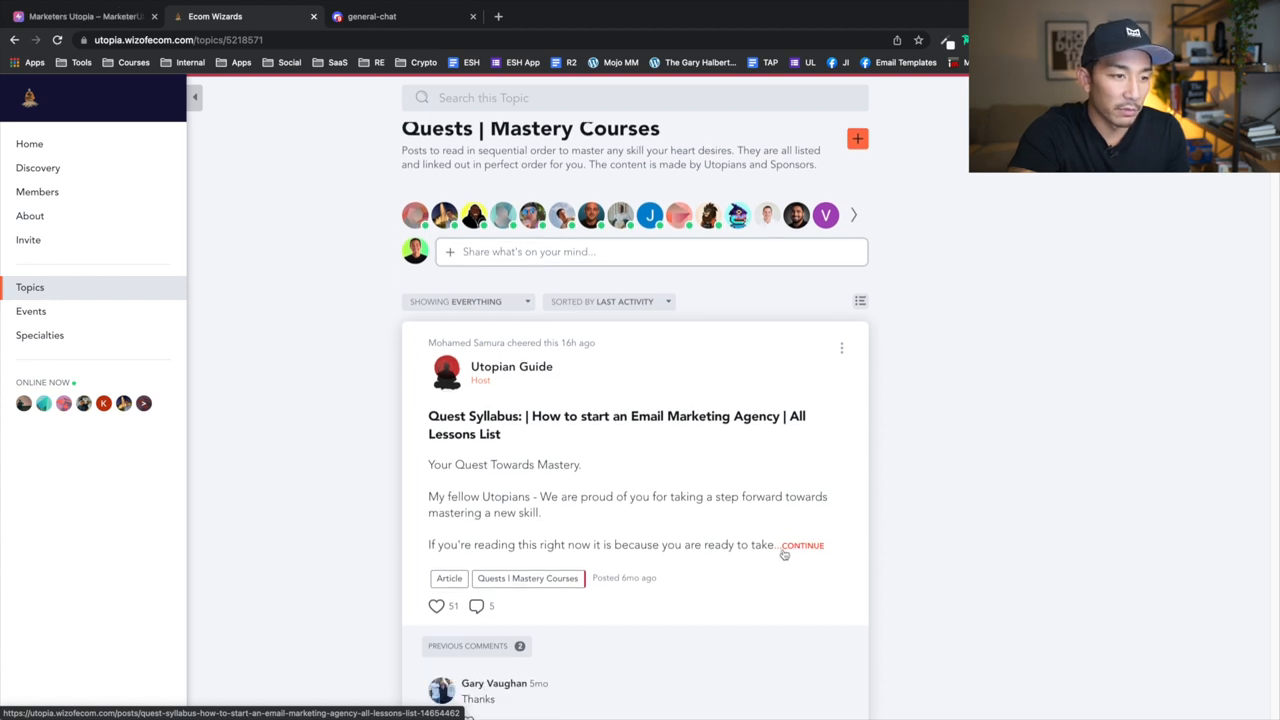
left_click(802, 545)
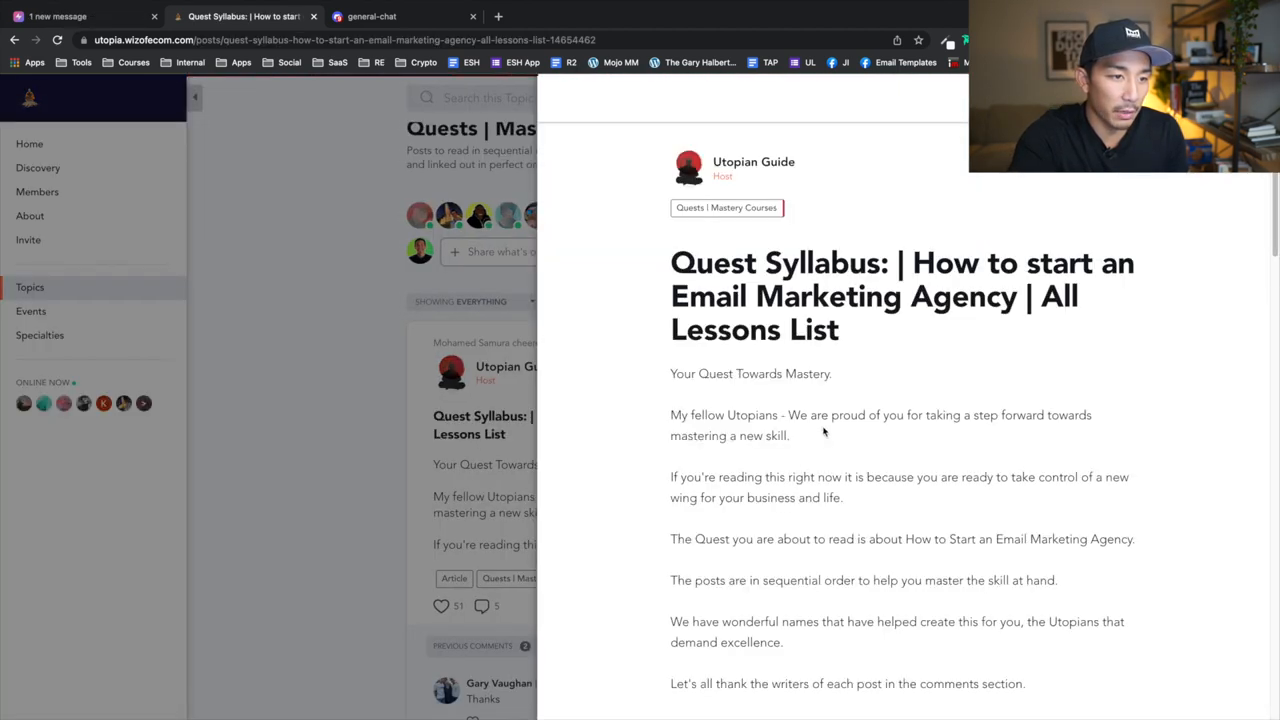
scroll("down", 3)
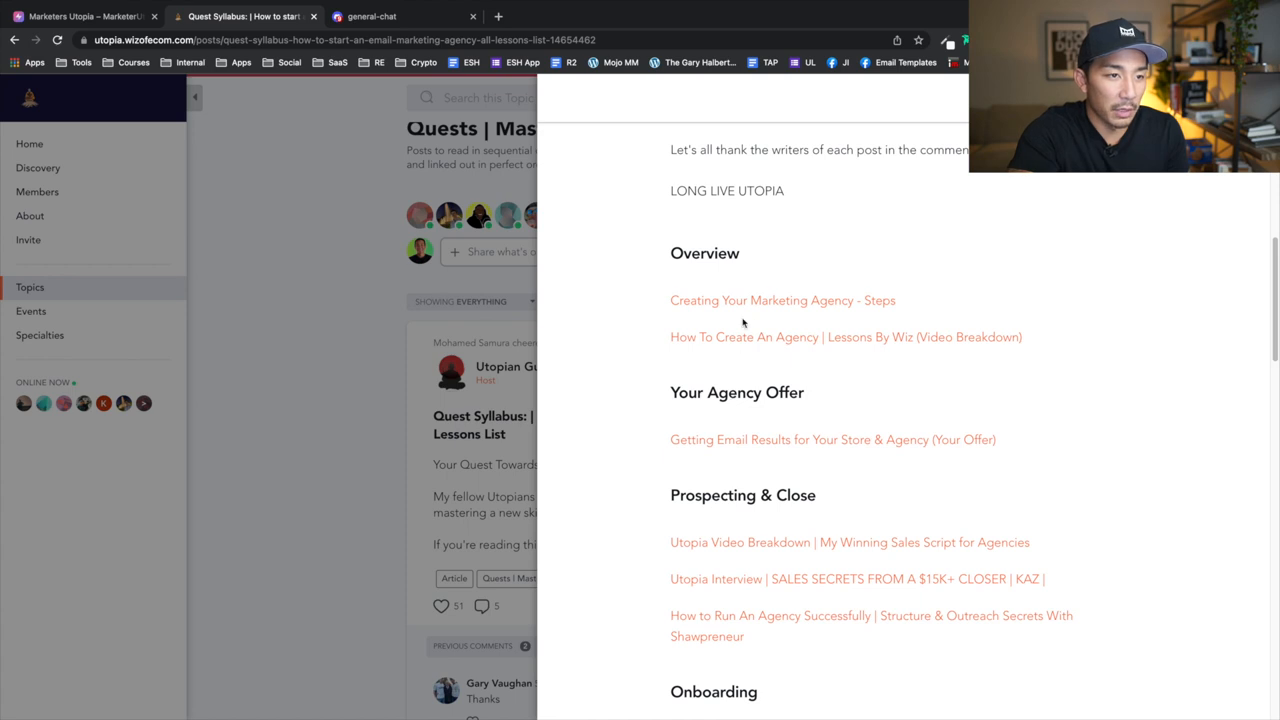
Scroll down the Quests topic feed past more quest syllabus posts.
scroll("down", 3)
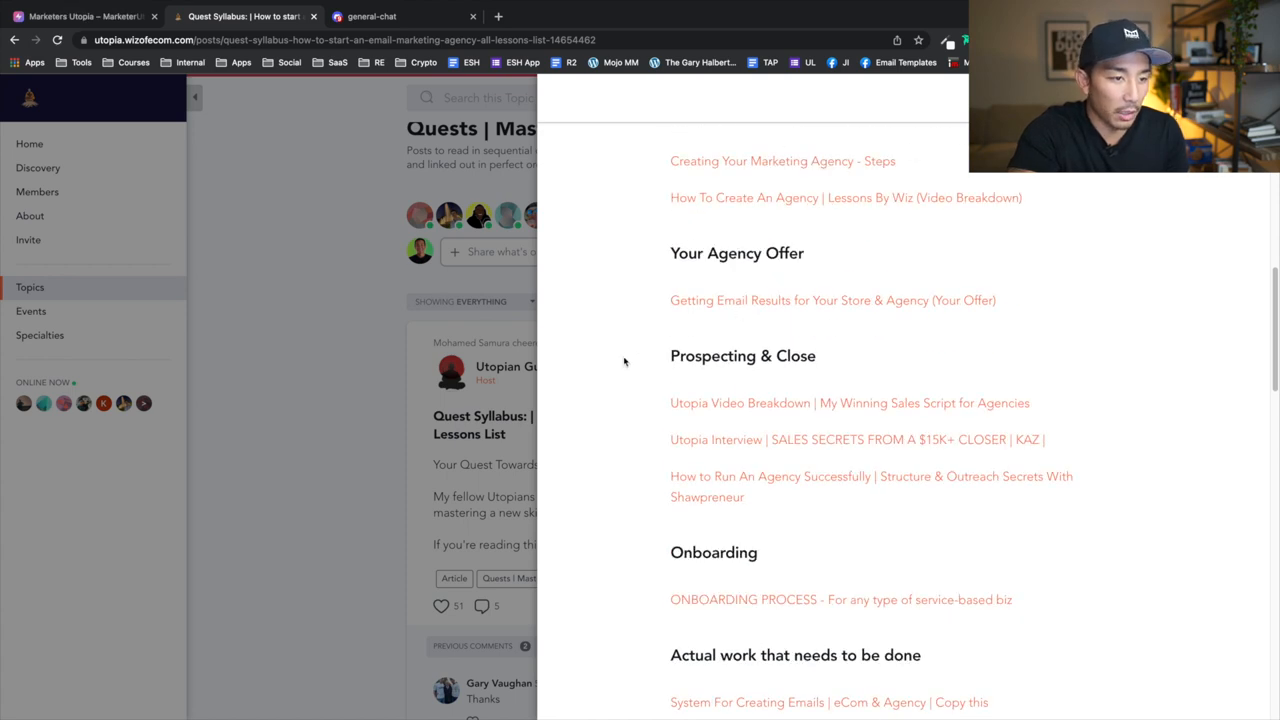
scroll("down", 3)
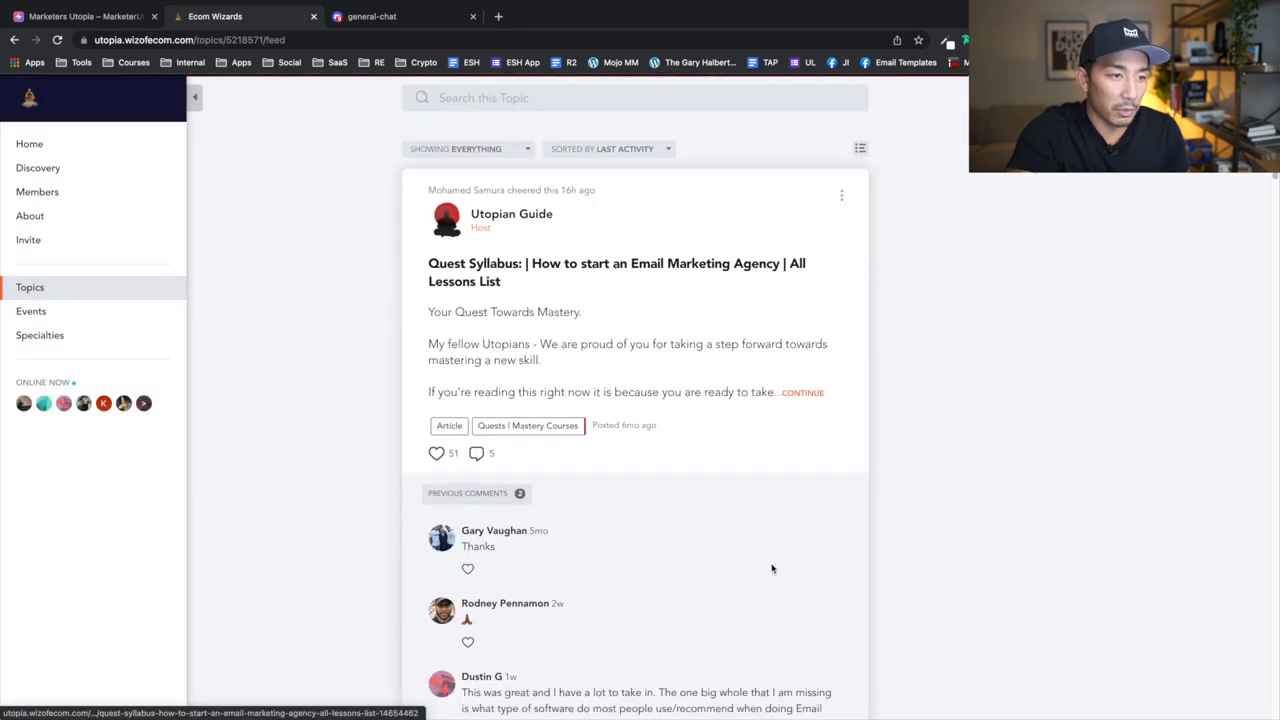
scroll("down", 3)
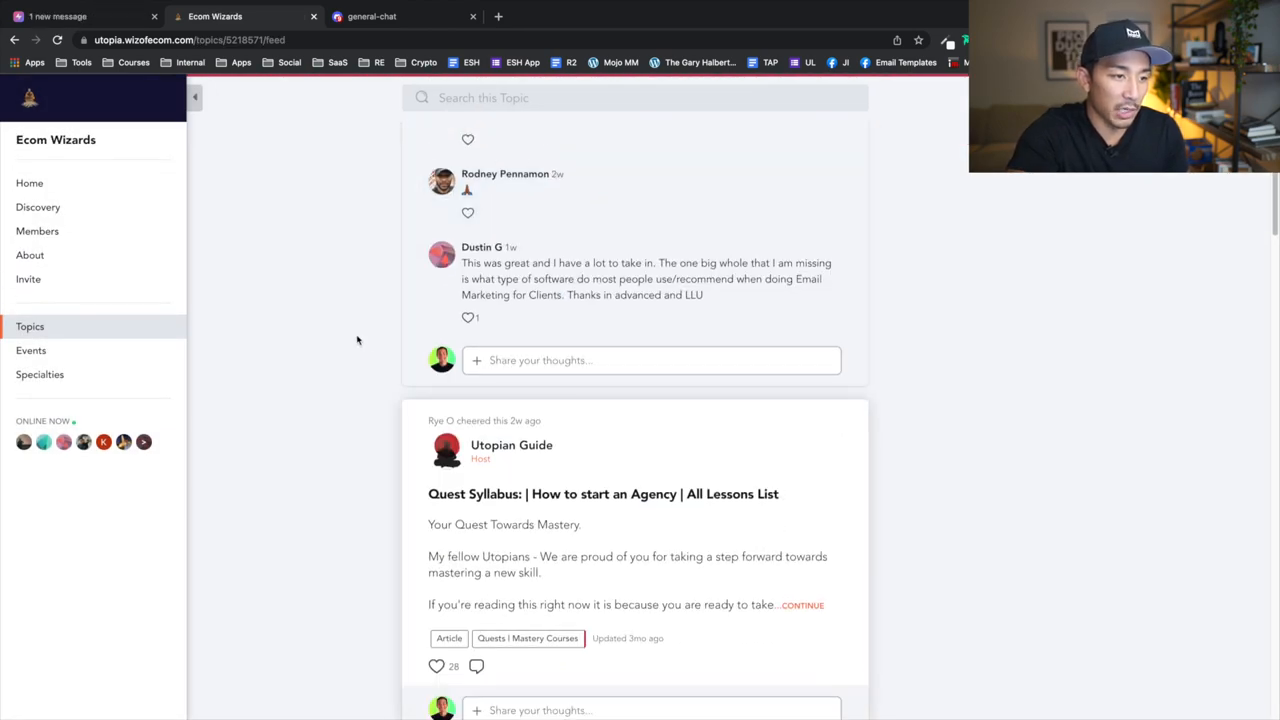
scroll("down", 3)
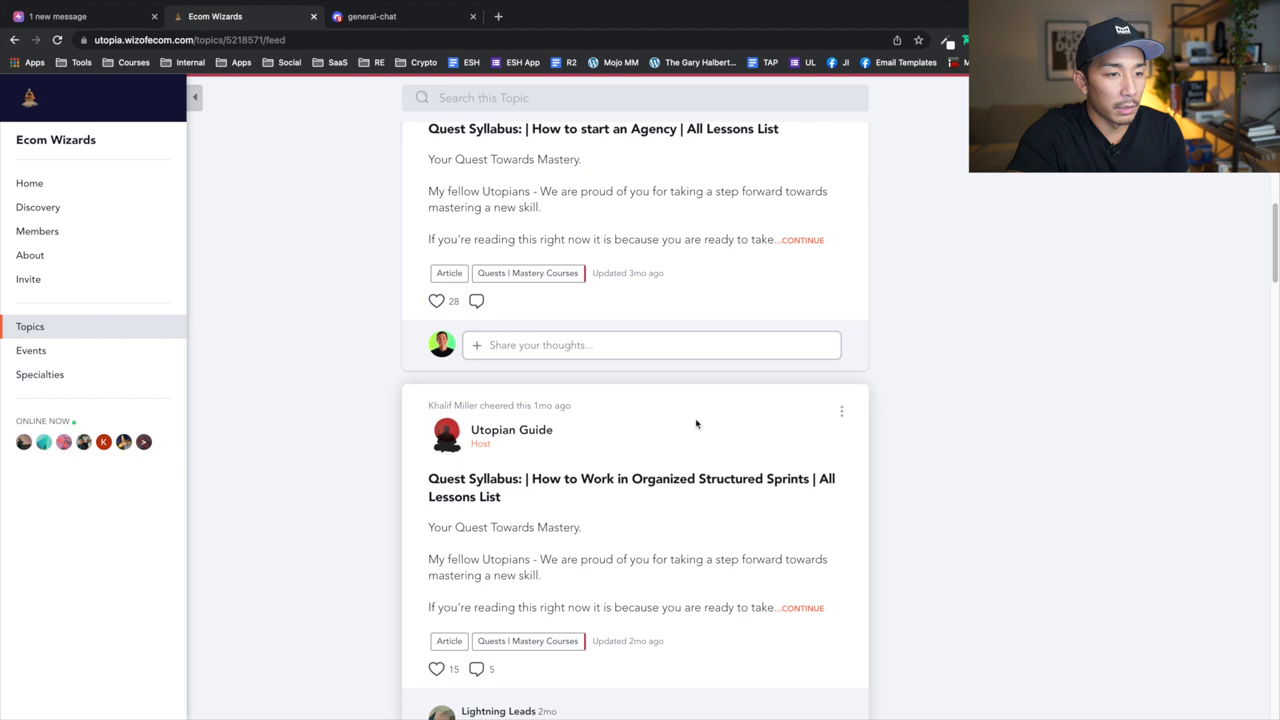
scroll("down", 3)
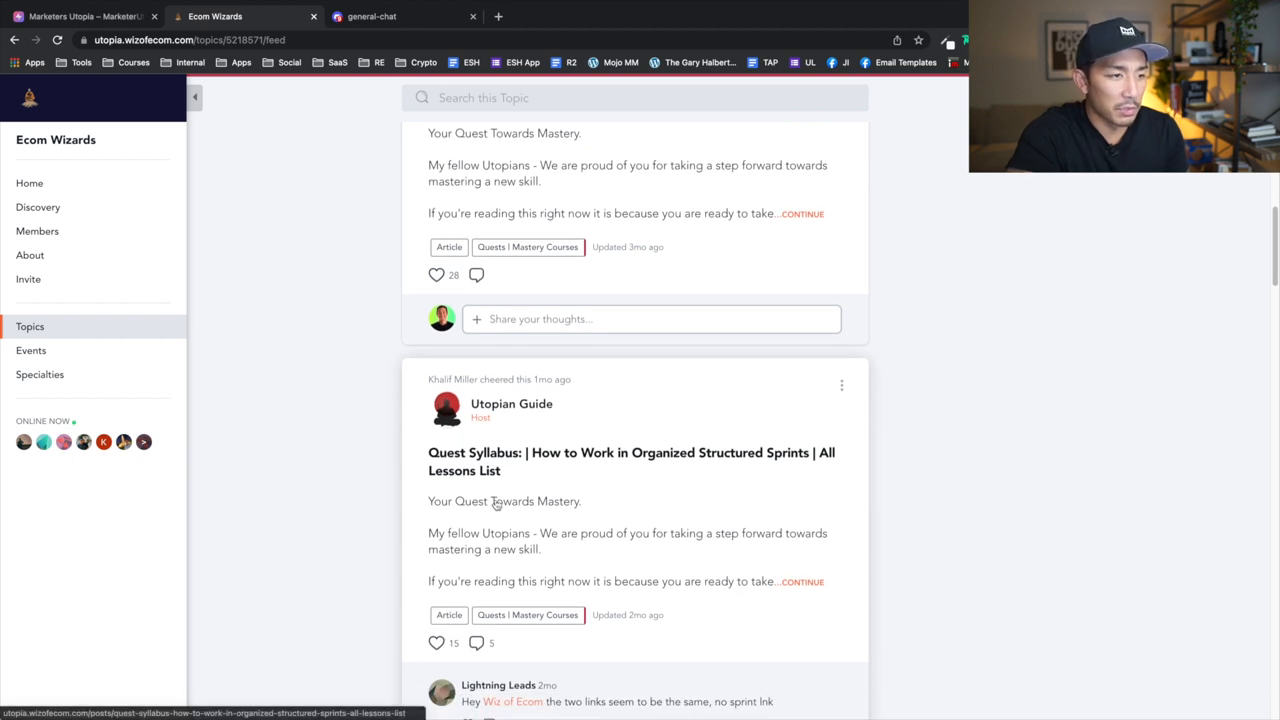
scroll("down", 3)
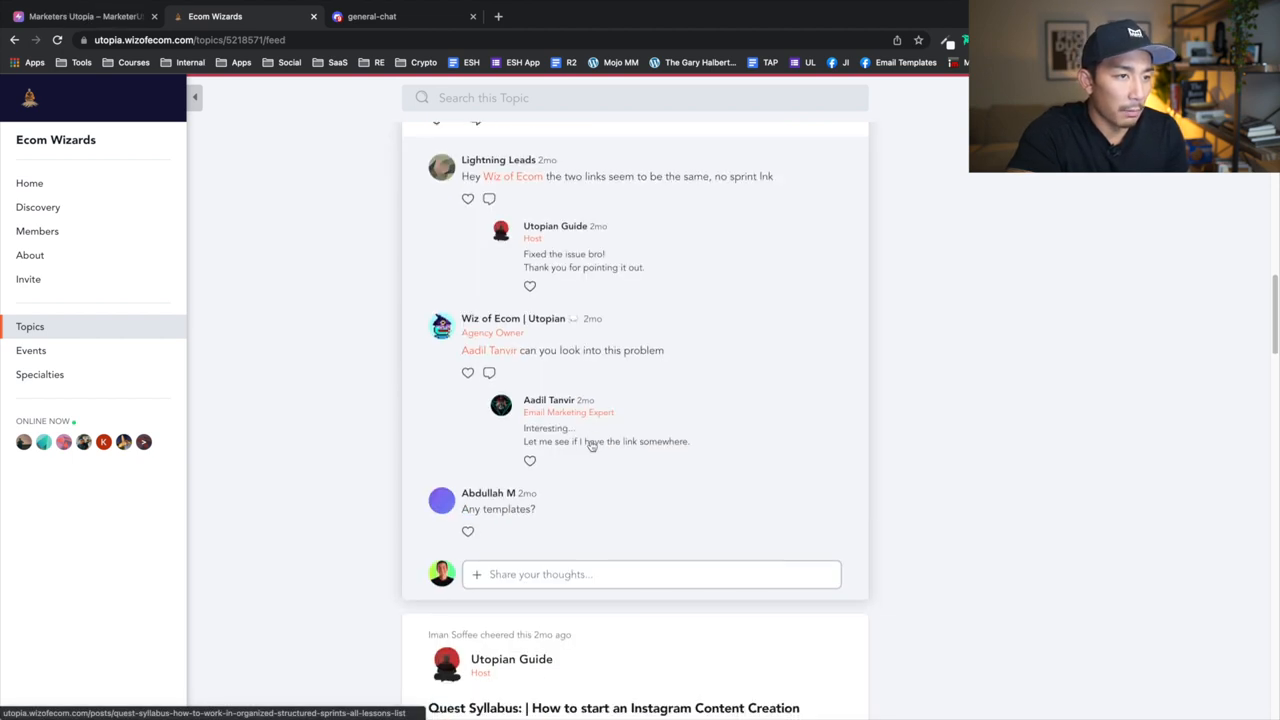
scroll("down", 3)
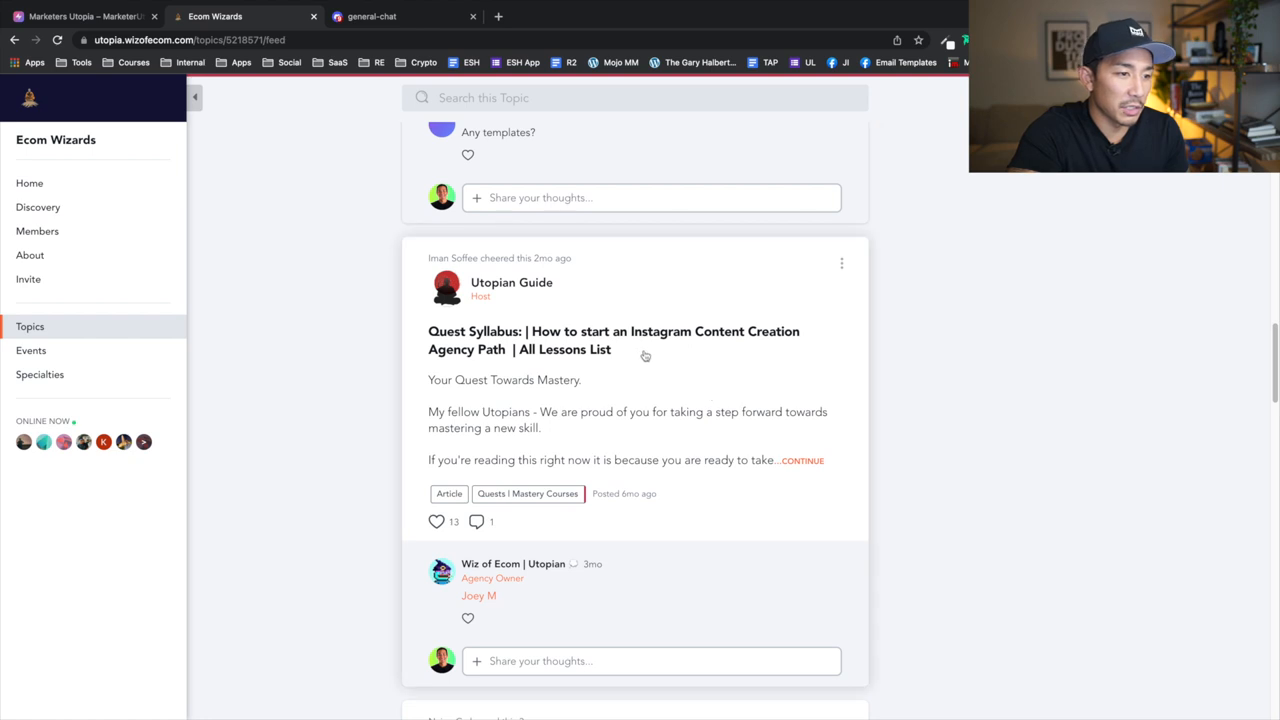
scroll("down", 3)
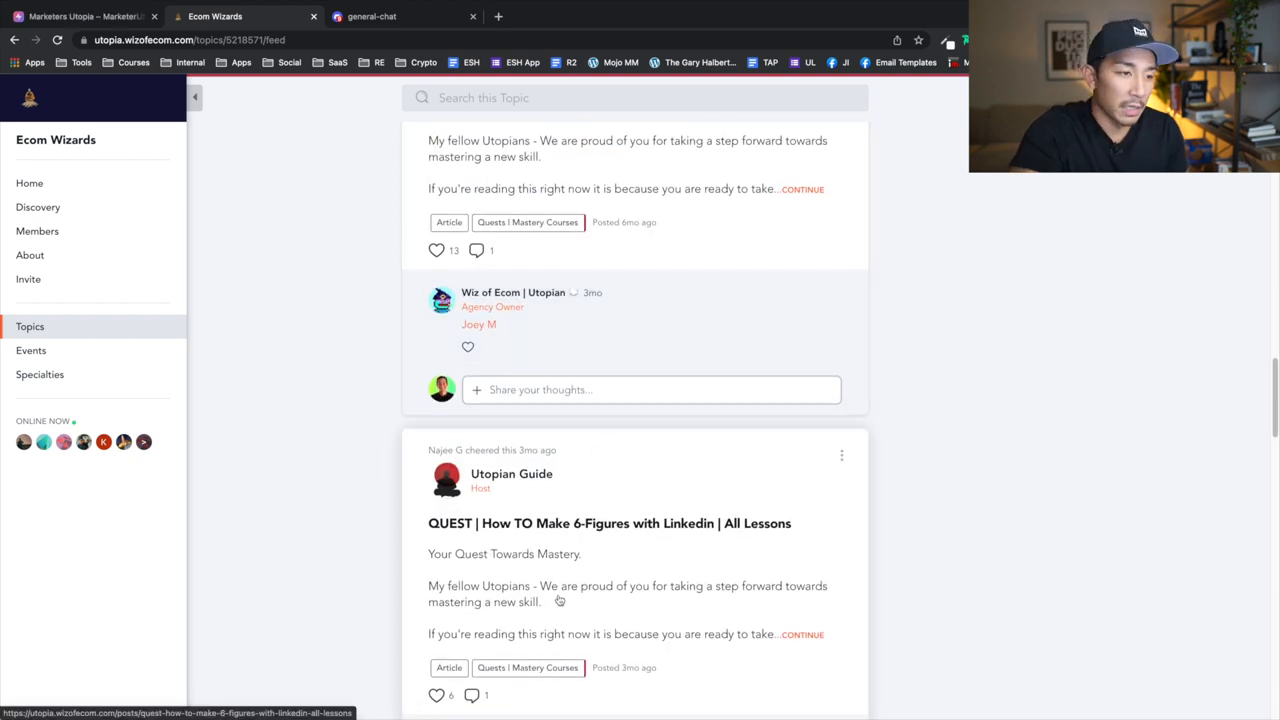
scroll("down", 3)
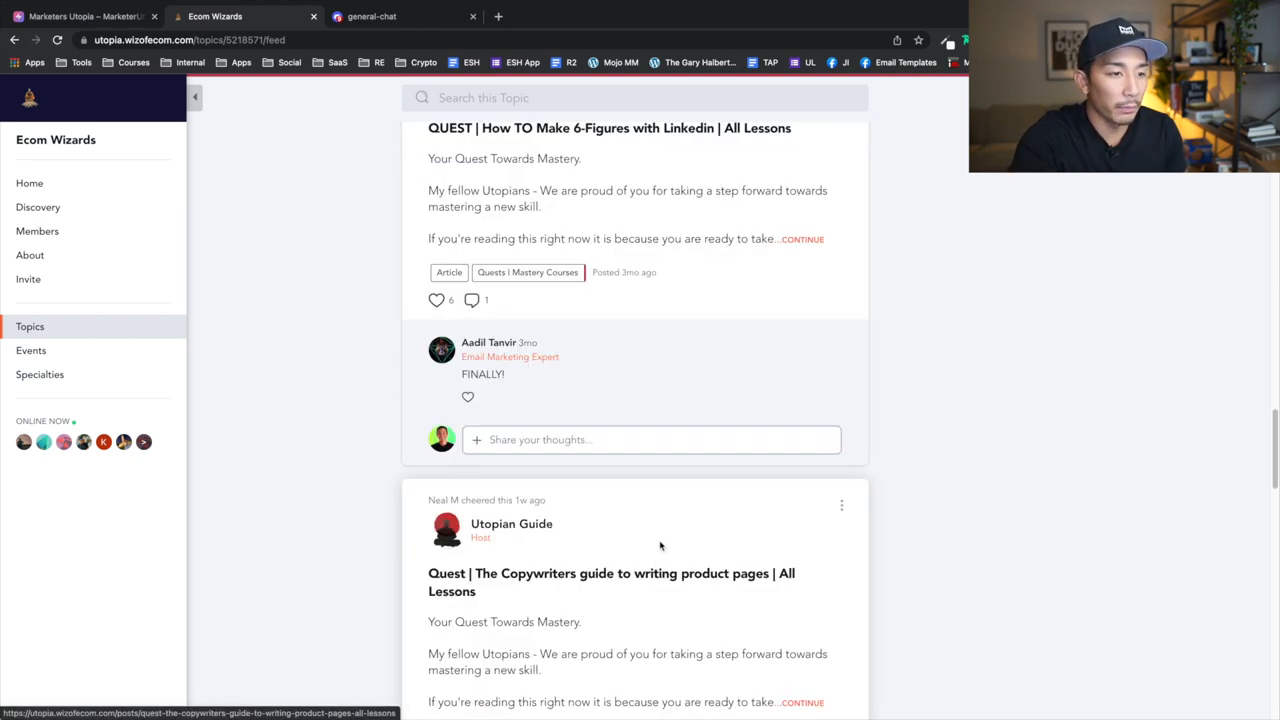
scroll("down", 3)
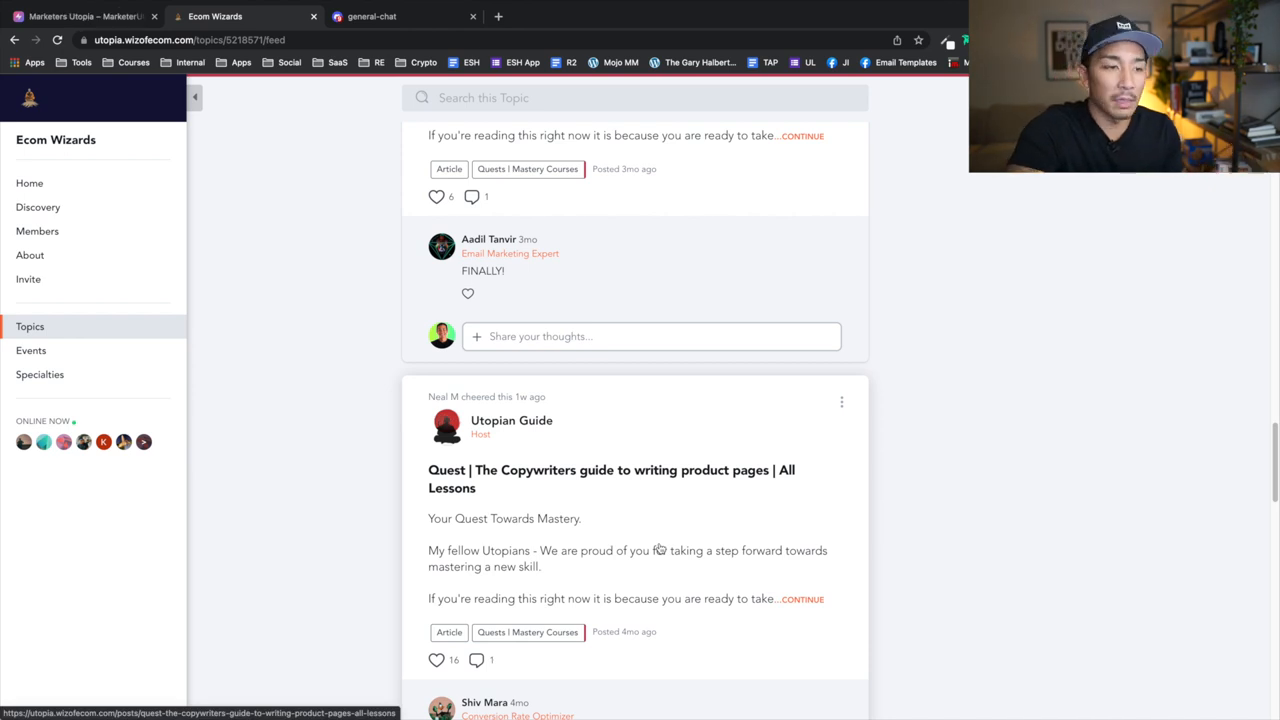
mouse_move(660, 549)
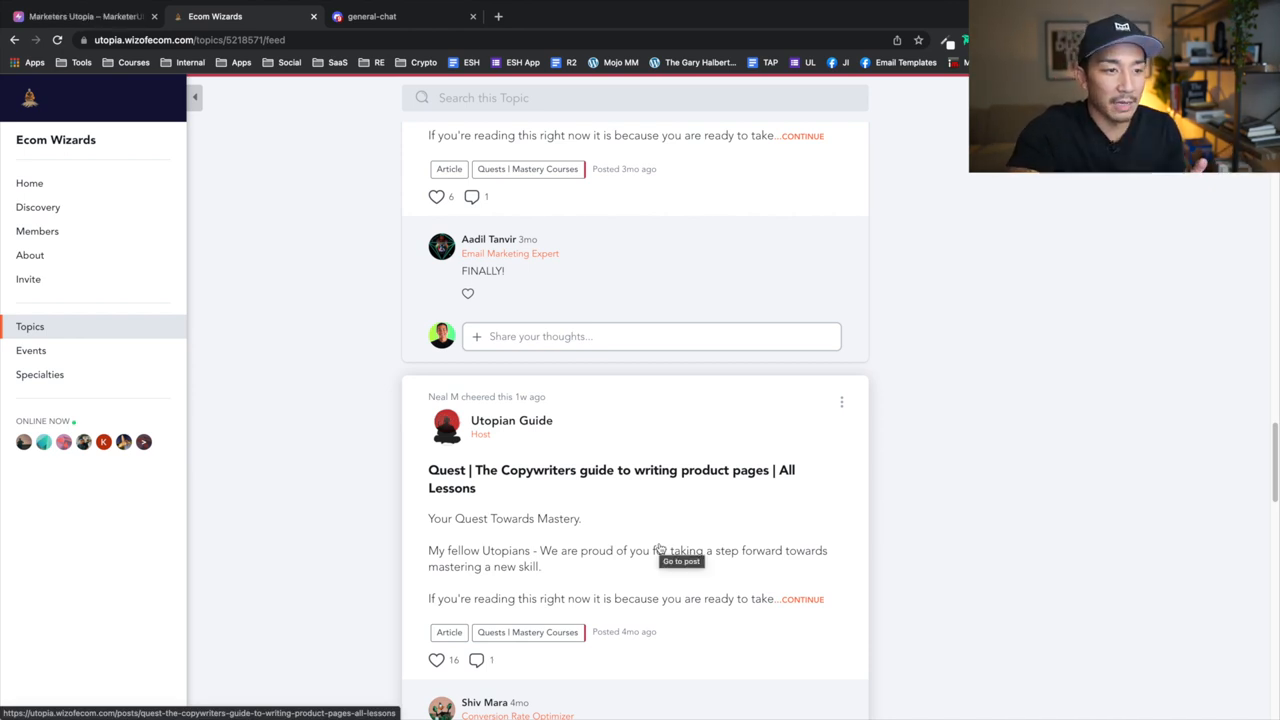
Scroll to the Email Marketing Agency syllabus post and preview it.
scroll("down", 3)
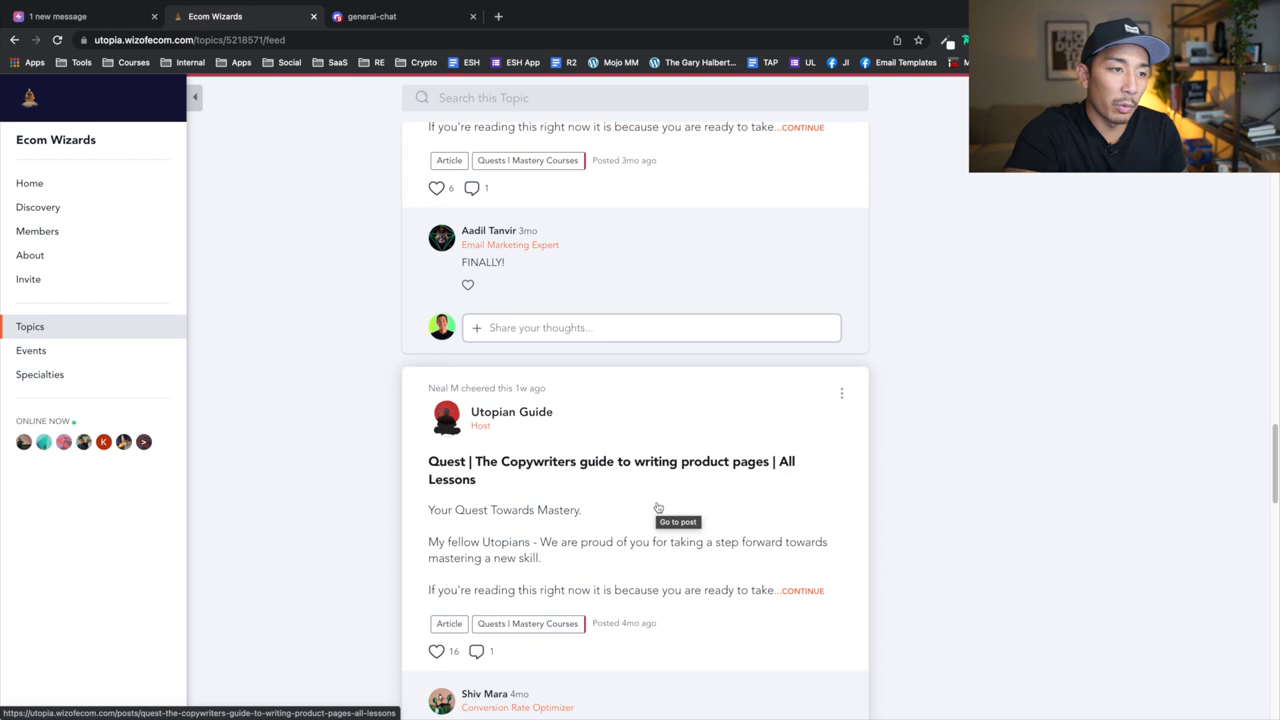
scroll("down", 3)
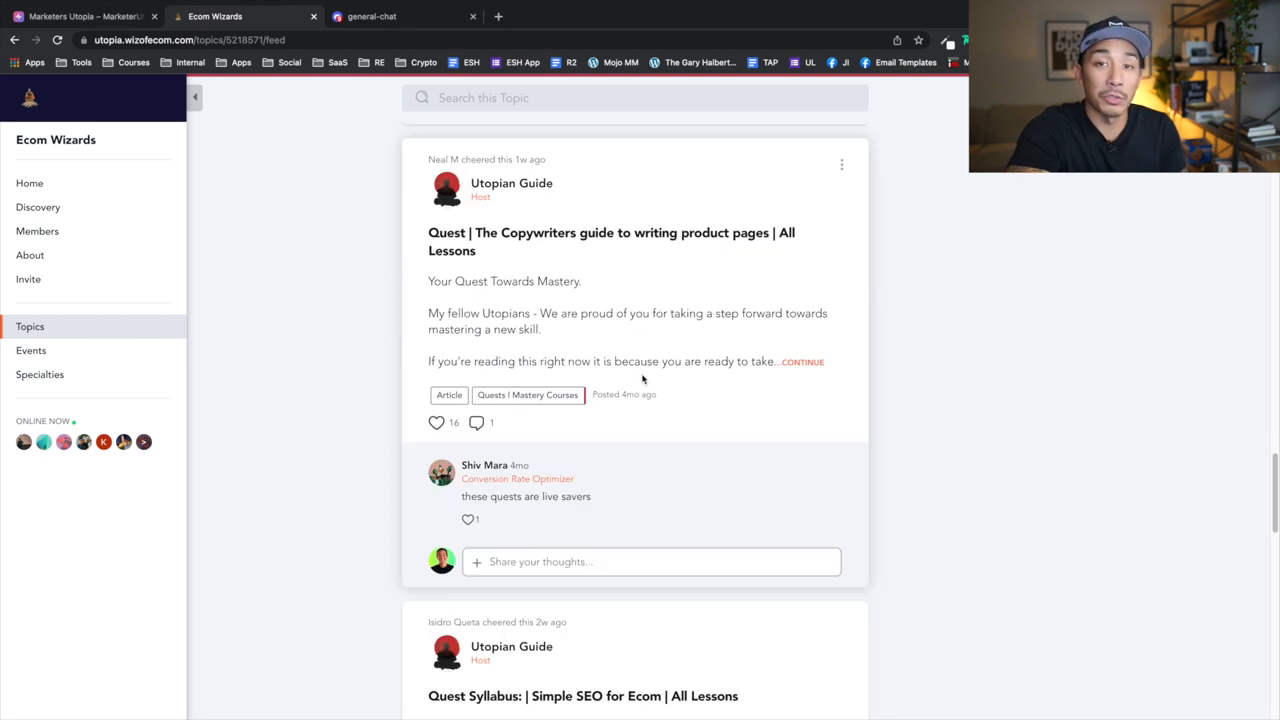
scroll("down", 3)
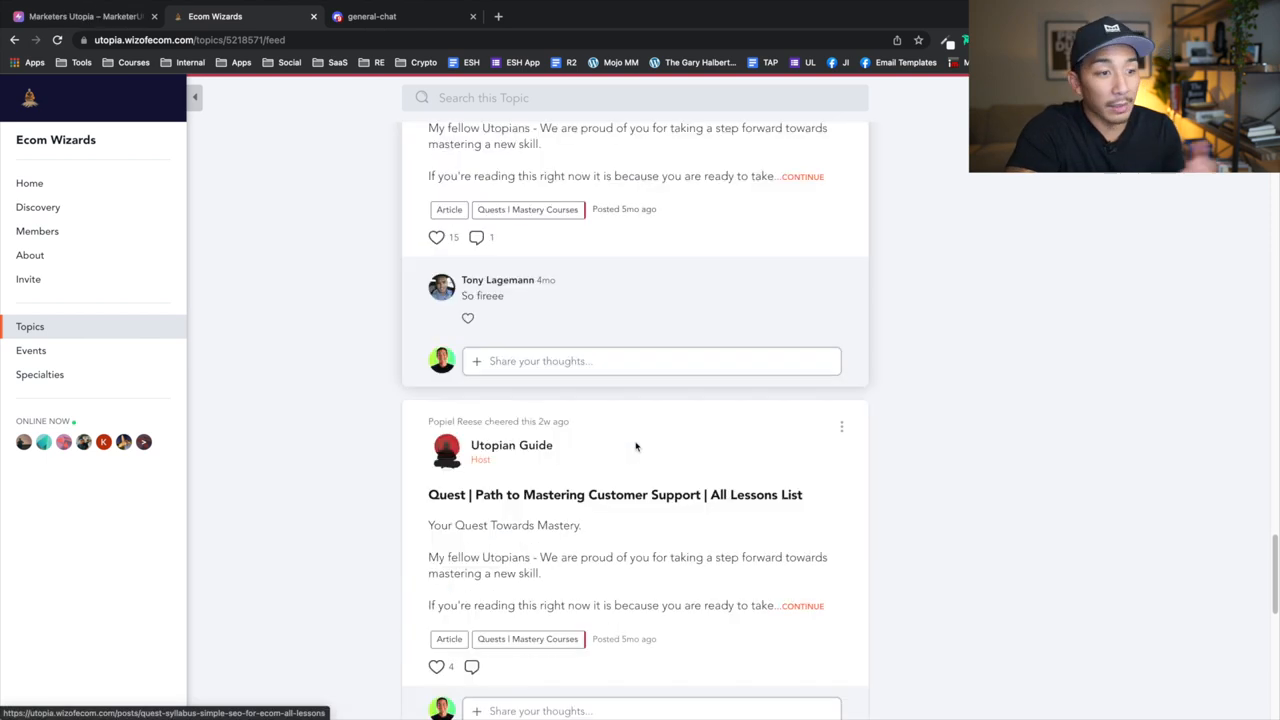
scroll("down", 3)
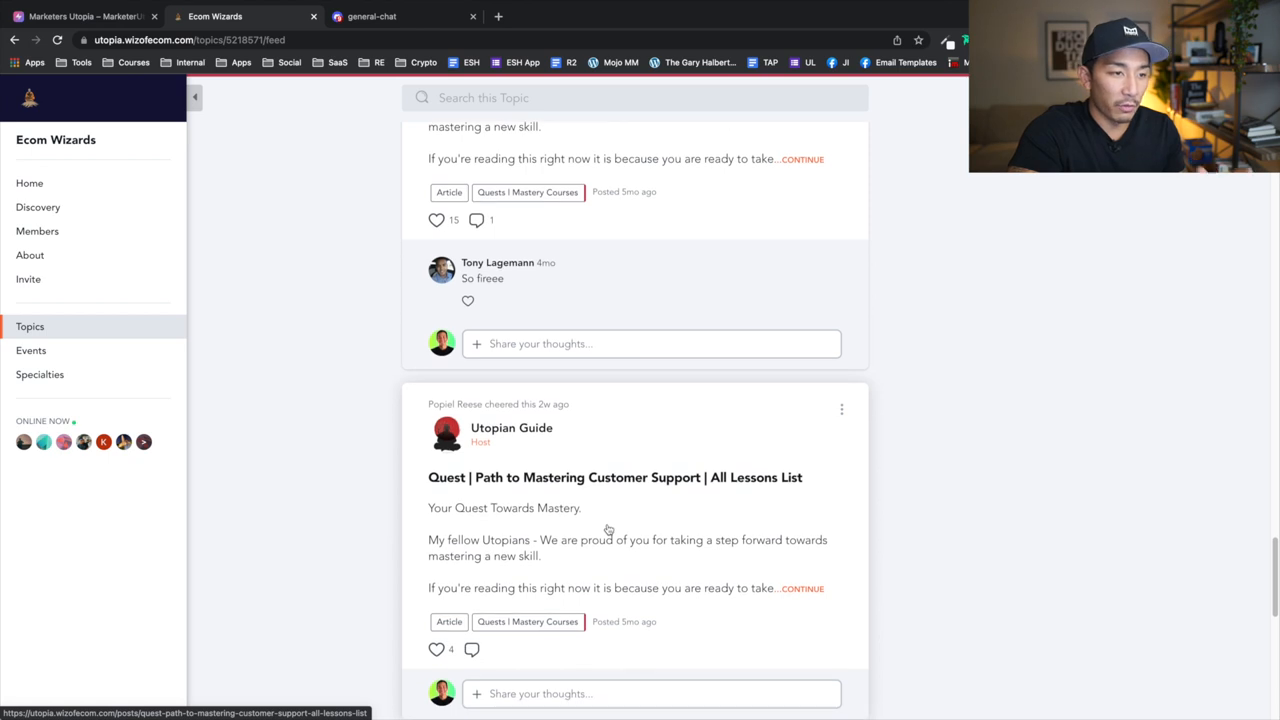
scroll("down", 3)
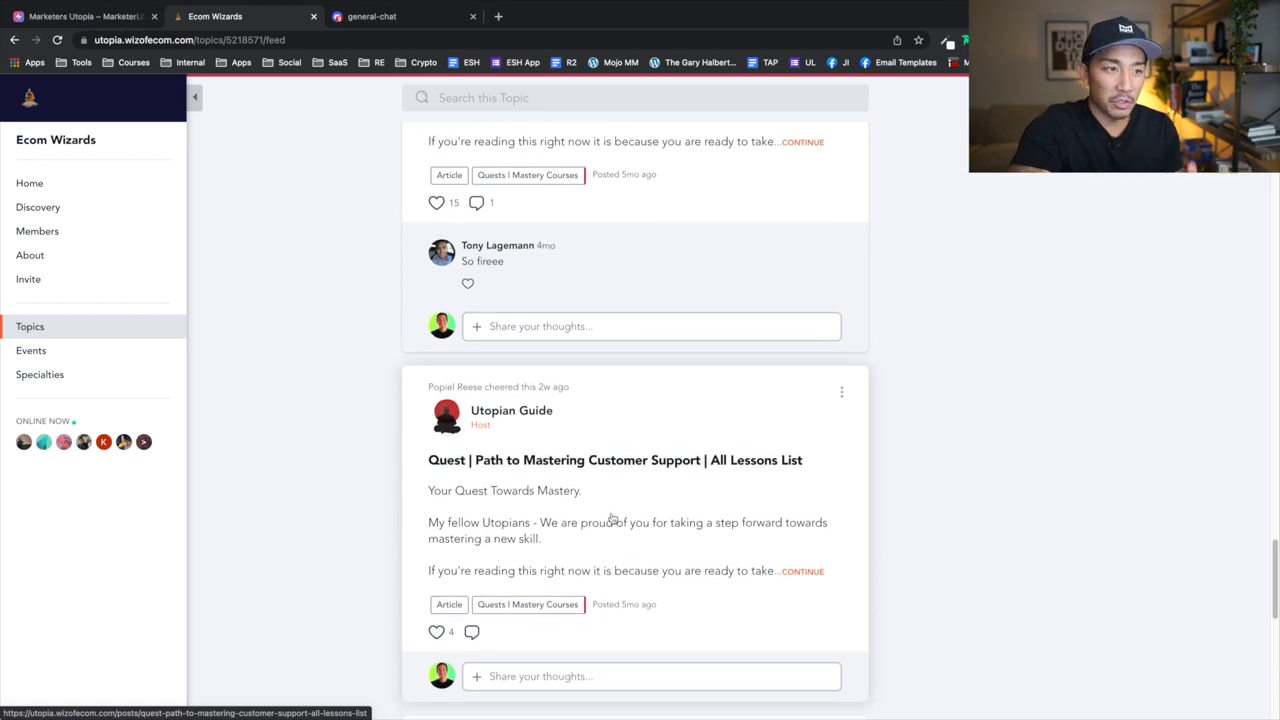
mouse_move(611, 523)
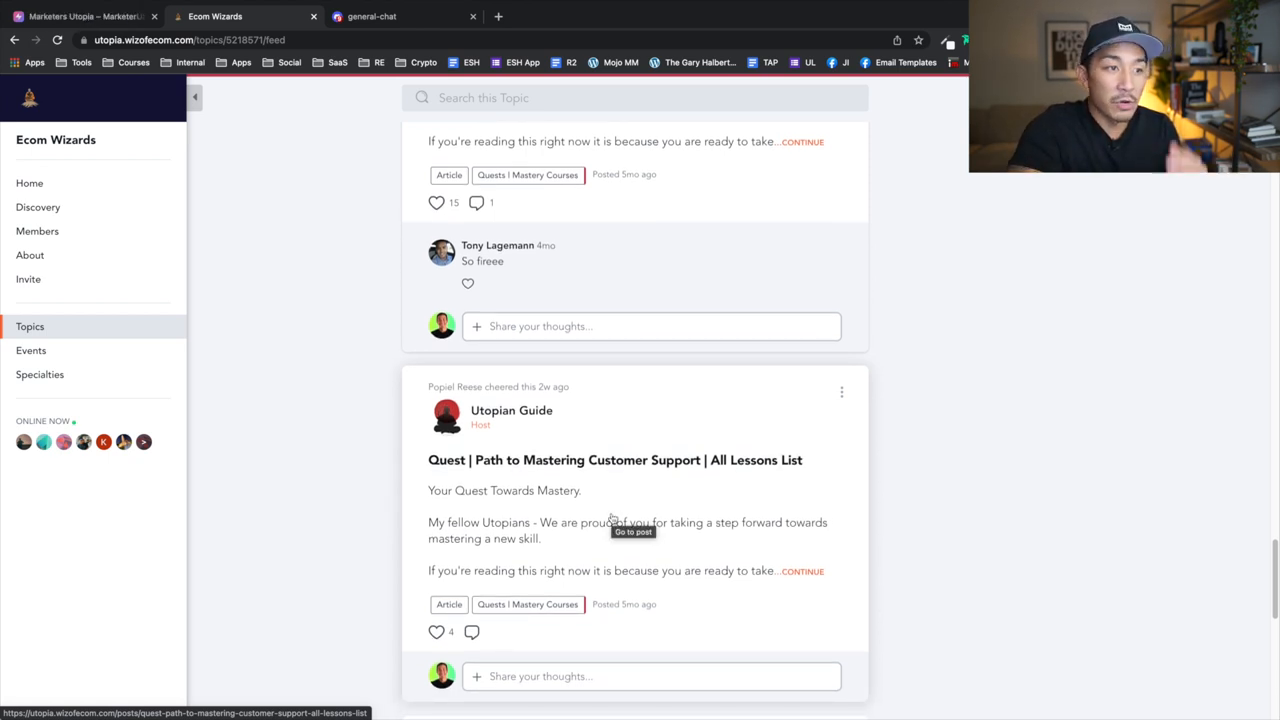
scroll("up", 3)
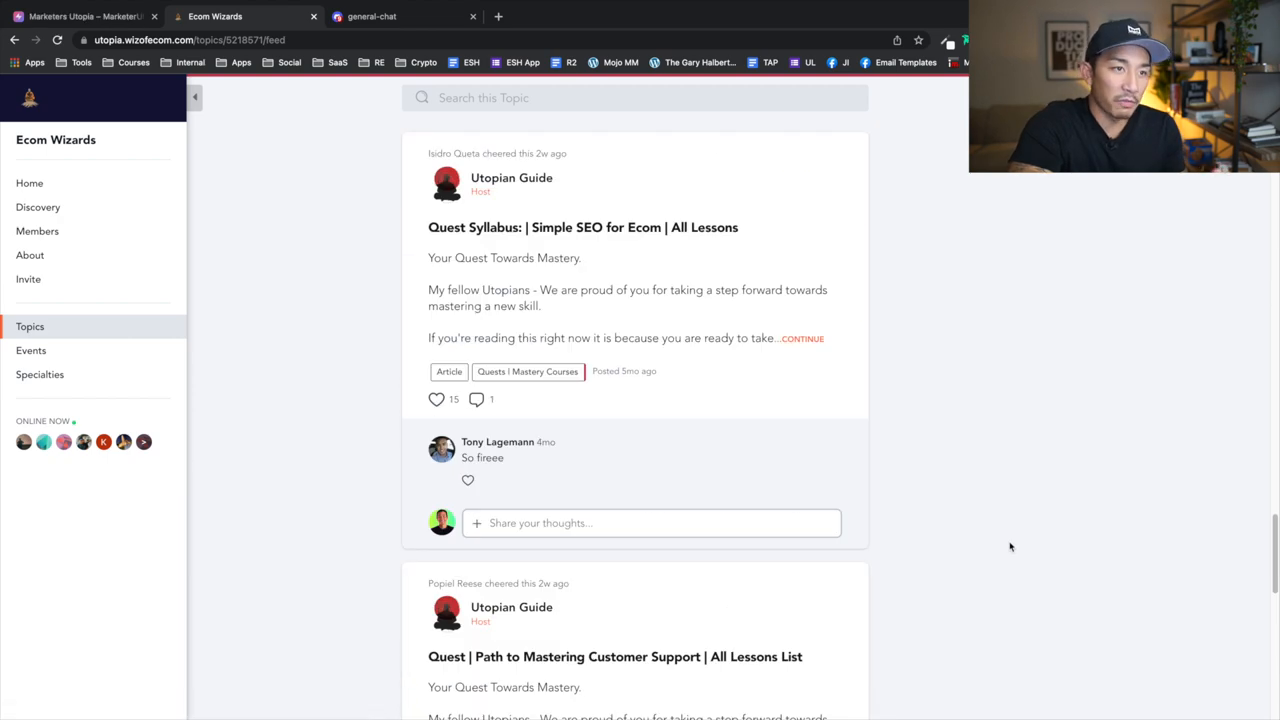
scroll("down", 3)
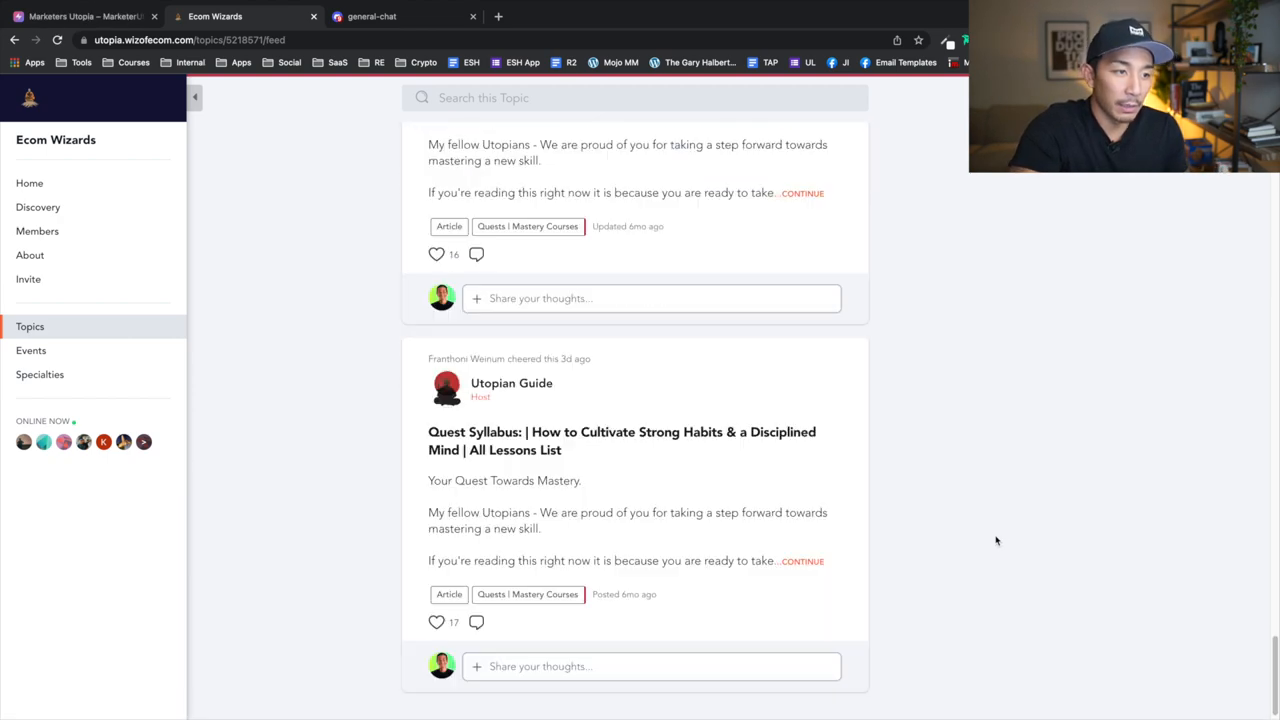
scroll("down", 3)
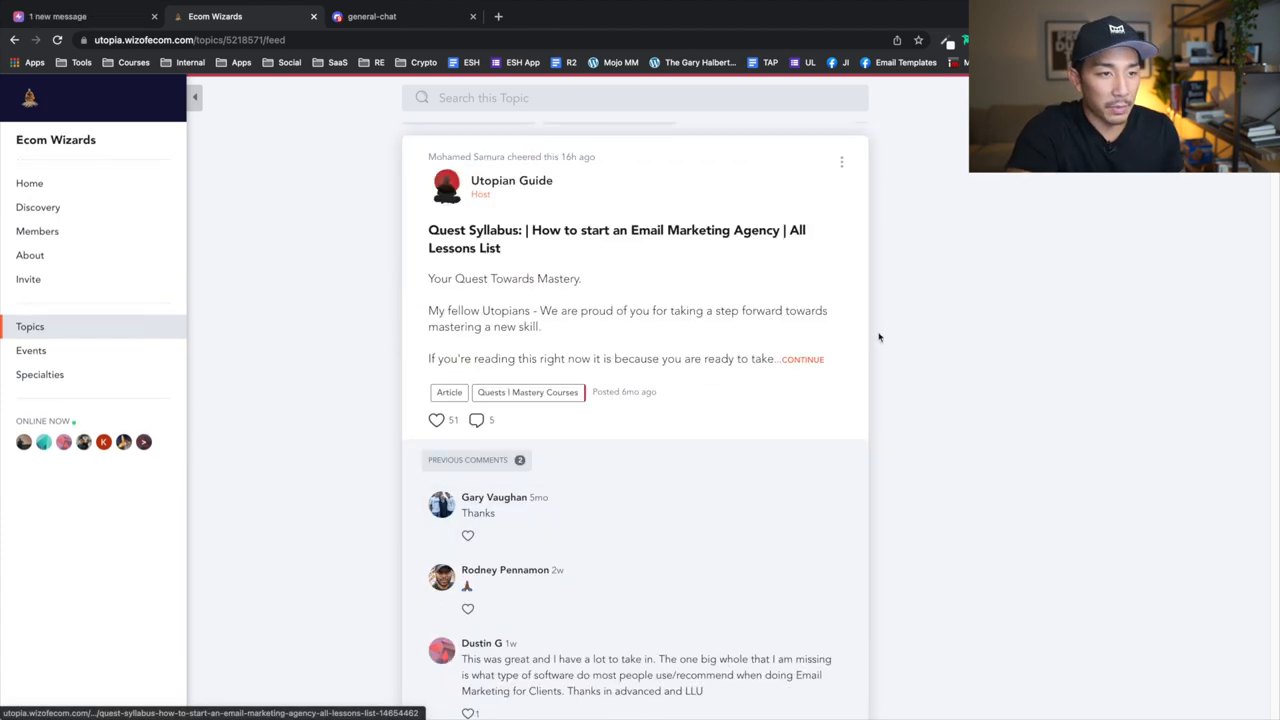
left_click(804, 358)
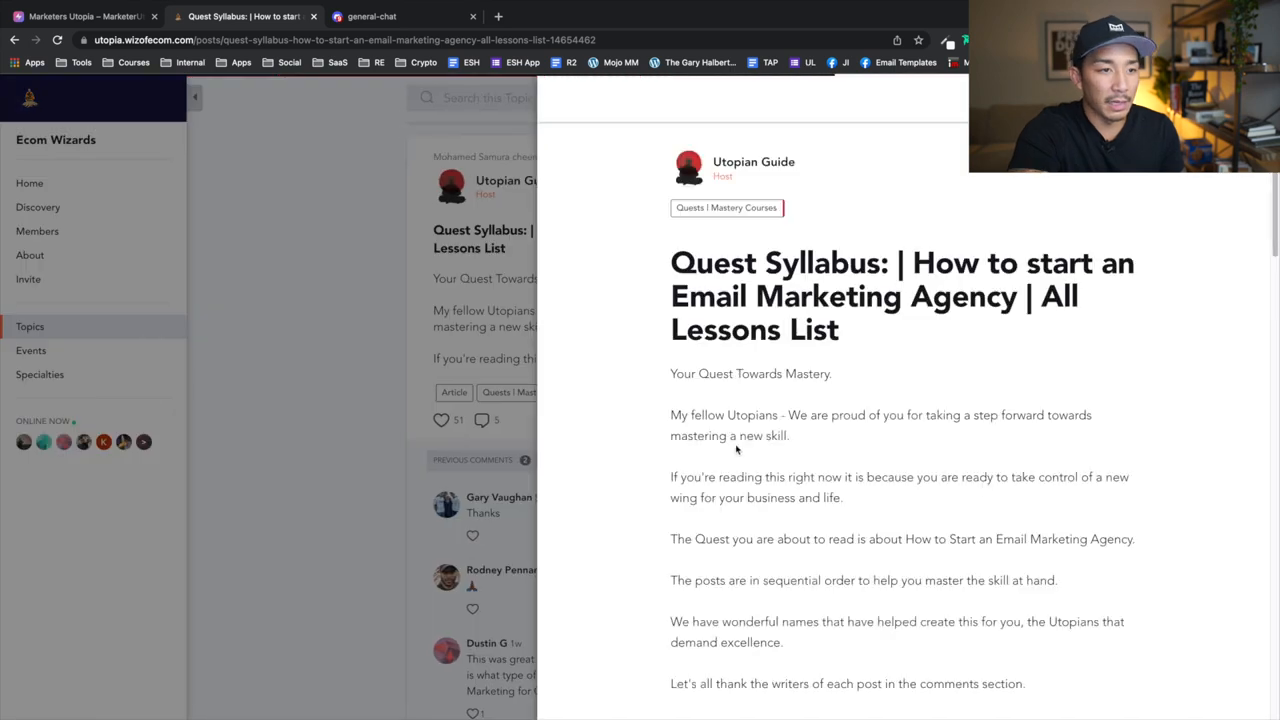
scroll("down", 3)
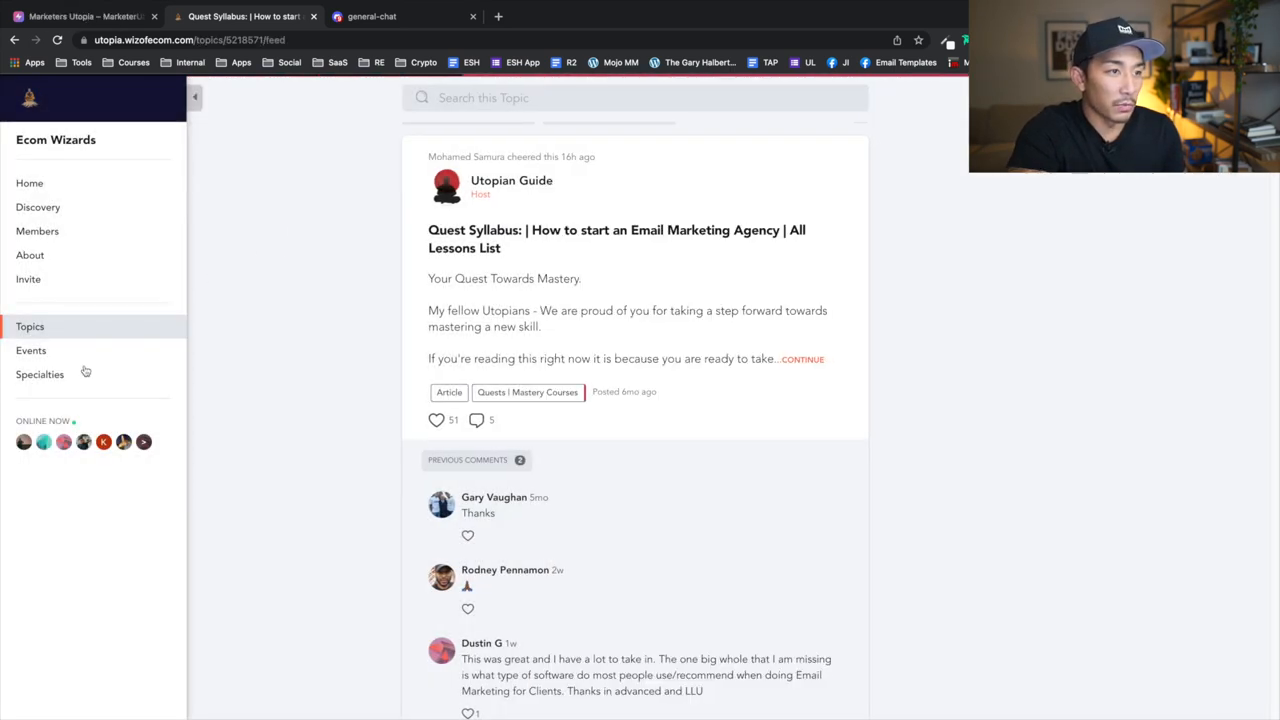
Return to the Topics overview showing Quests | Mastery Courses and DIRECTORY.
left_click(30, 326)
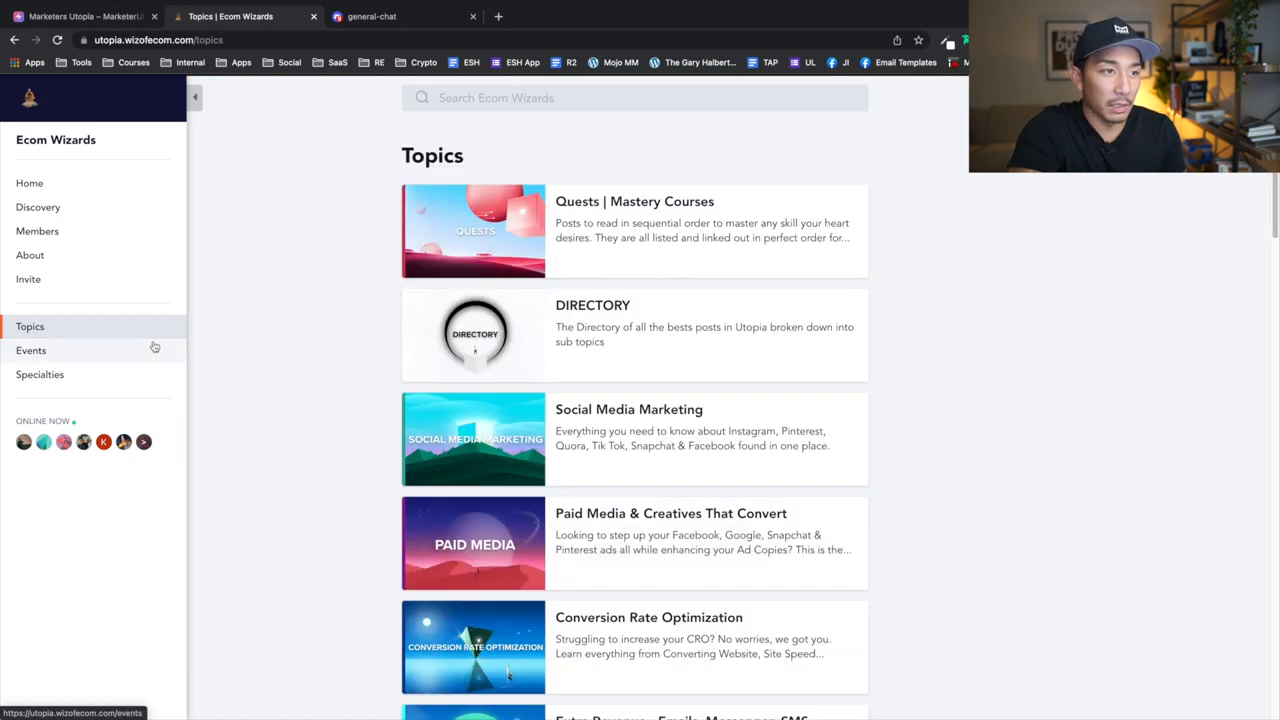
mouse_move(688, 318)
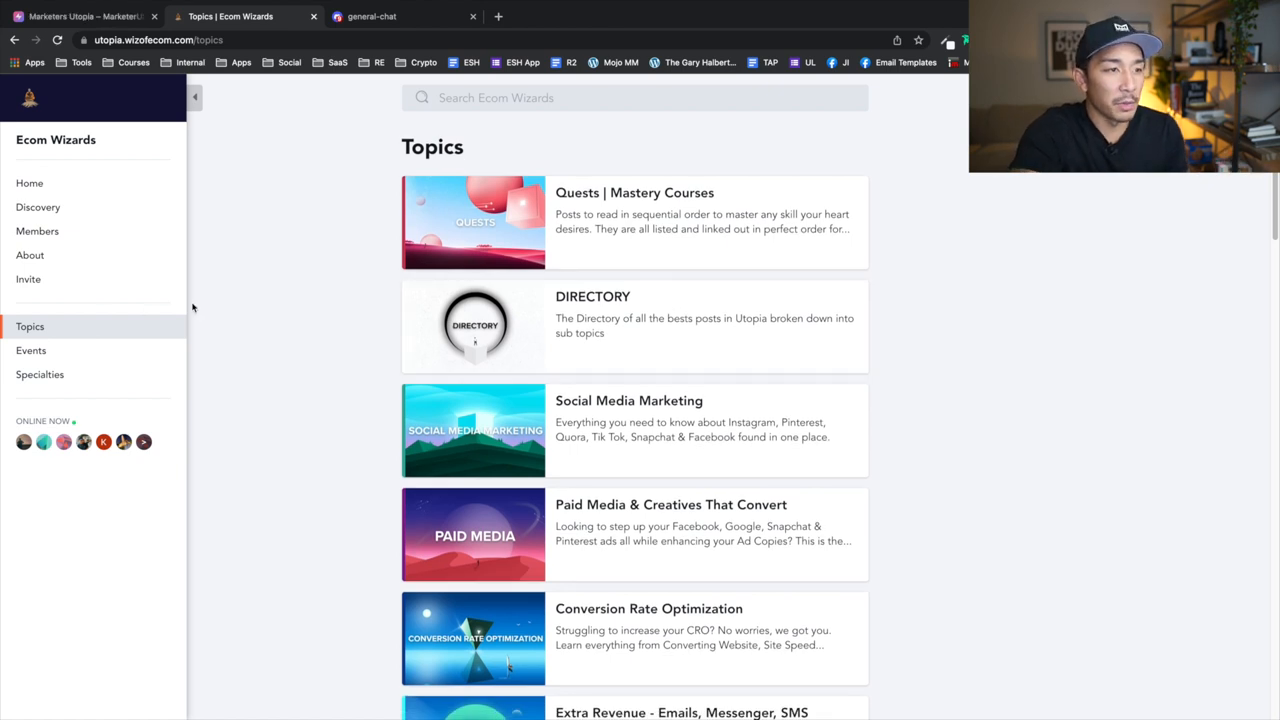
mouse_move(515, 291)
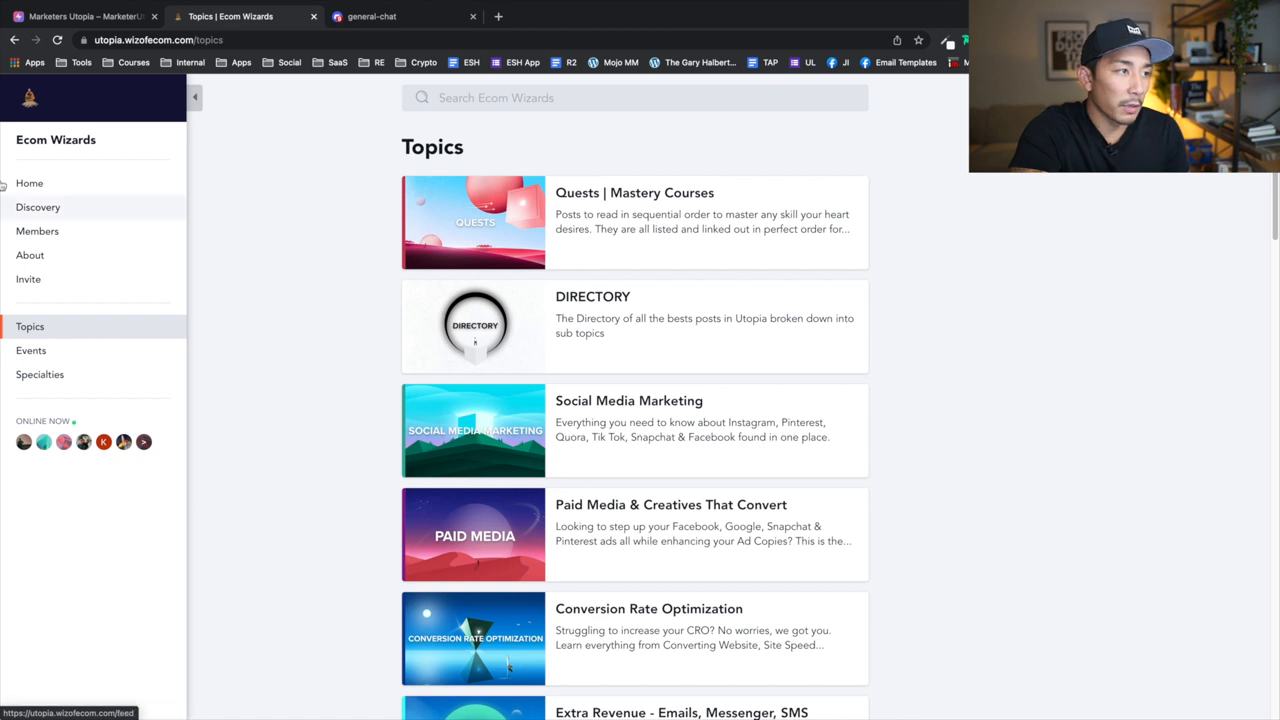
Open Discovery and browse its Welcome, Top Posts, Featured, Topics and Top Members sections.
left_click(38, 207)
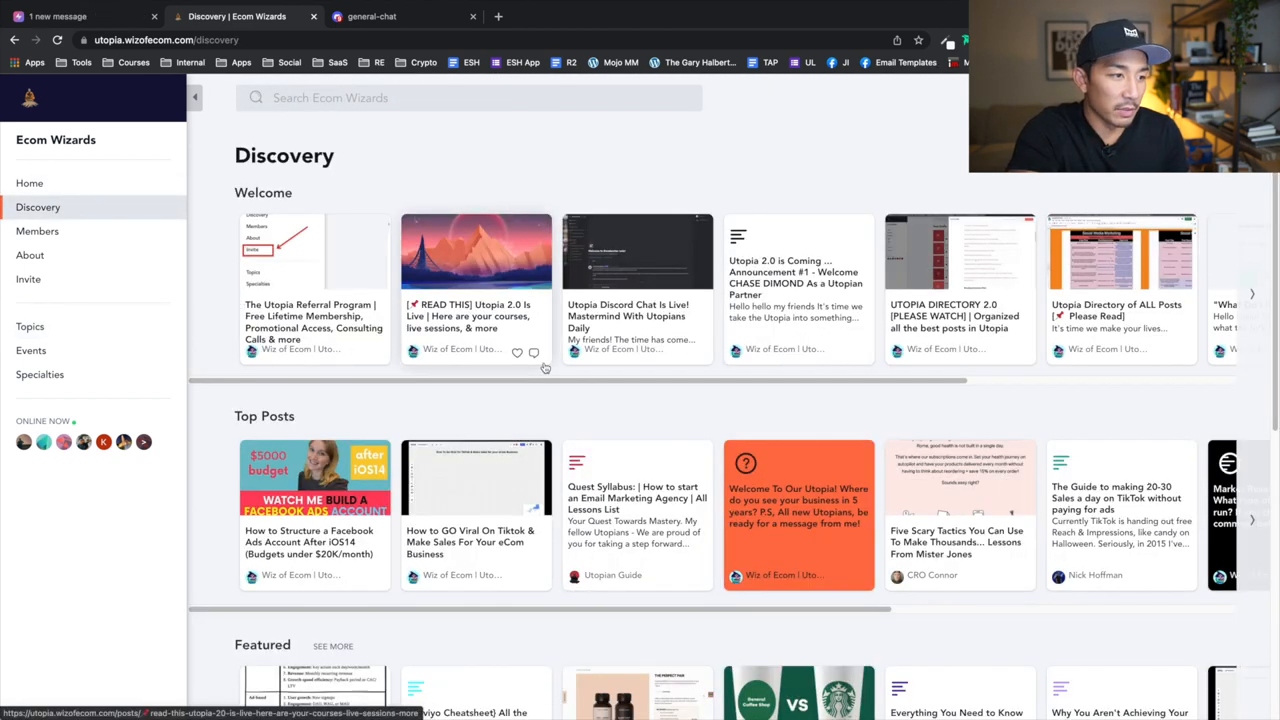
scroll("down", 3)
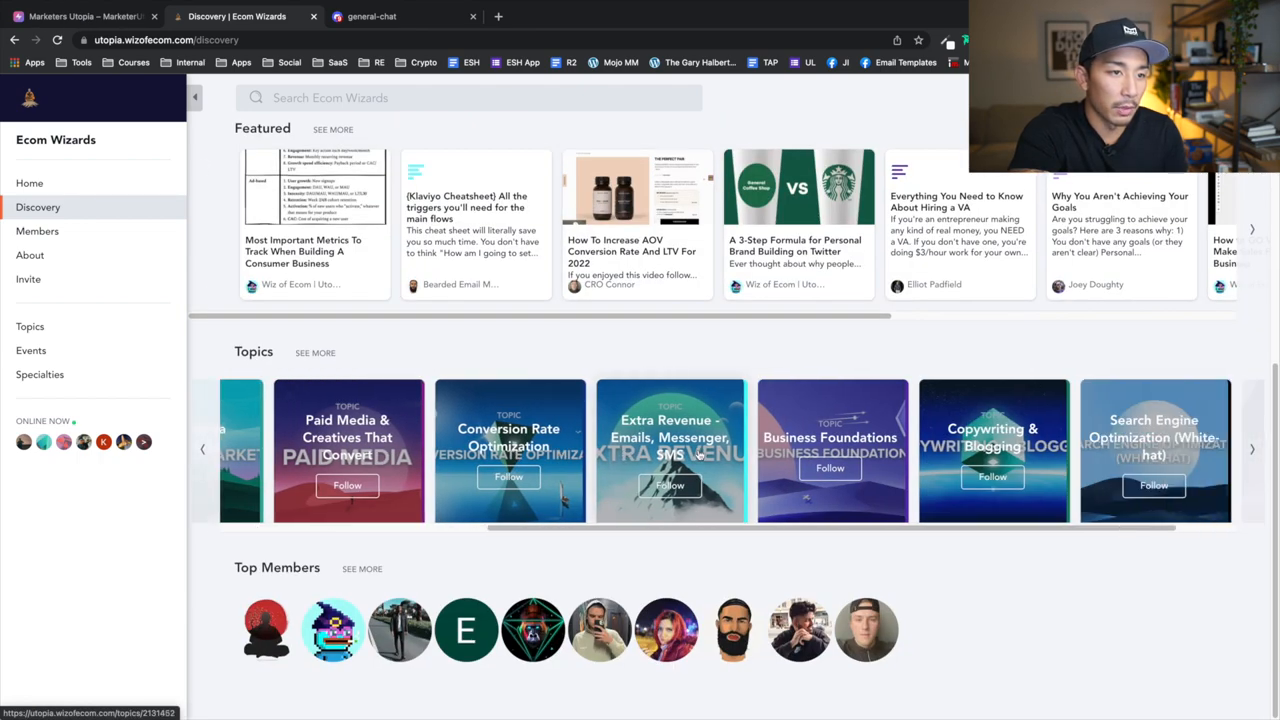
scroll("up", 3)
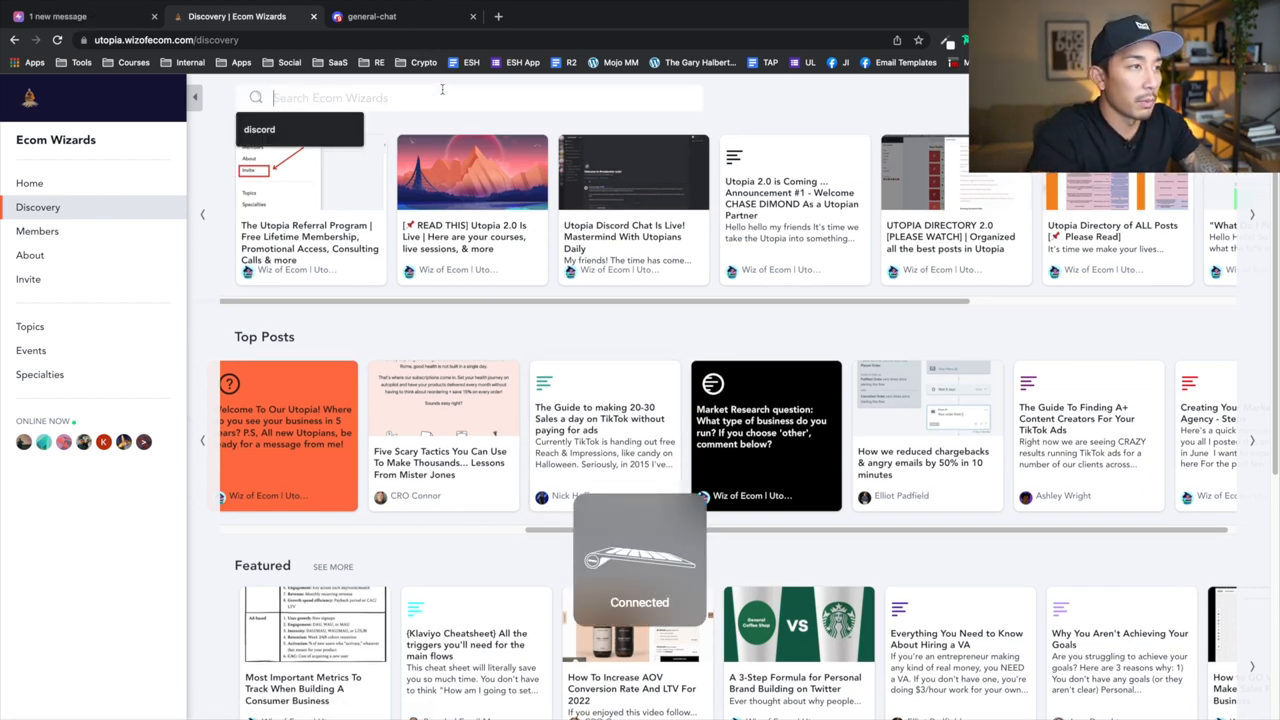
type("email marketing")
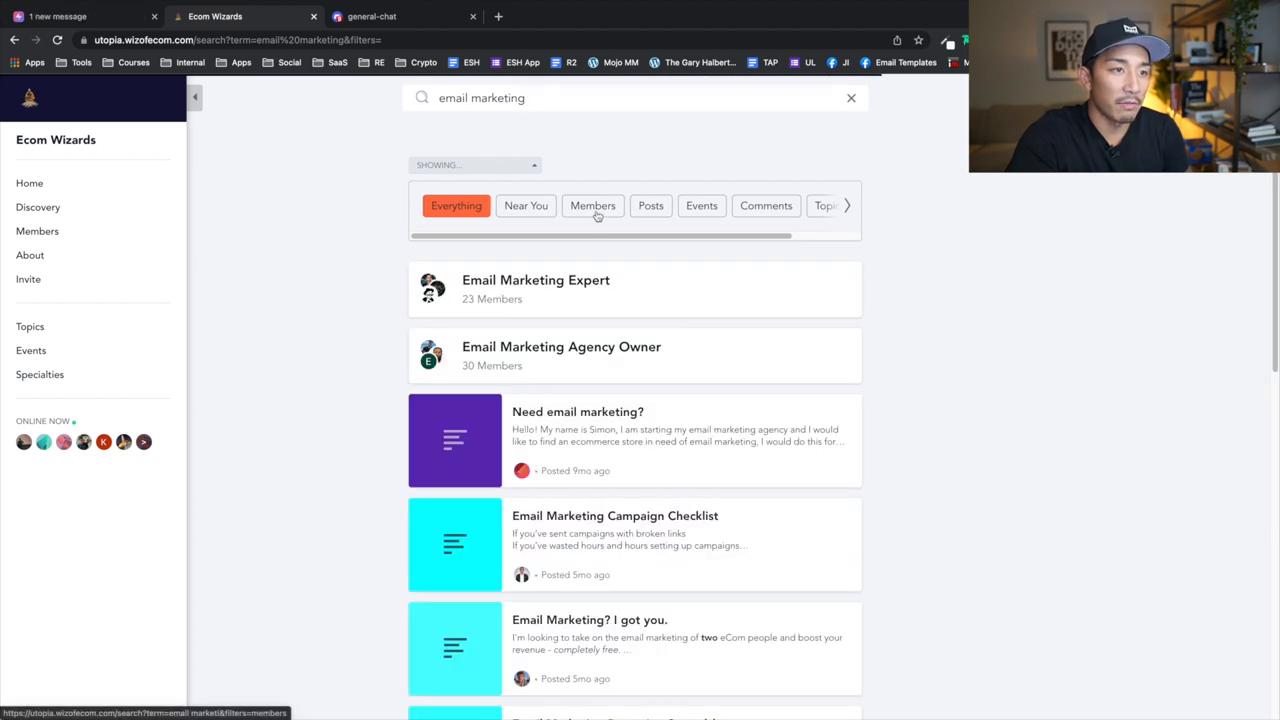
left_click(592, 205)
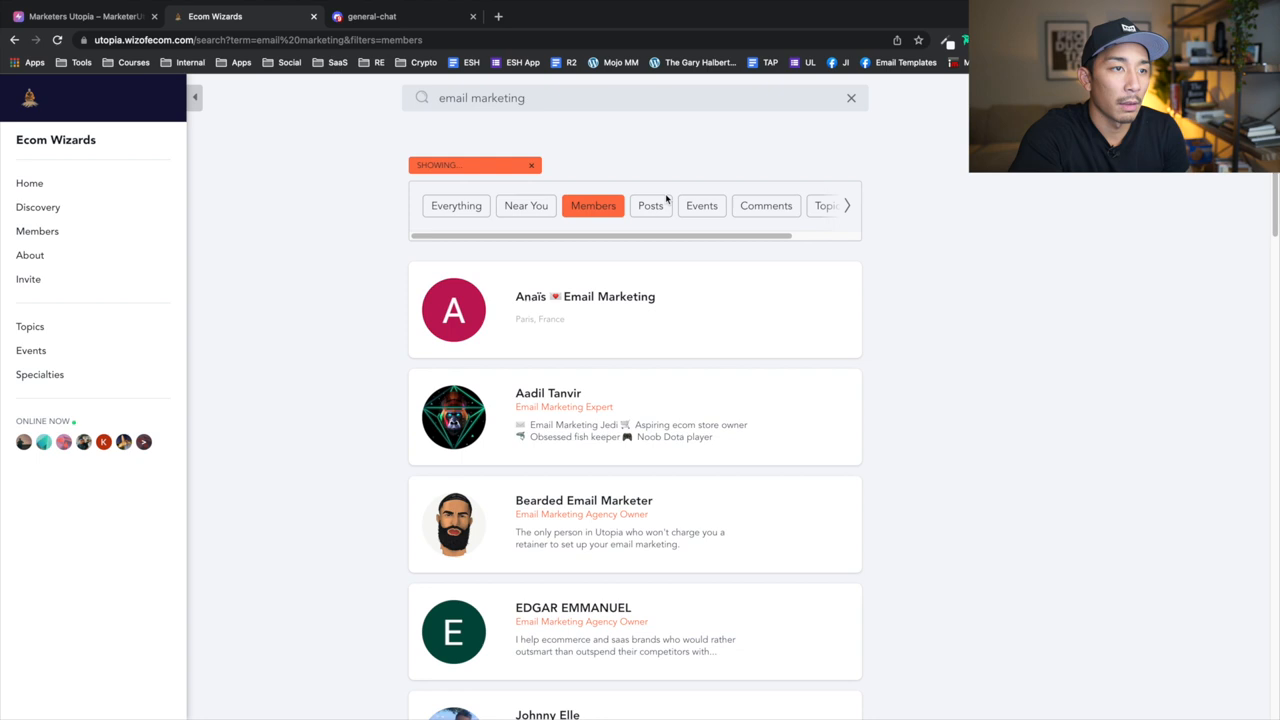
left_click(650, 205)
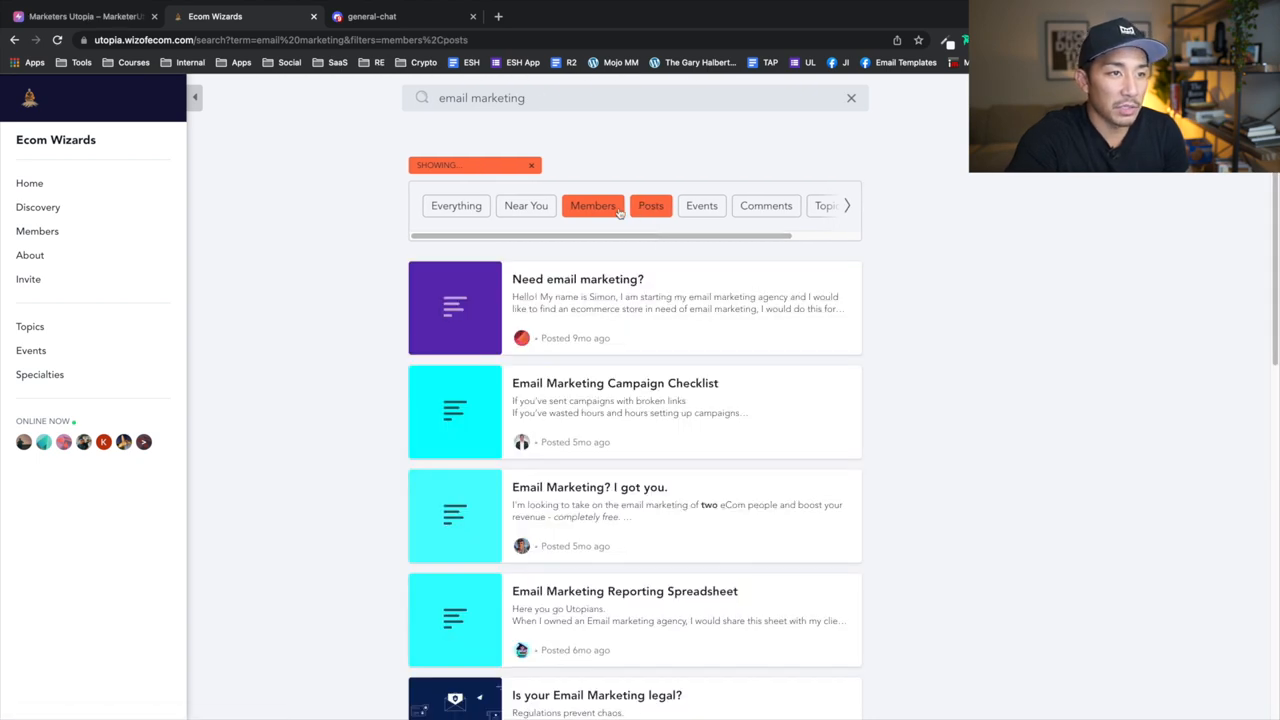
left_click(706, 205)
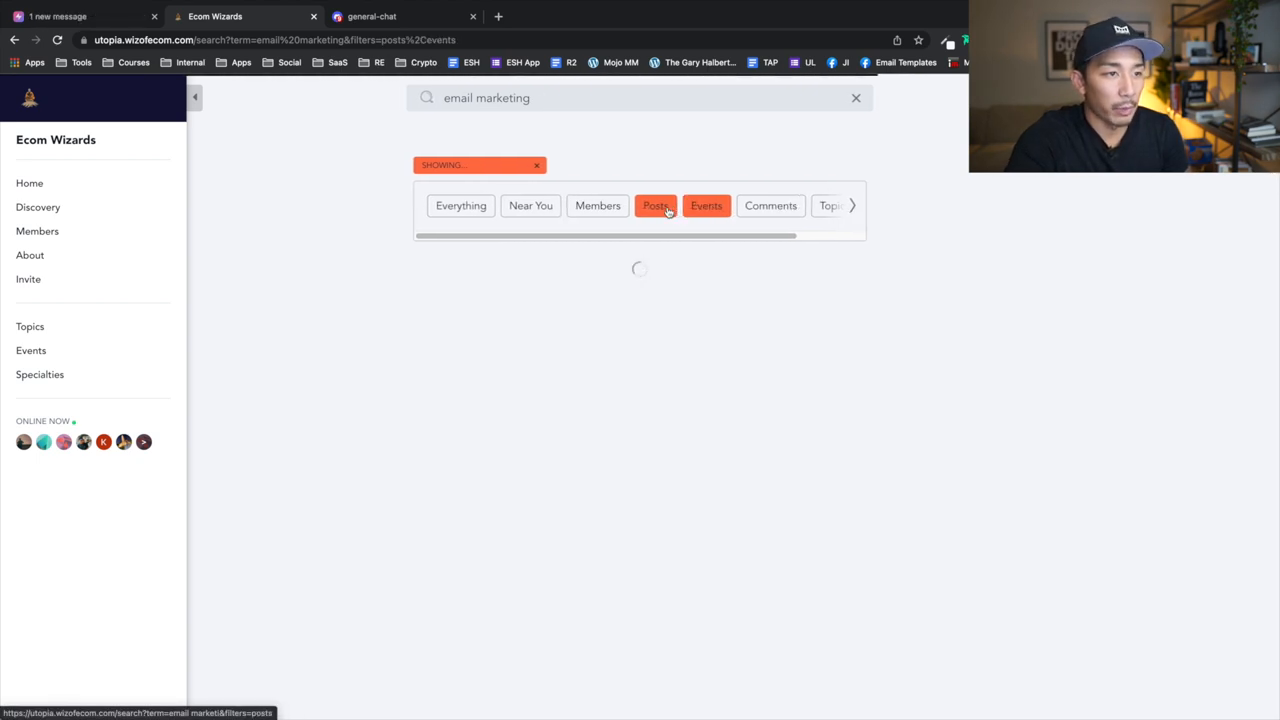
left_click(706, 205)
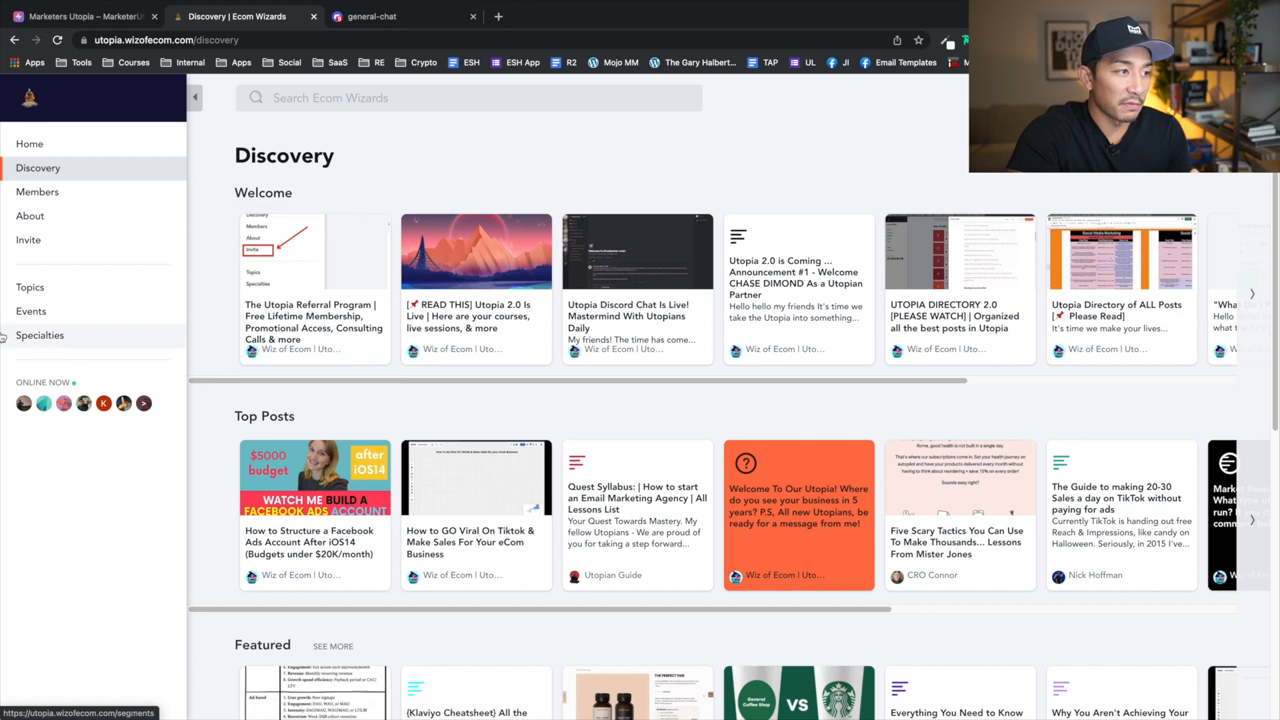
Open Events and read the December 22 Cold Email Wizard roundtable live call details.
left_click(31, 311)
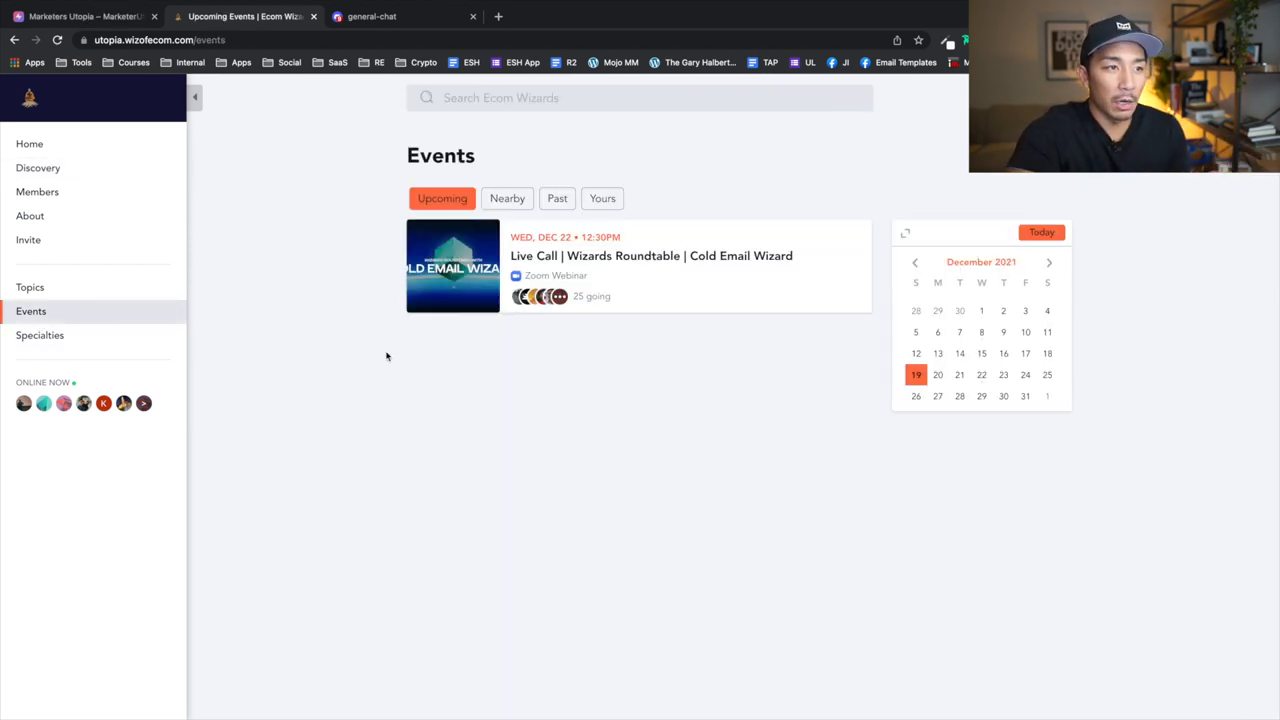
mouse_move(659, 530)
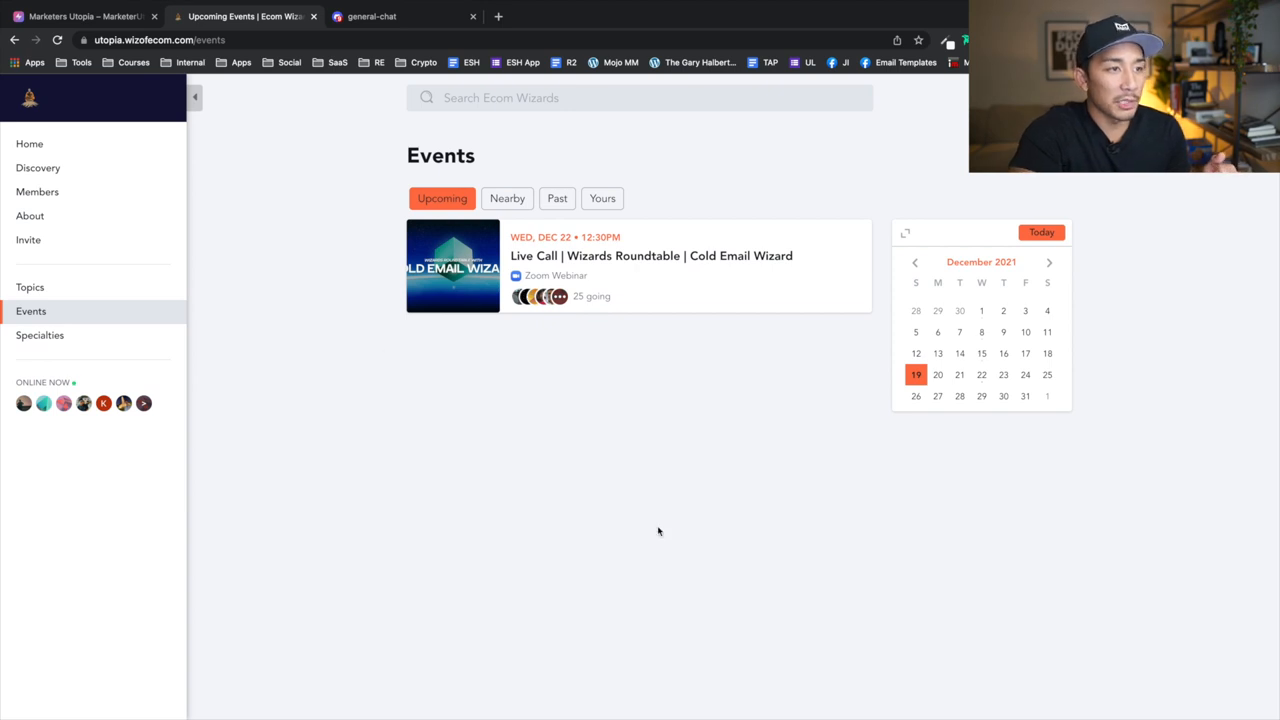
mouse_move(591, 307)
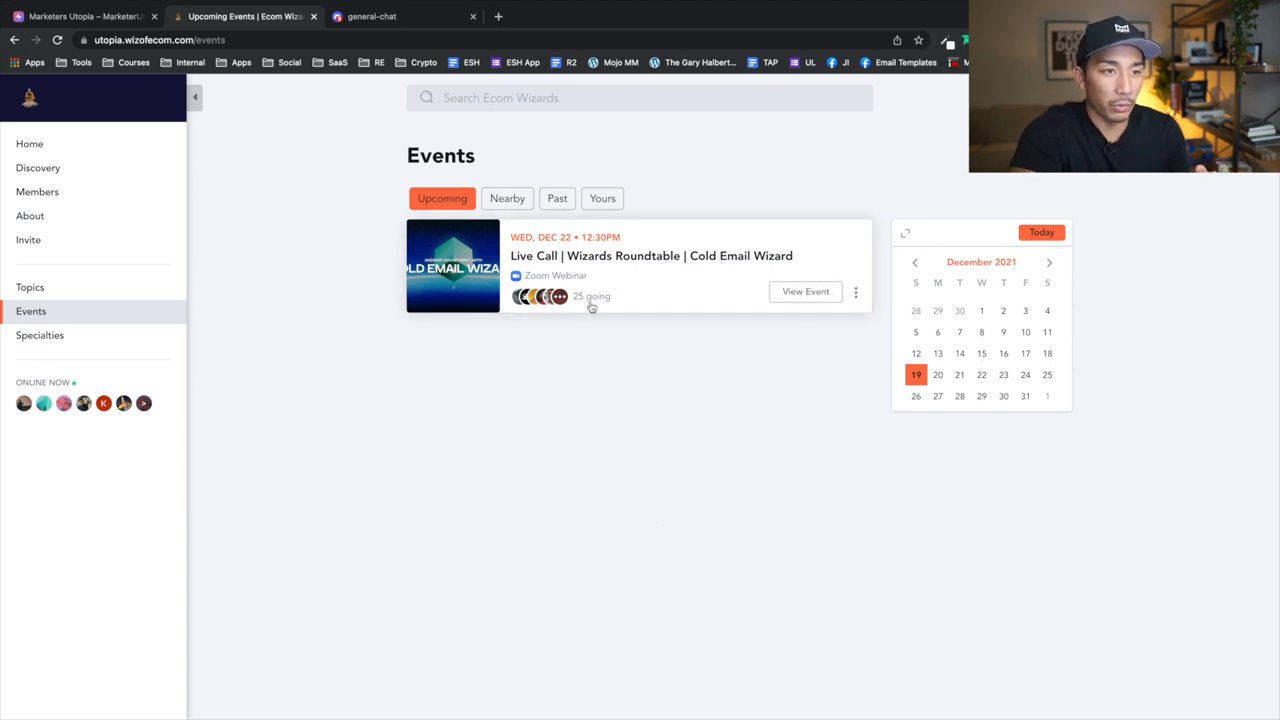
mouse_move(696, 273)
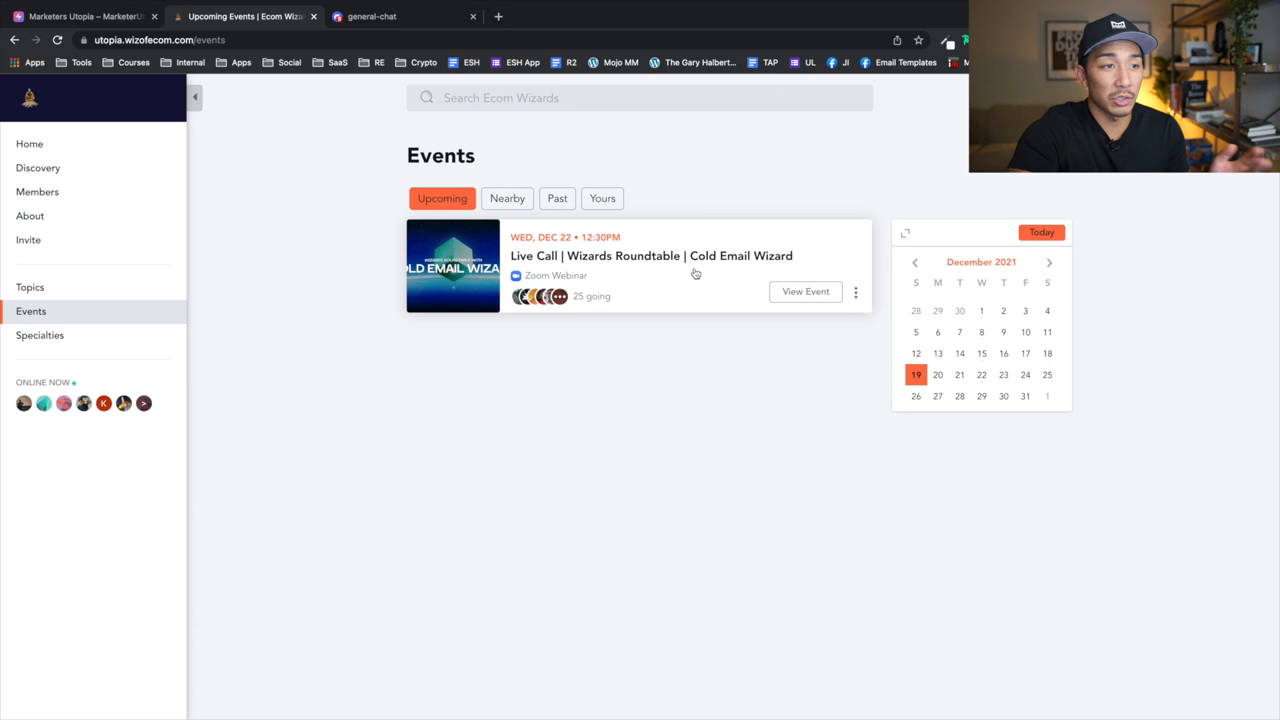
left_click(654, 255)
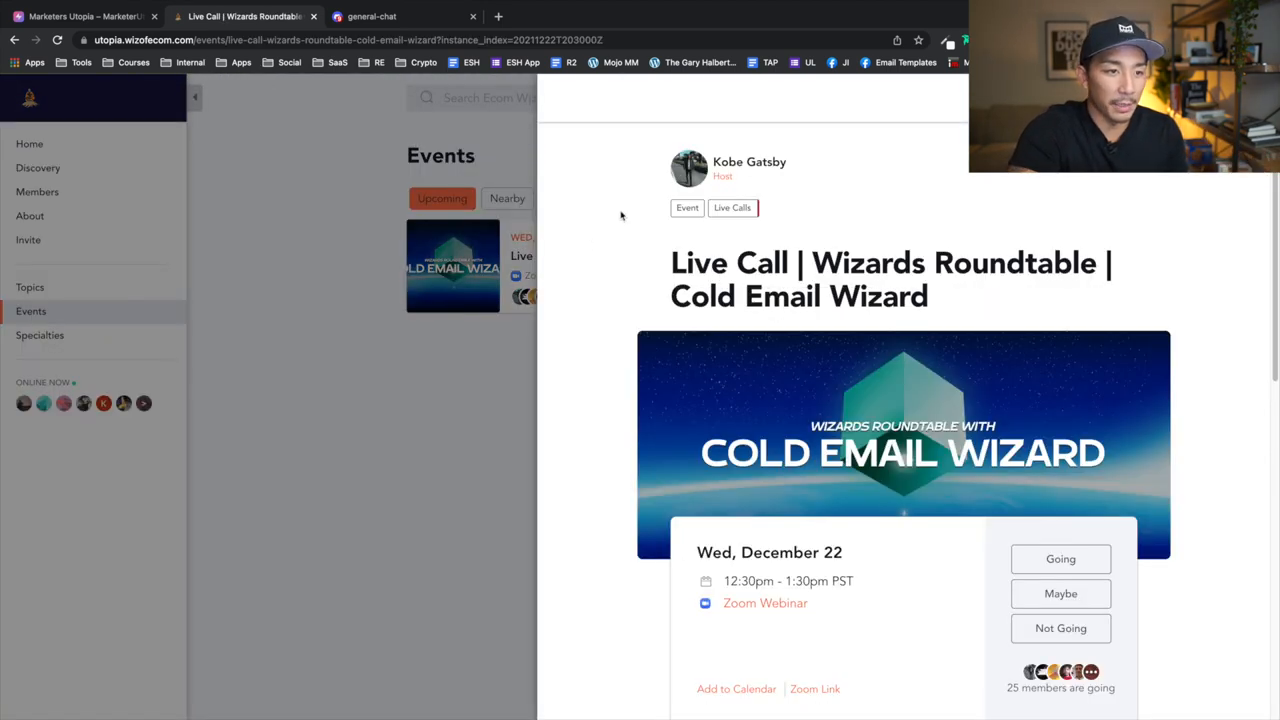
scroll("down", 3)
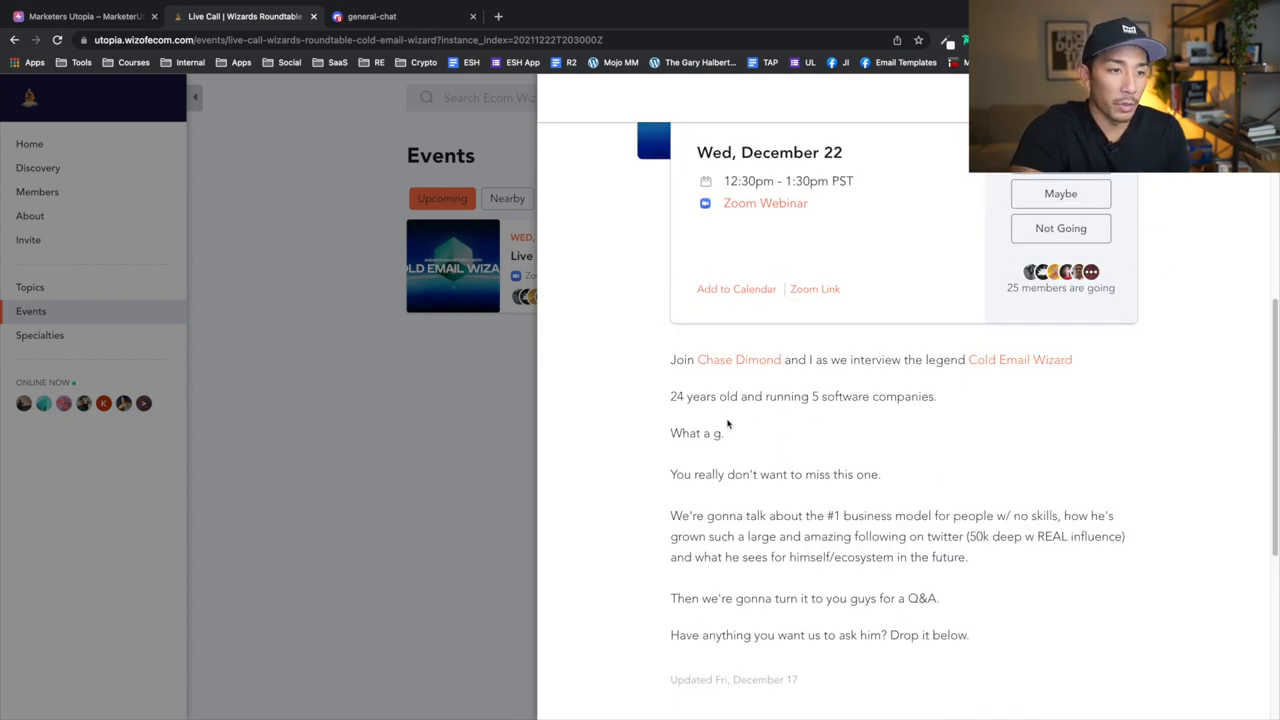
scroll("down", 3)
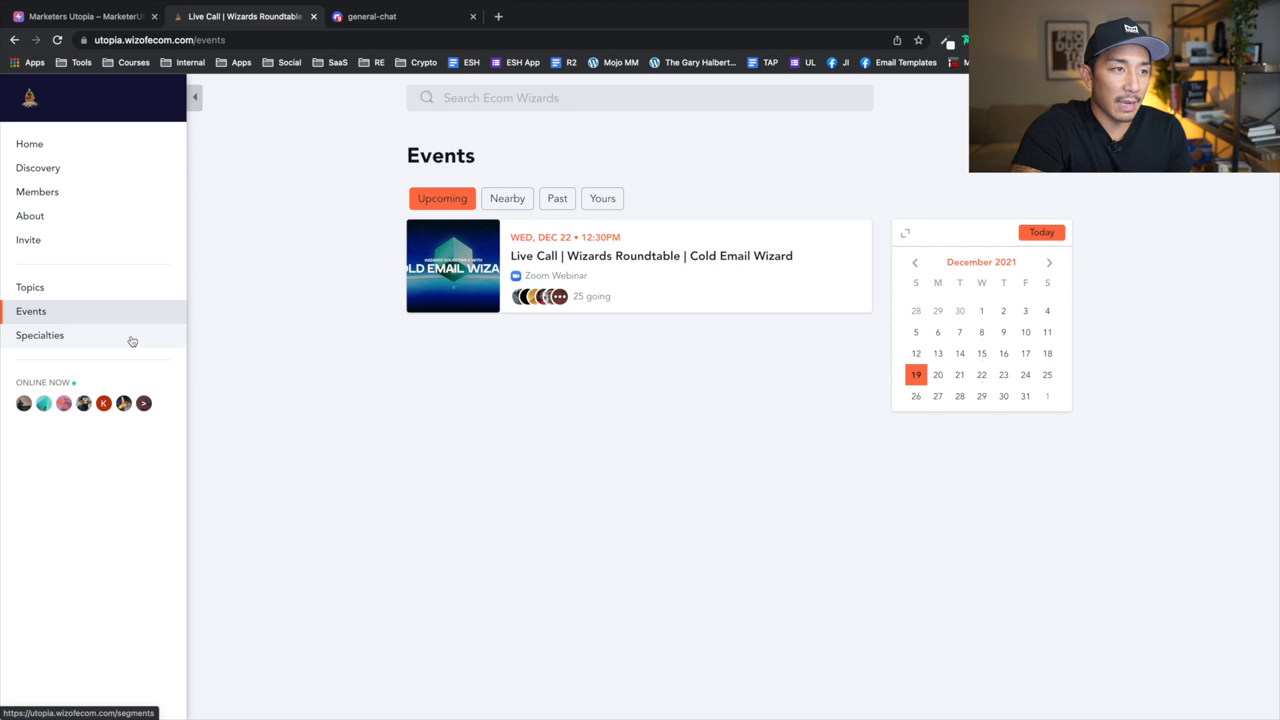
left_click(40, 335)
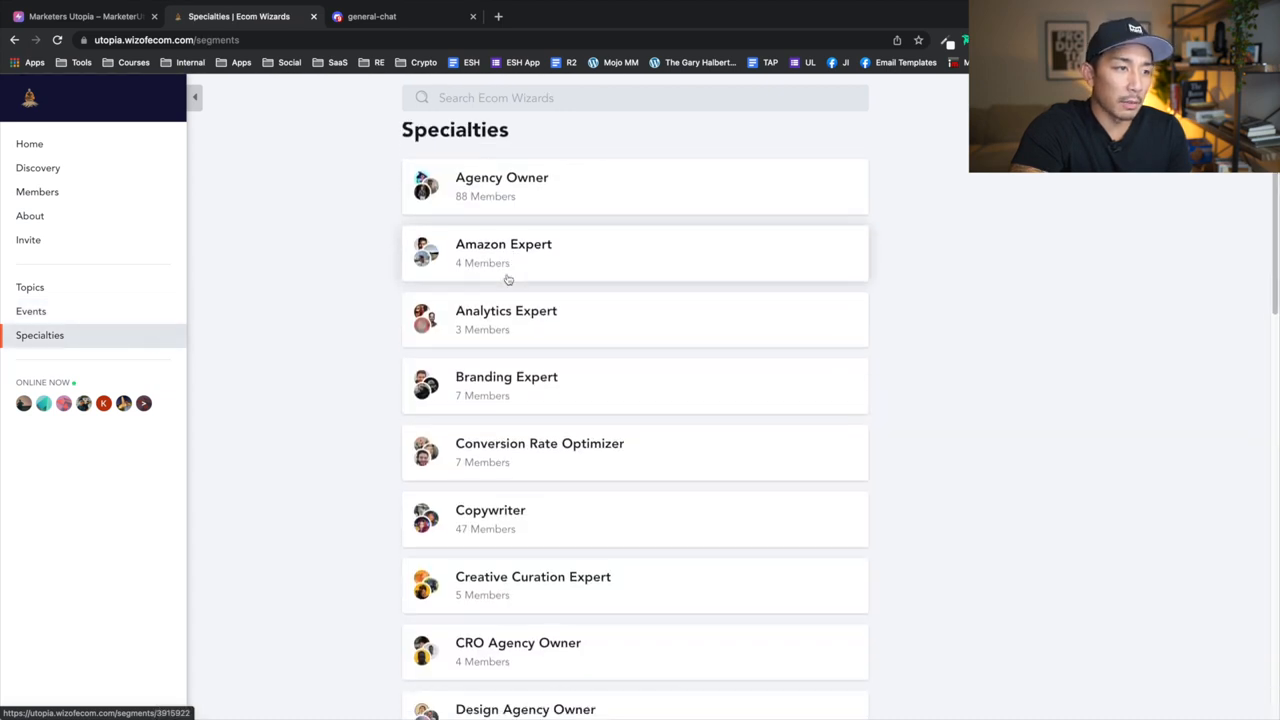
scroll("down", 3)
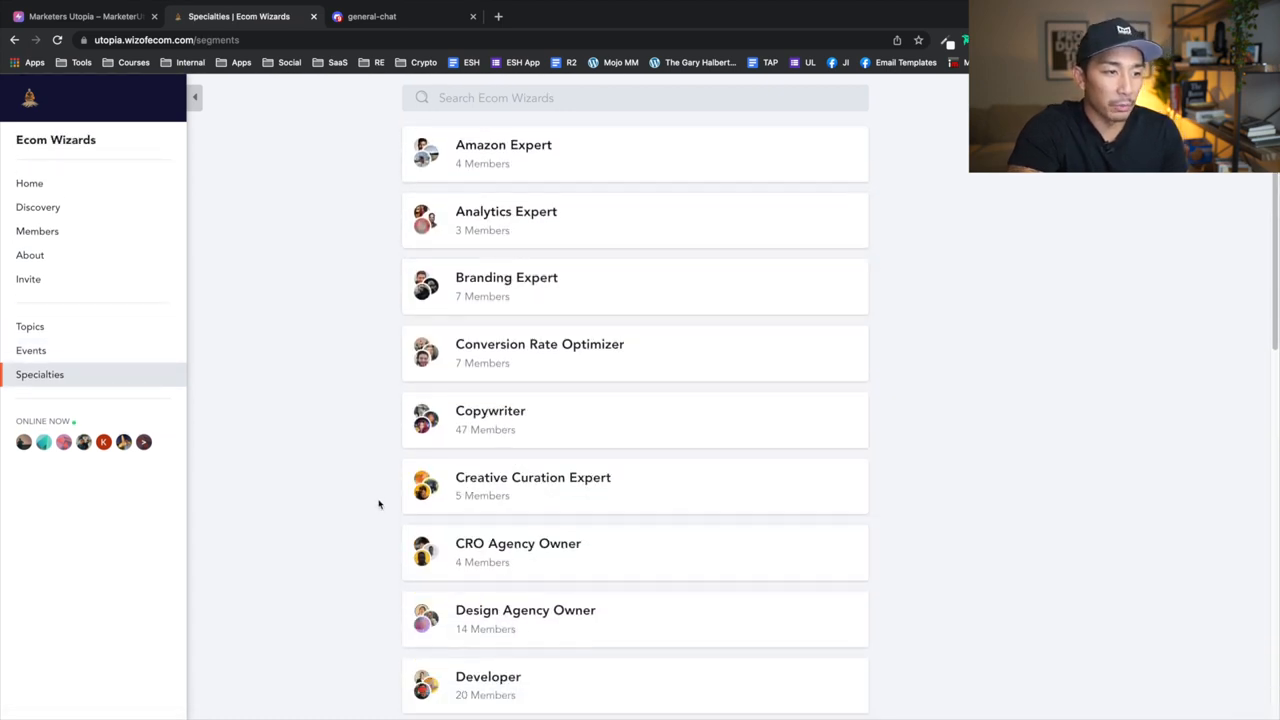
scroll("down", 3)
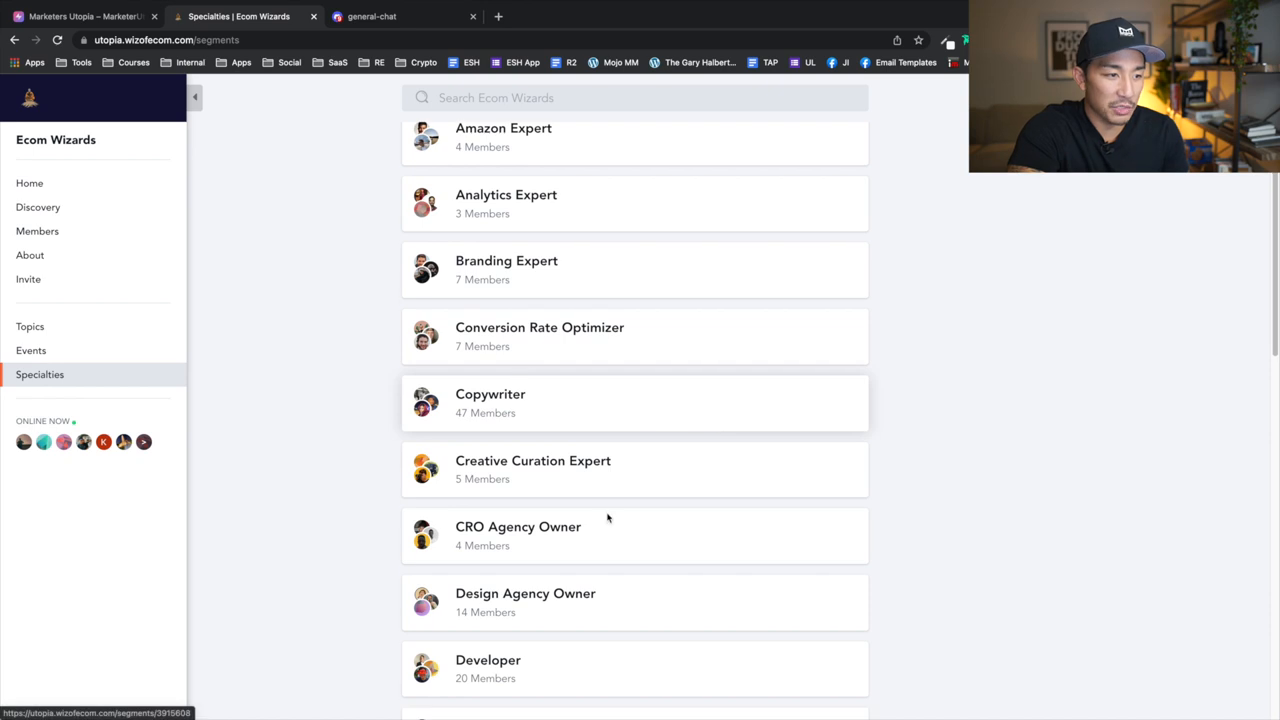
mouse_move(589, 669)
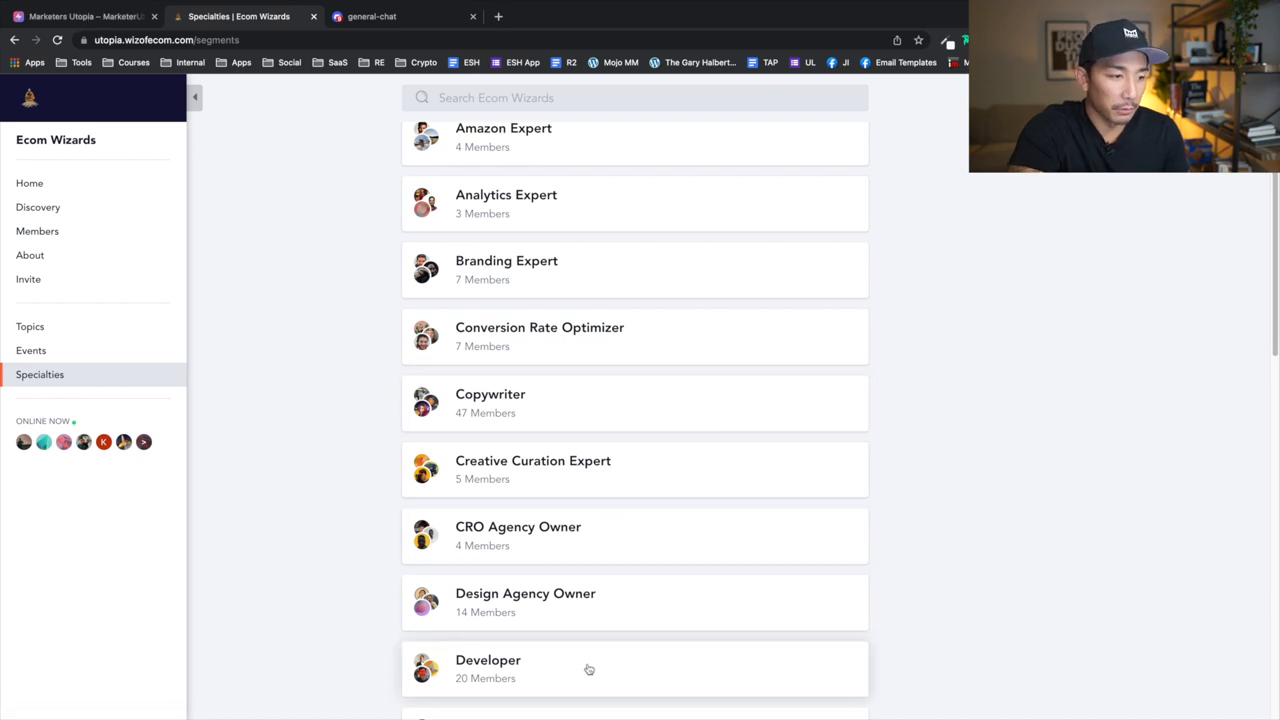
scroll("down", 3)
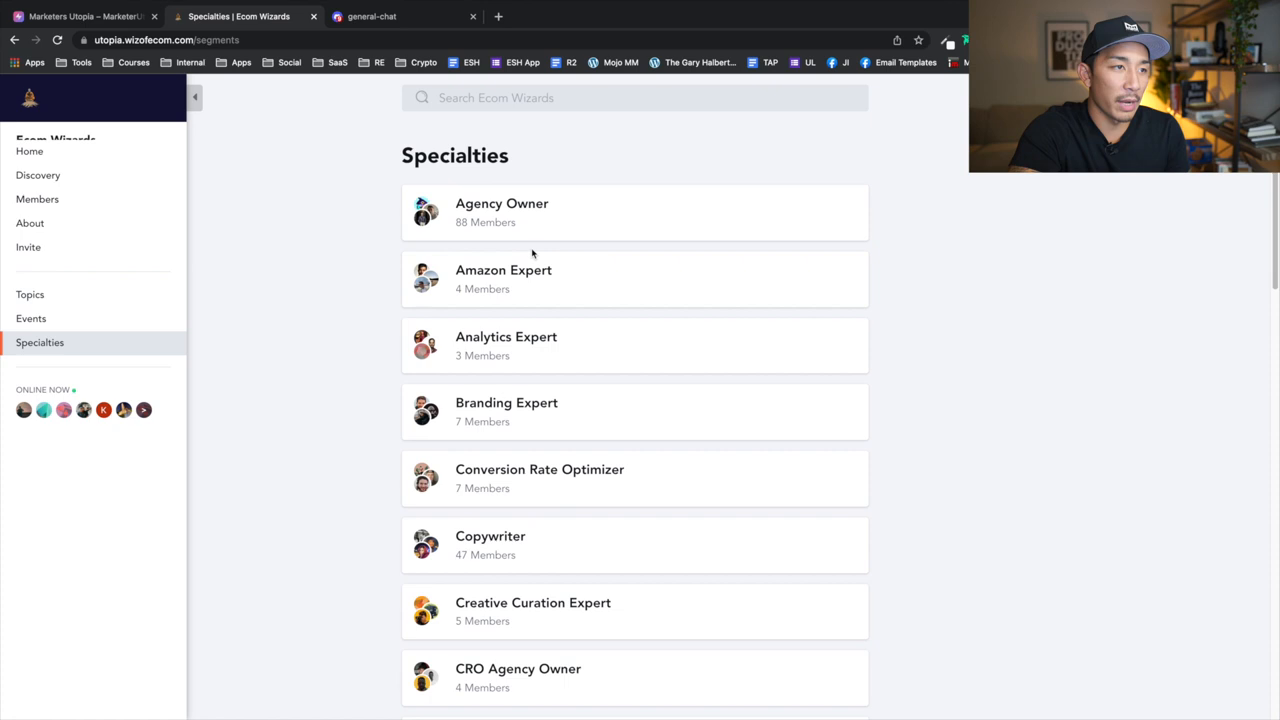
scroll("down", 3)
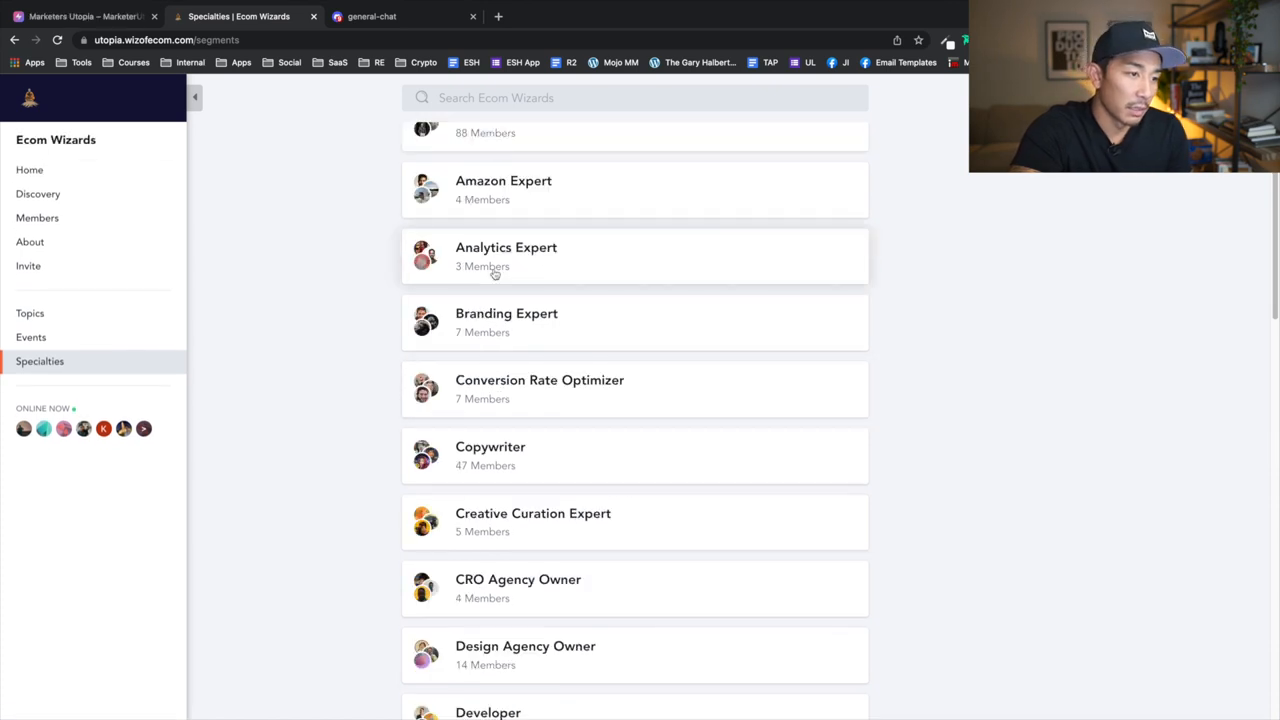
scroll("down", 3)
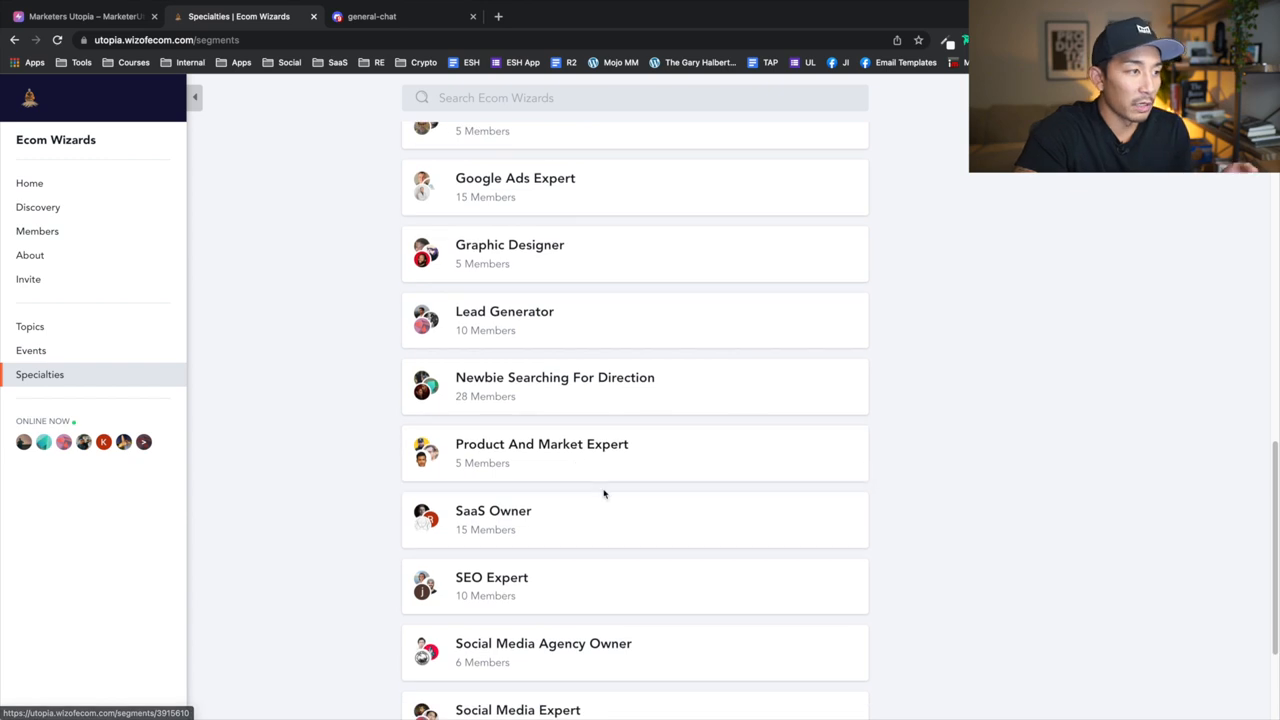
mouse_move(372, 224)
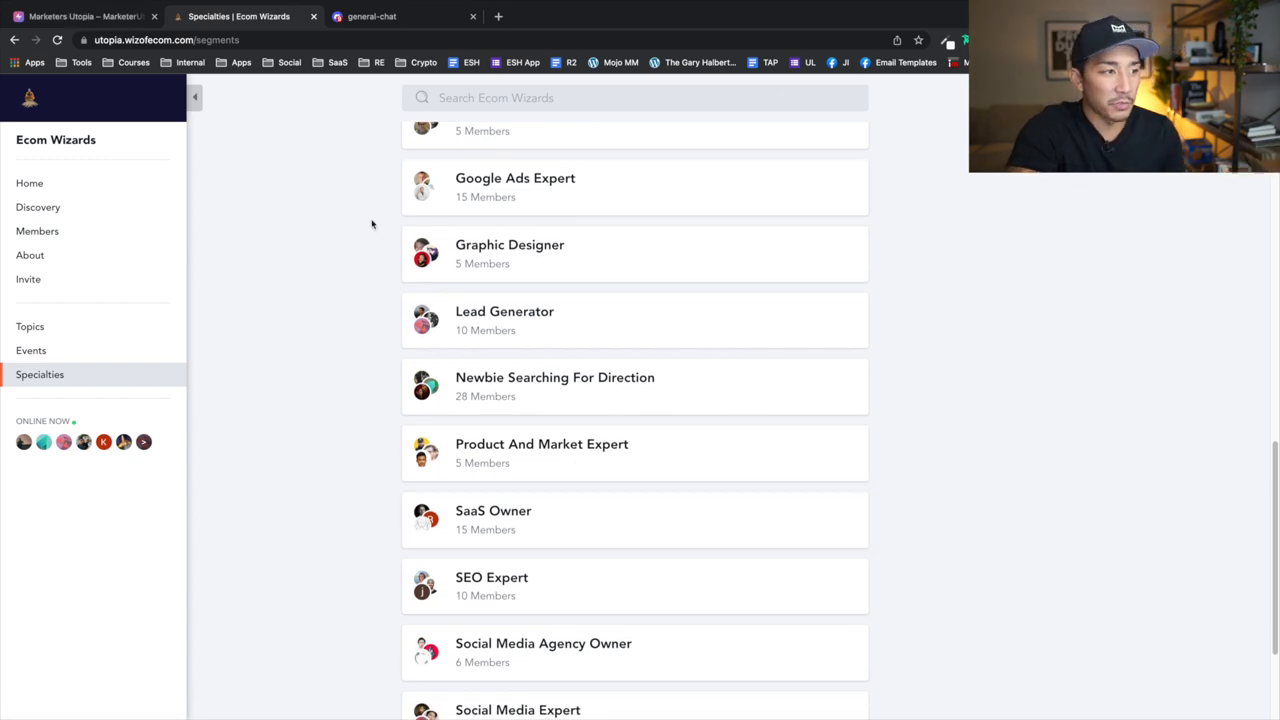
mouse_move(737, 564)
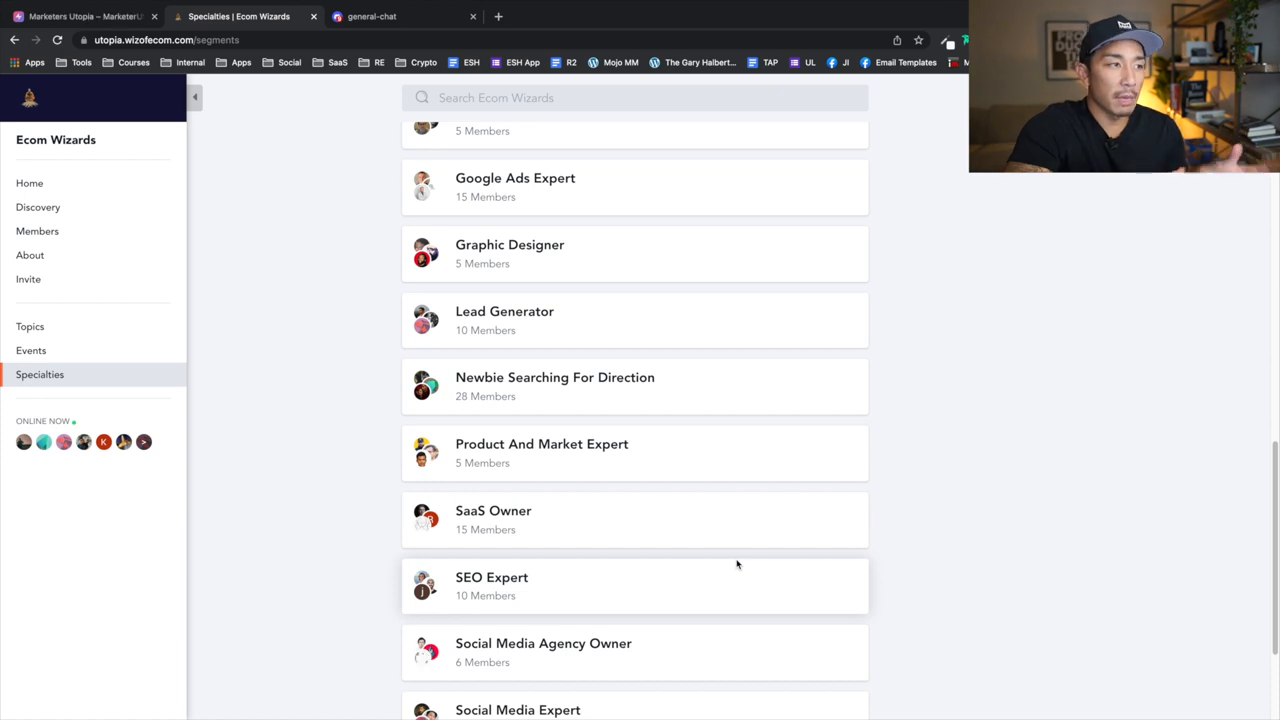
mouse_move(525, 247)
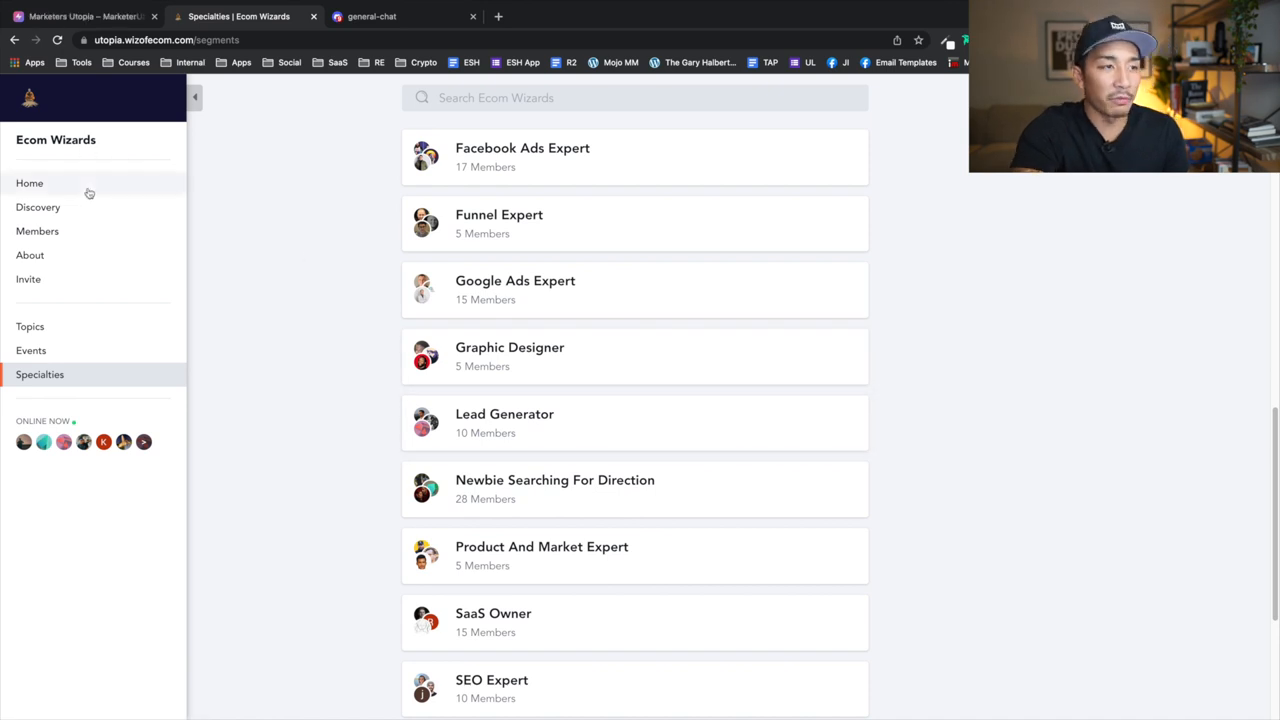
Go from Home through Discovery and Topics into Quests | Mastery Courses, scrolling to 6-Figures with LinkedIn.
left_click(30, 183)
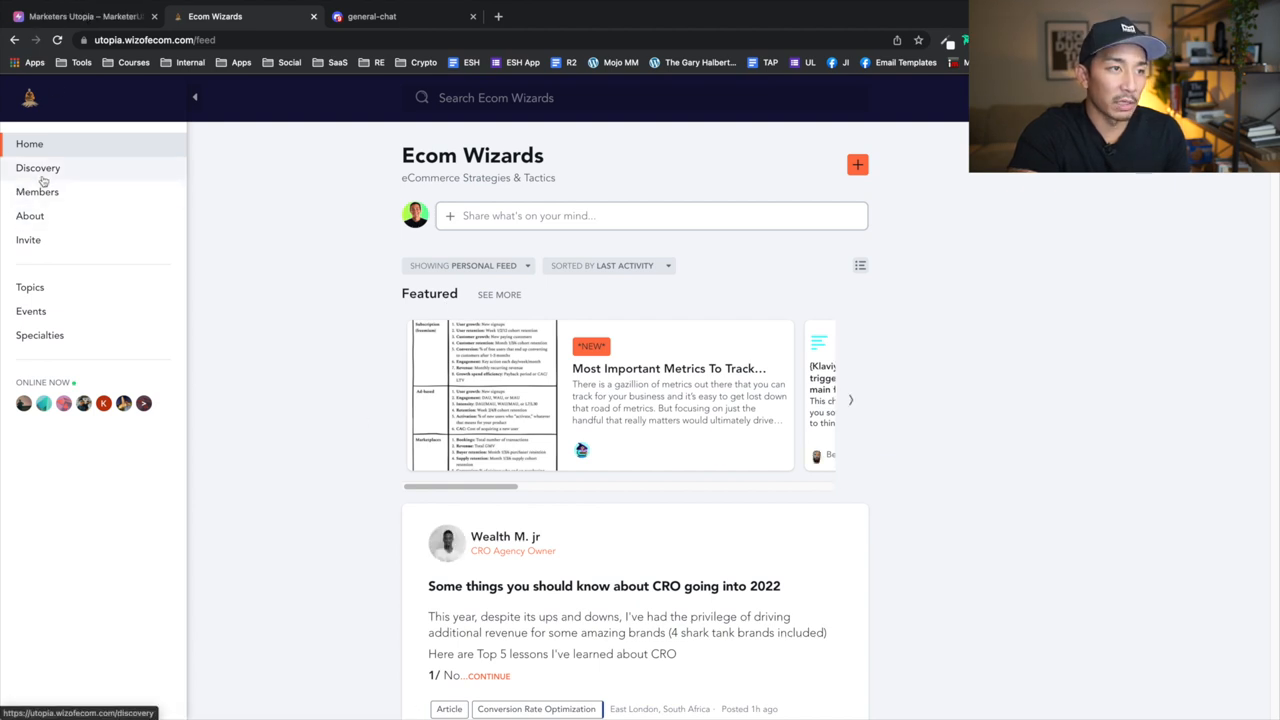
left_click(38, 167)
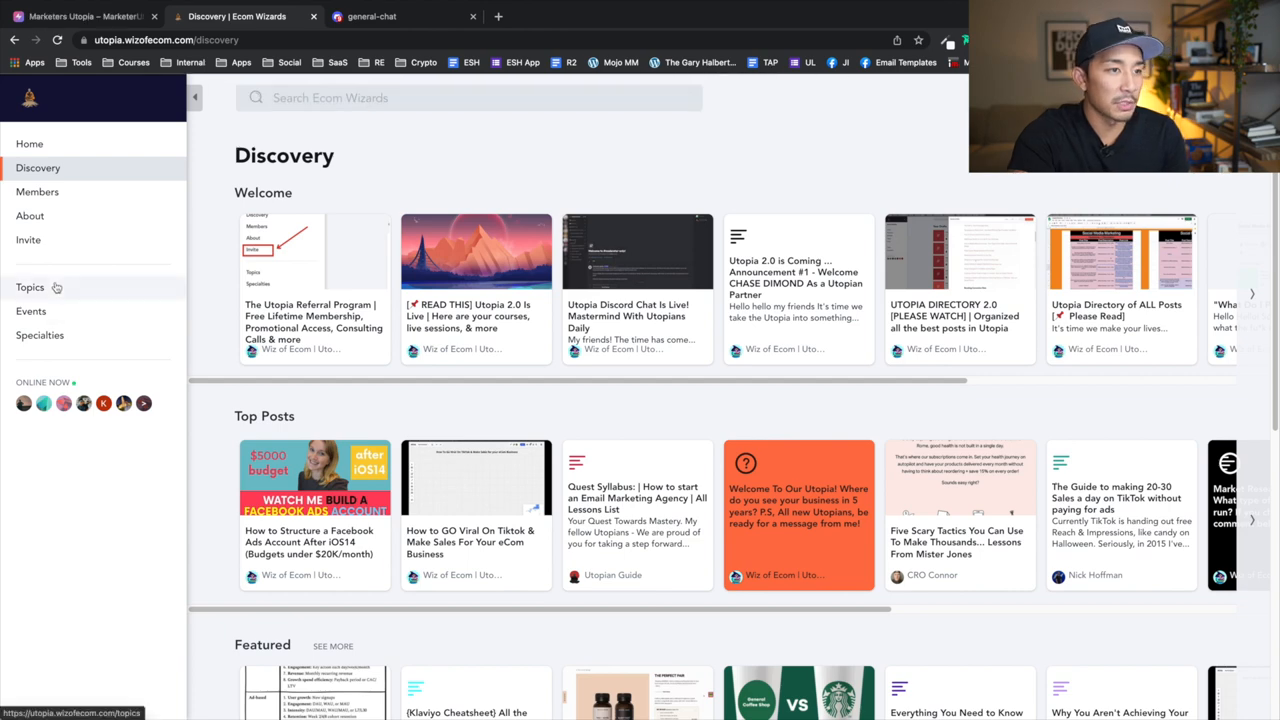
left_click(30, 287)
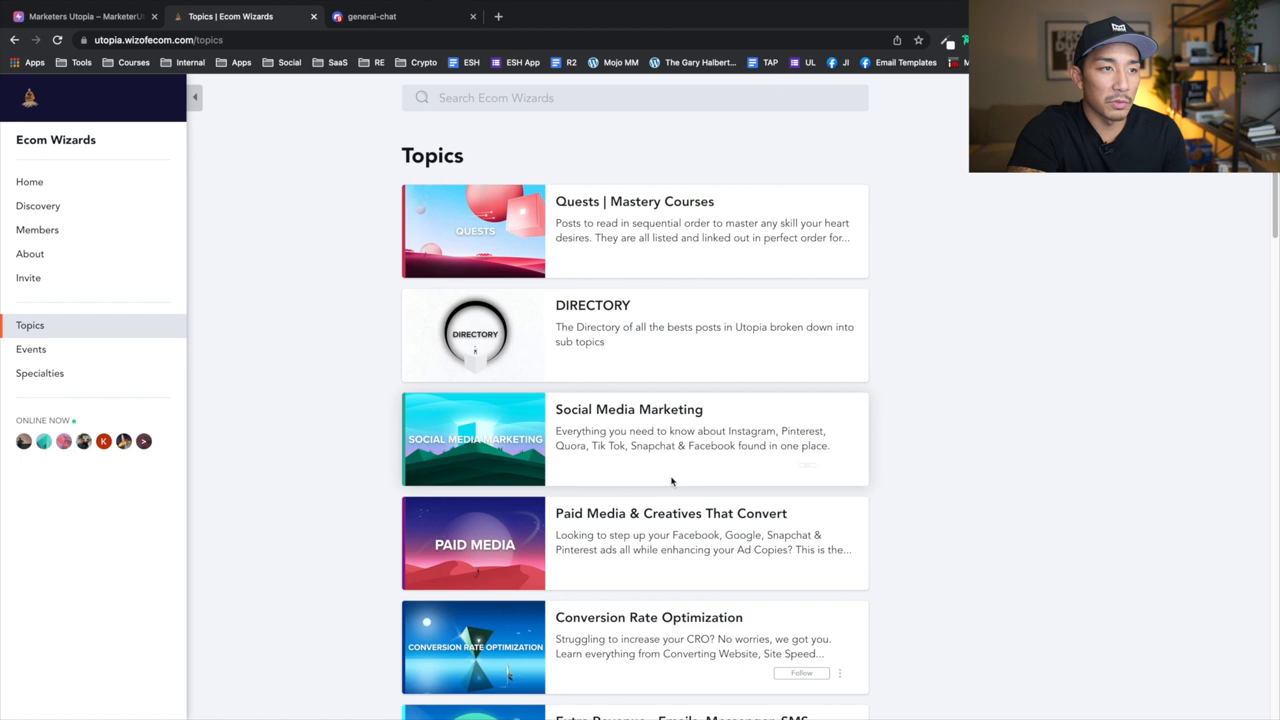
left_click(622, 201)
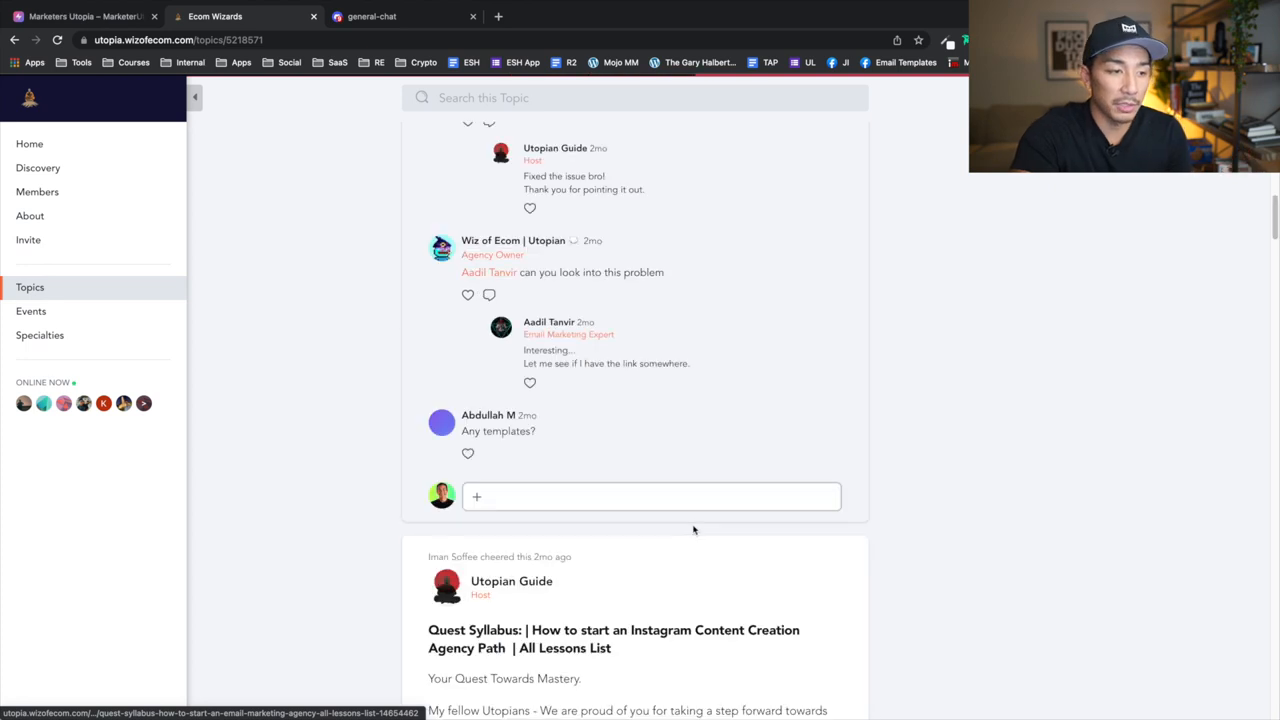
scroll("down", 3)
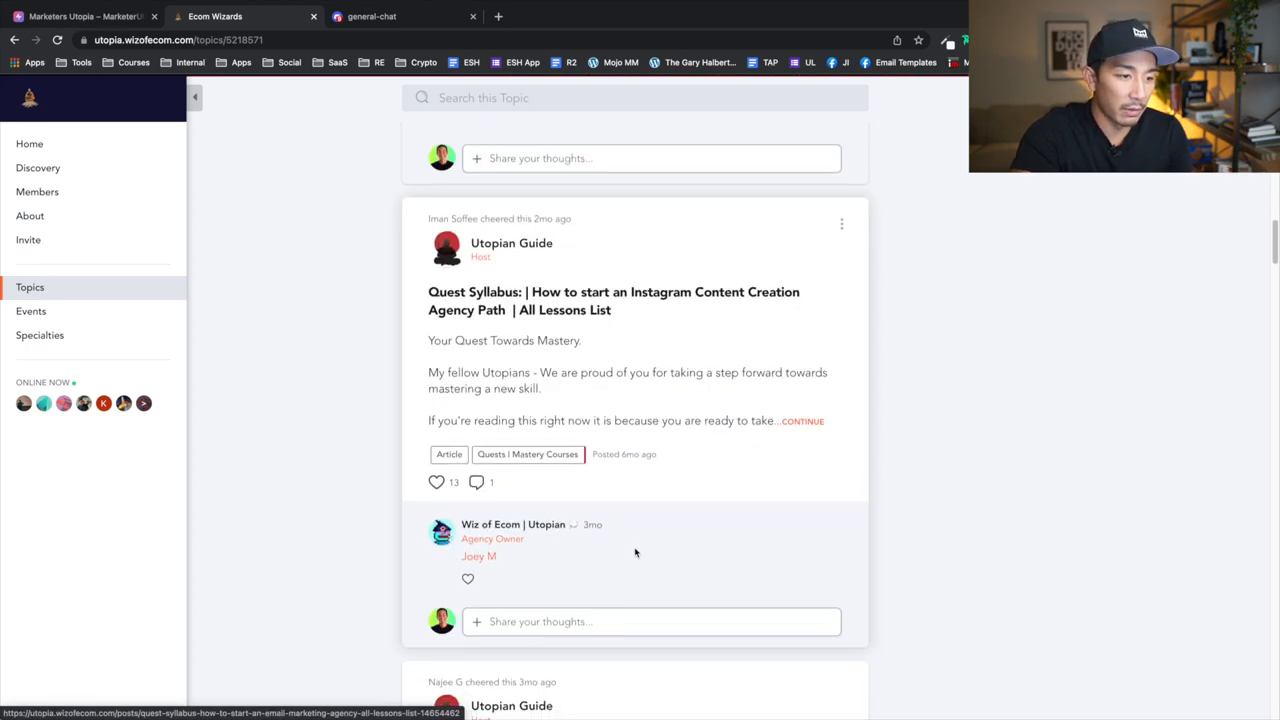
scroll("down", 3)
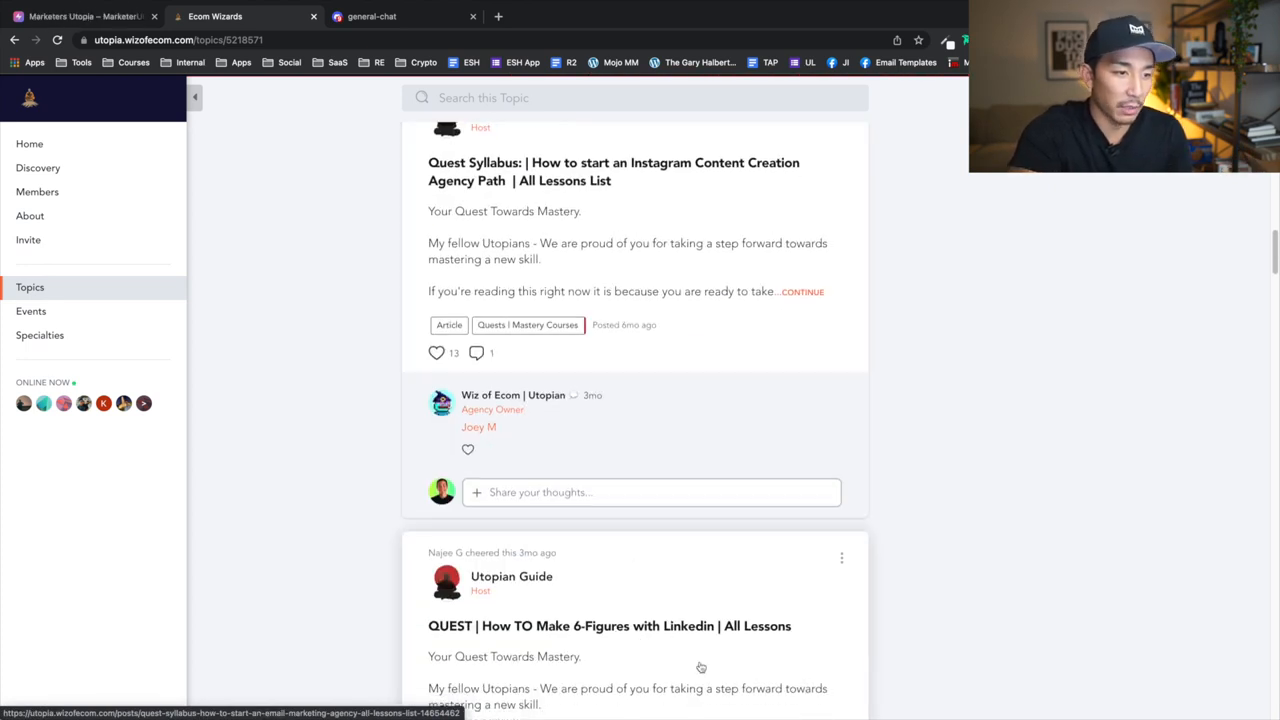
scroll("down", 3)
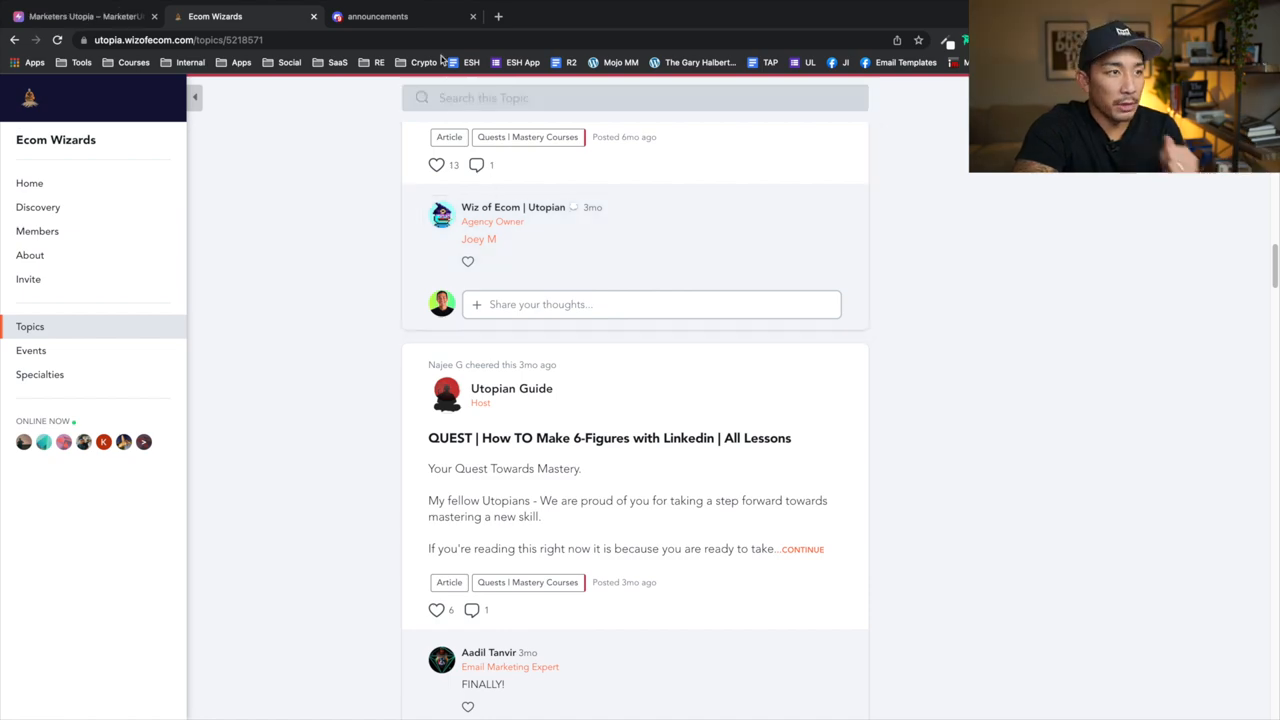
In The Utopia server, browse announcements, product-discounts and template-library, ending on general-chat.
left_click(385, 16)
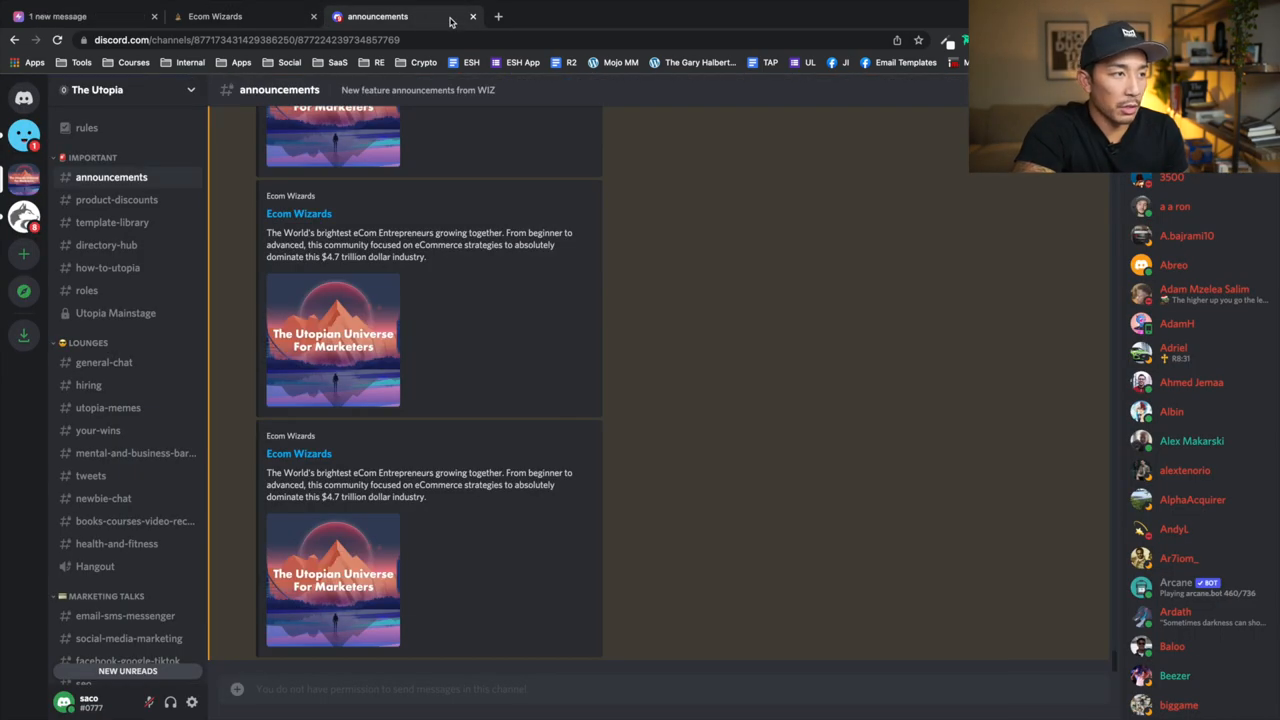
scroll("up", 3)
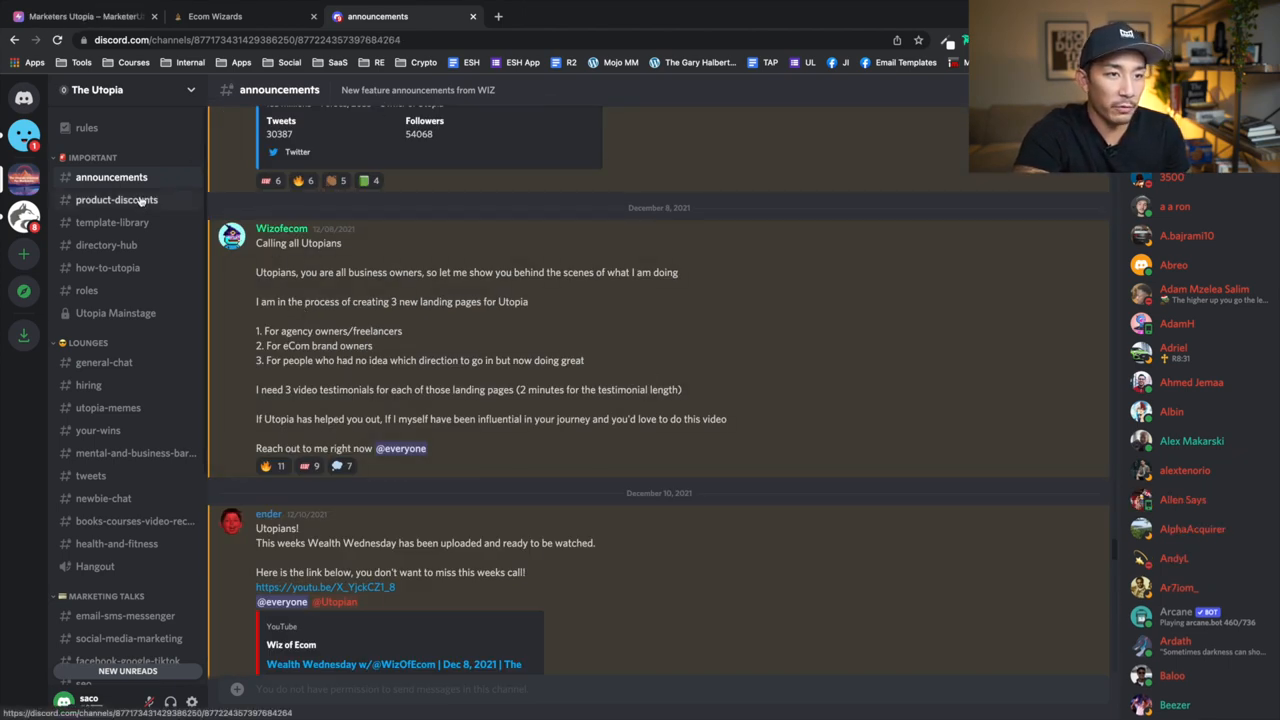
left_click(116, 199)
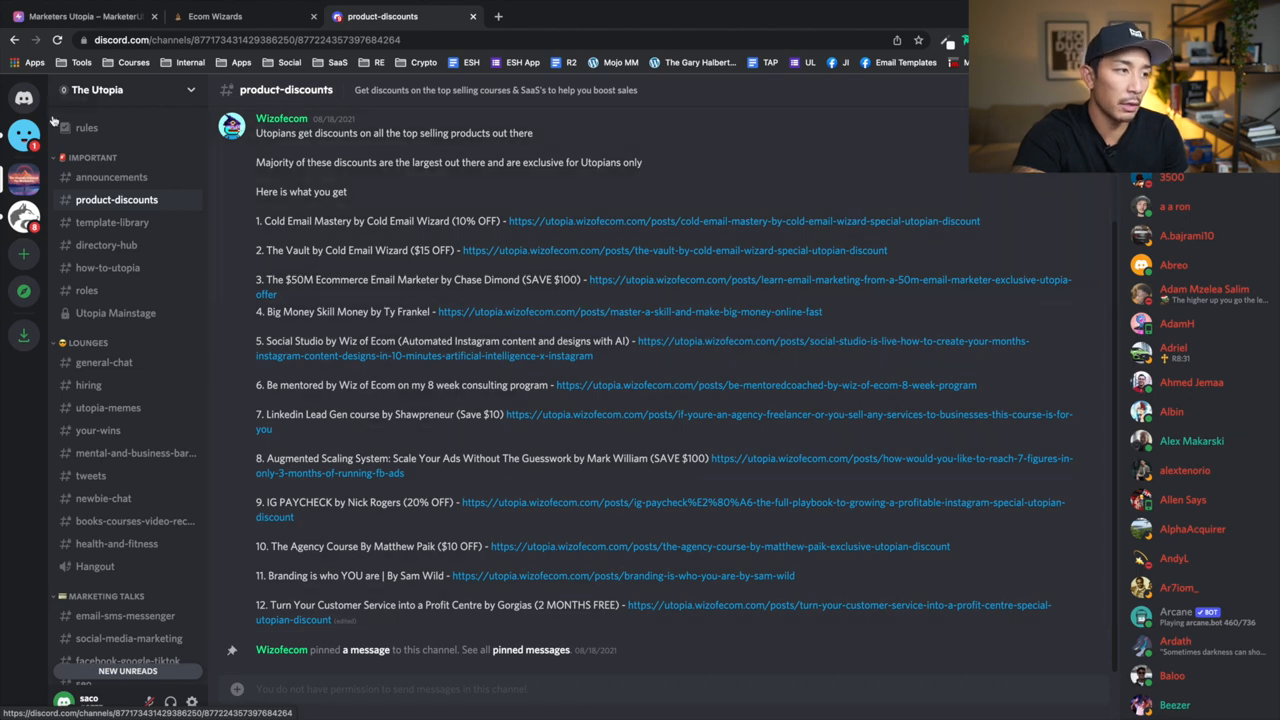
left_click(112, 222)
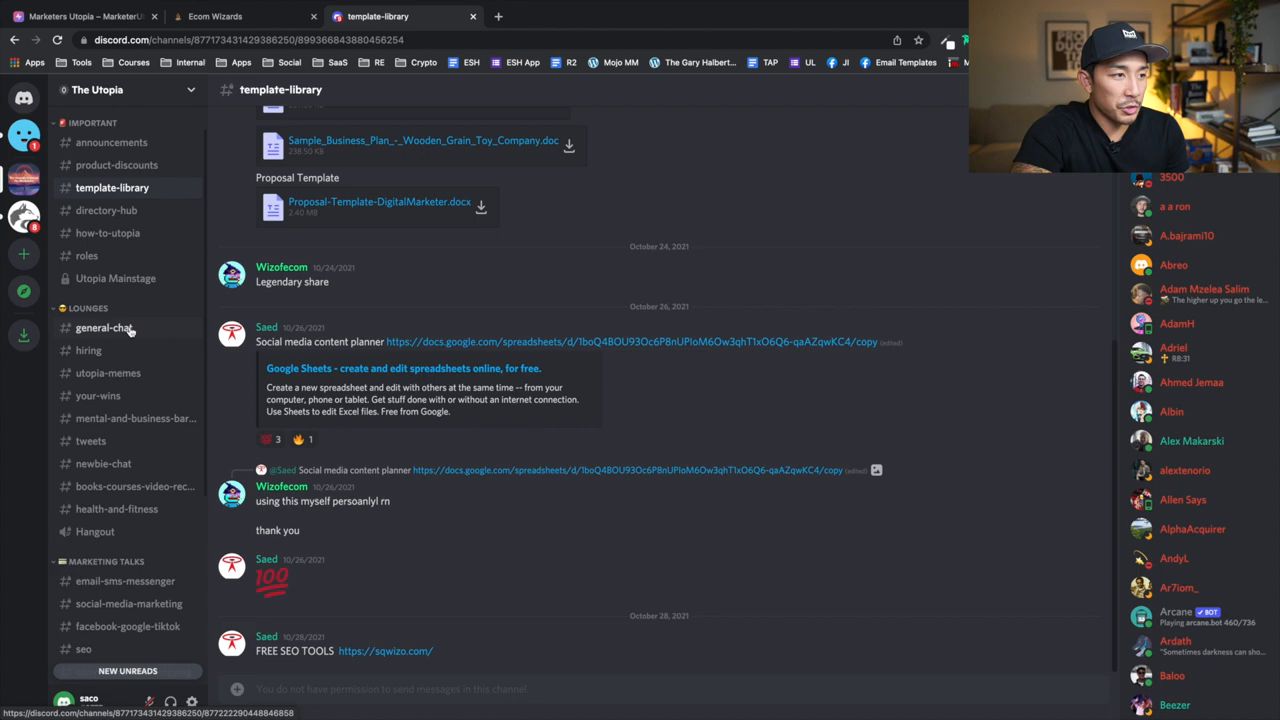
left_click(104, 327)
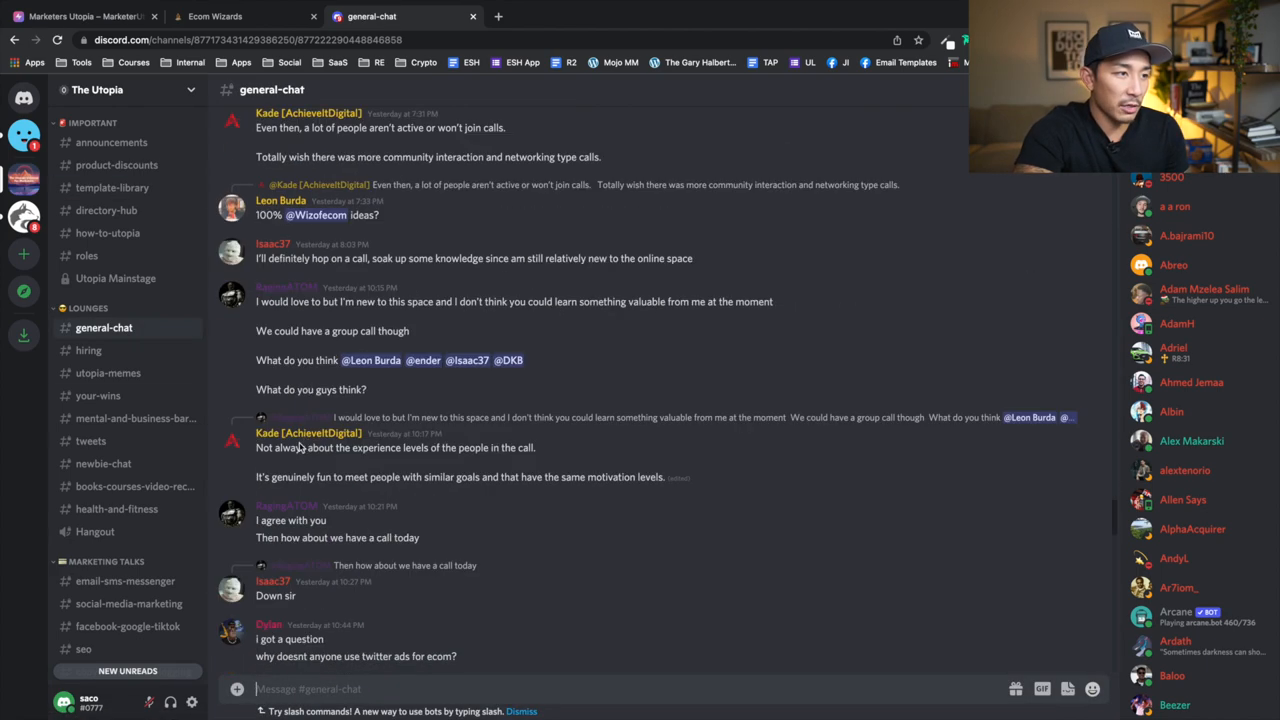
scroll("down", 3)
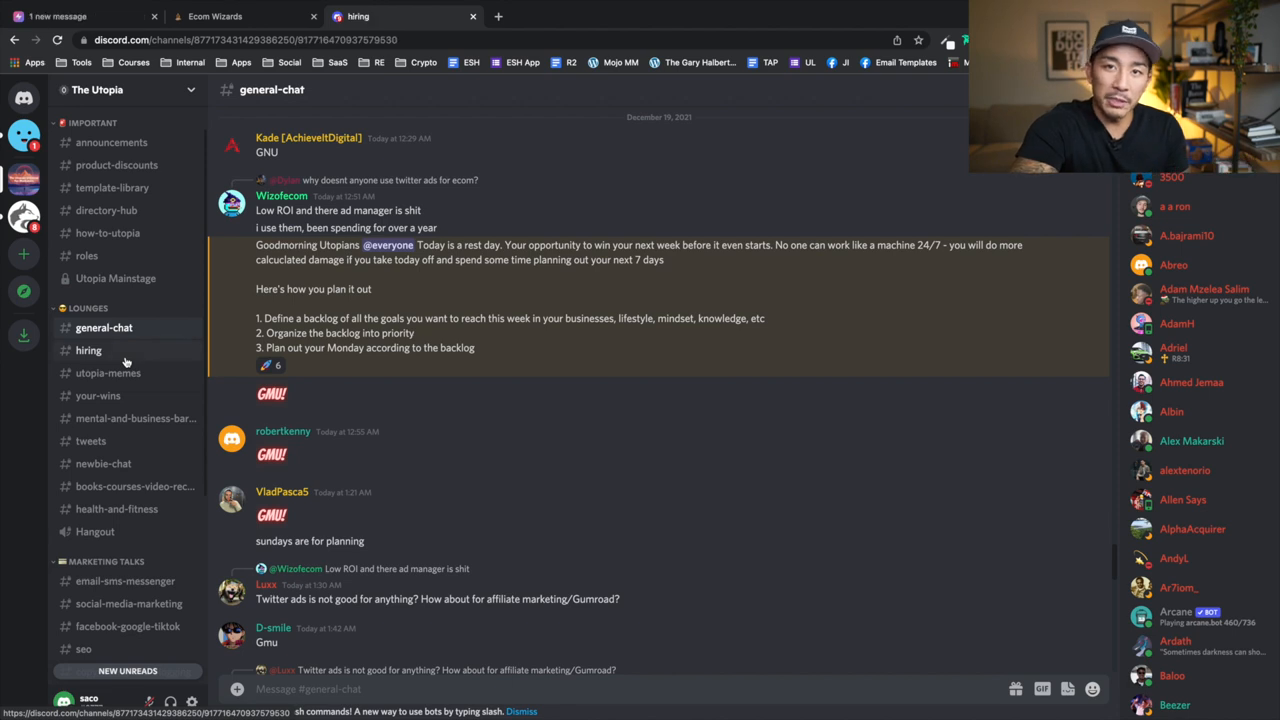
Browse the hiring and email-sms-messenger channels, ending on design-feedback.
left_click(88, 350)
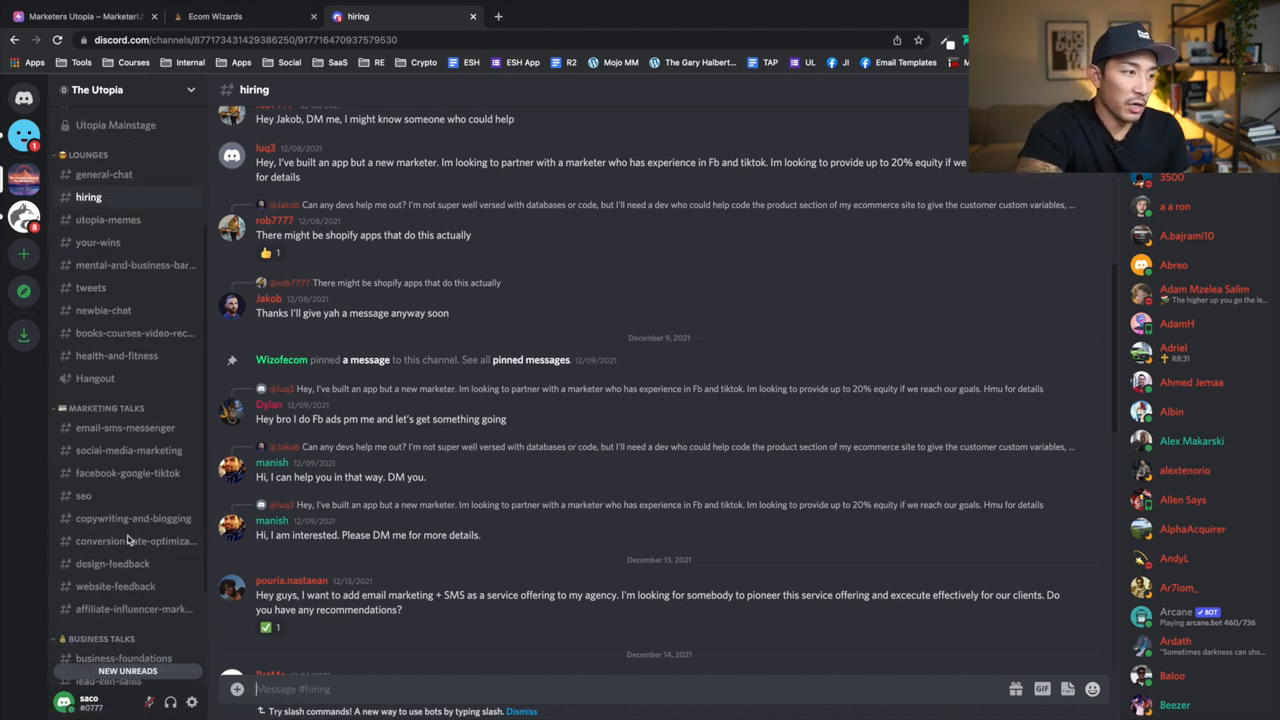
mouse_move(106, 434)
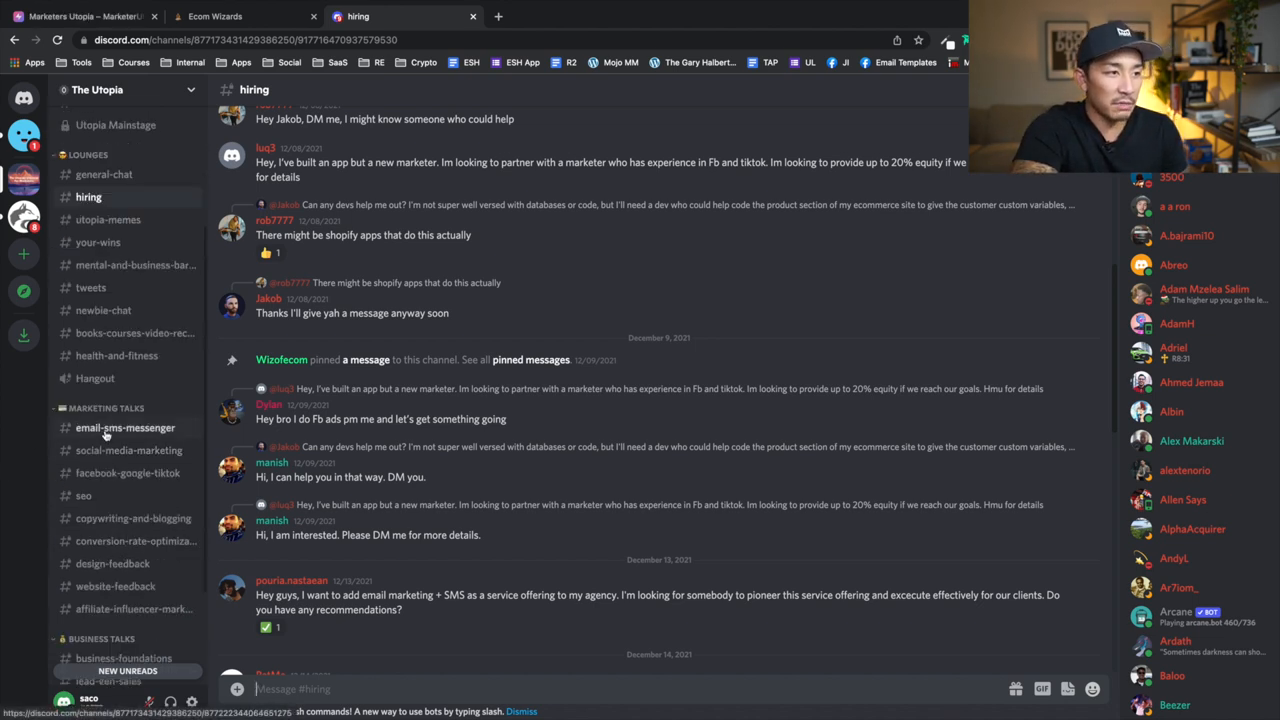
left_click(124, 428)
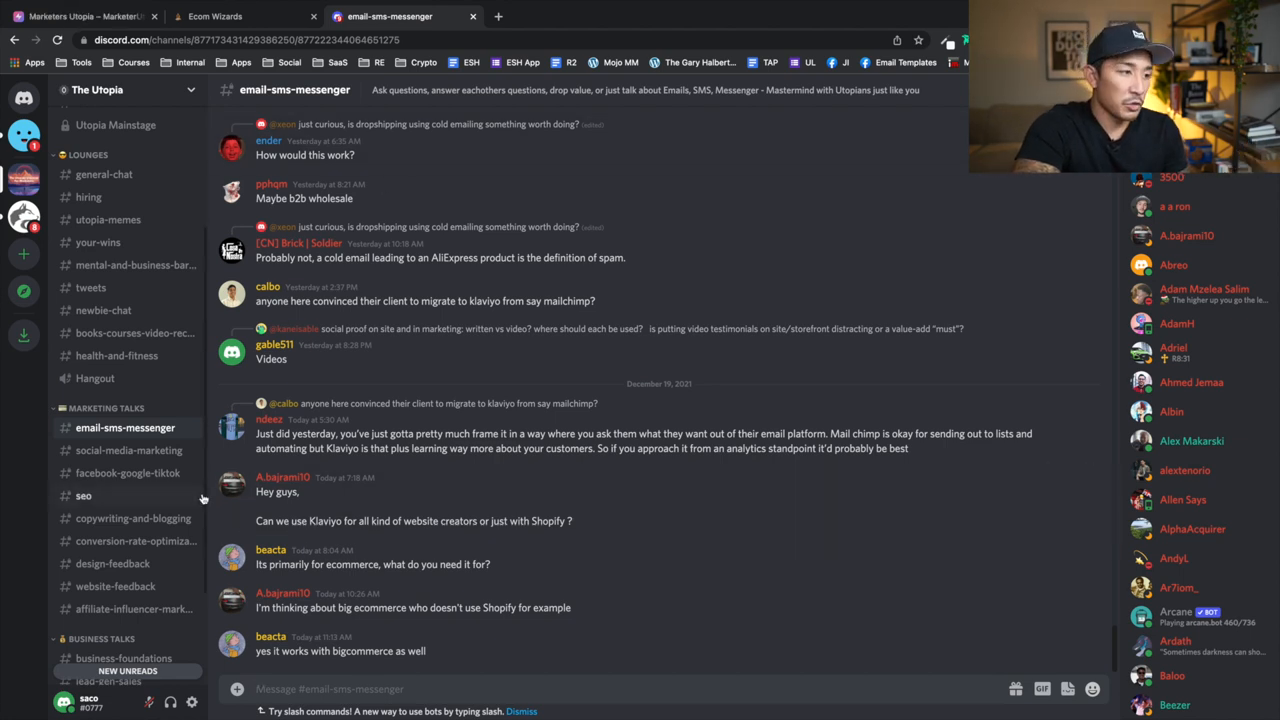
mouse_move(135, 545)
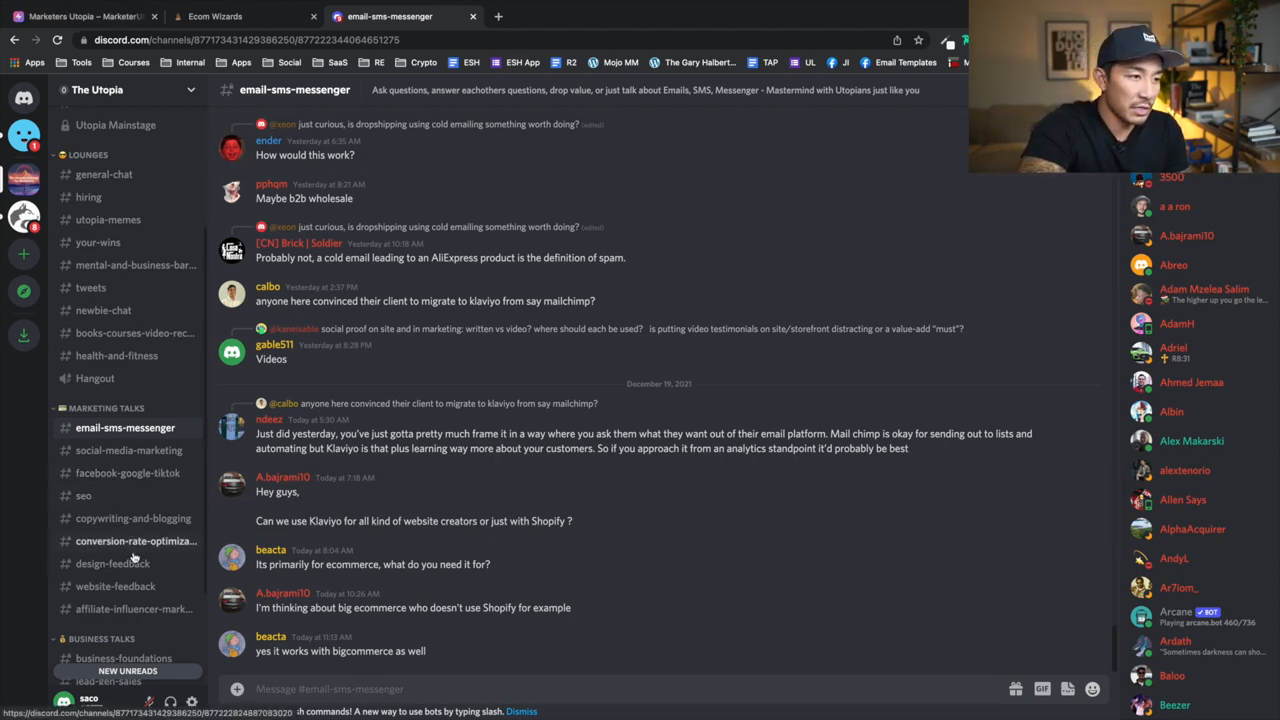
left_click(111, 563)
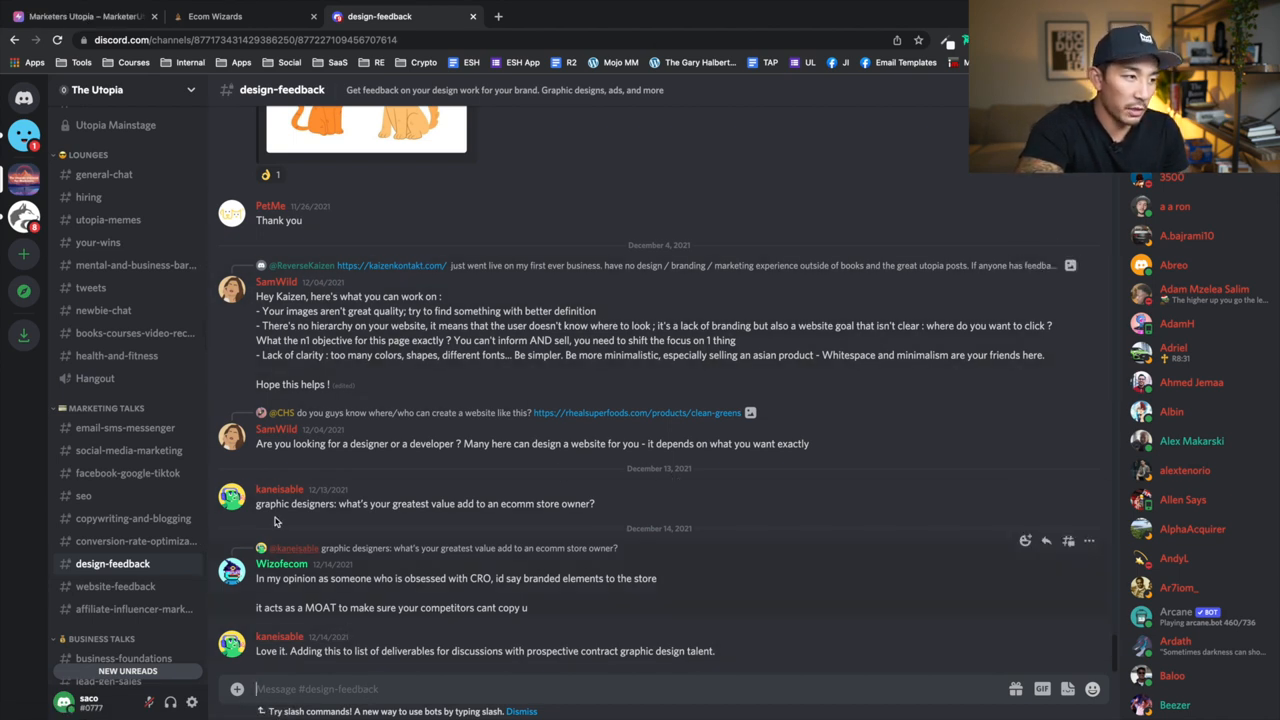
mouse_move(145, 473)
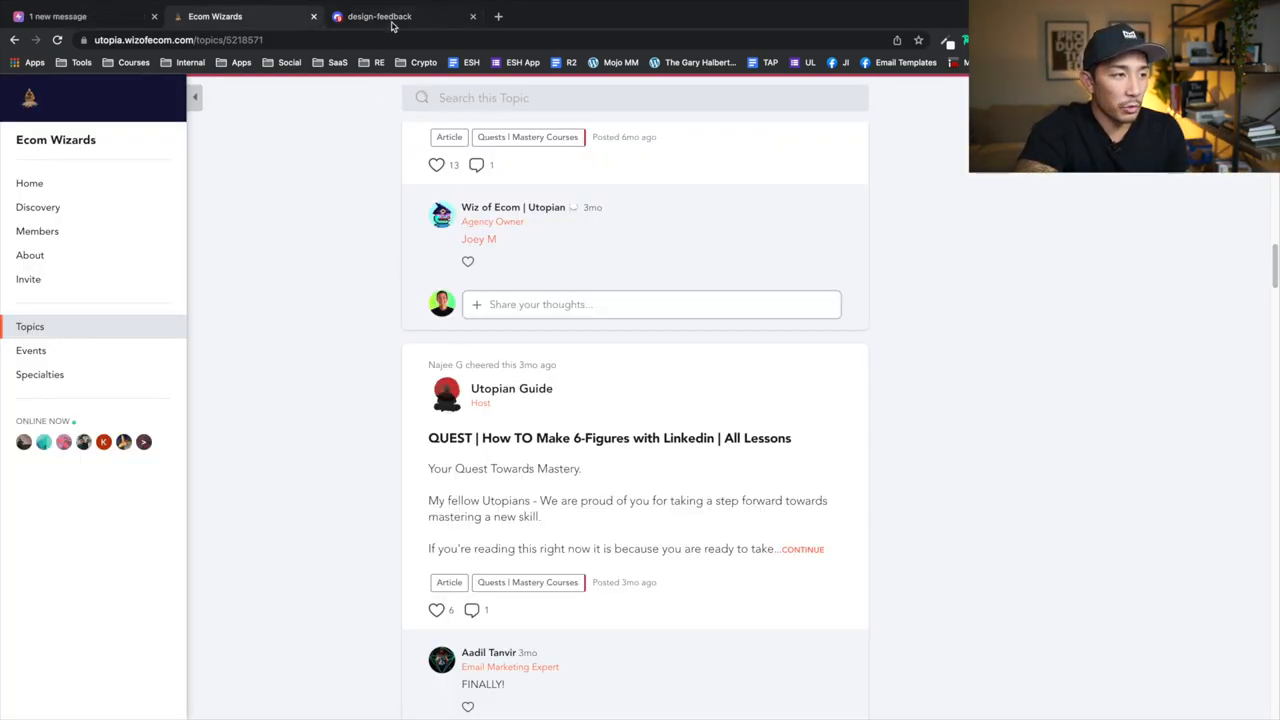
left_click(400, 16)
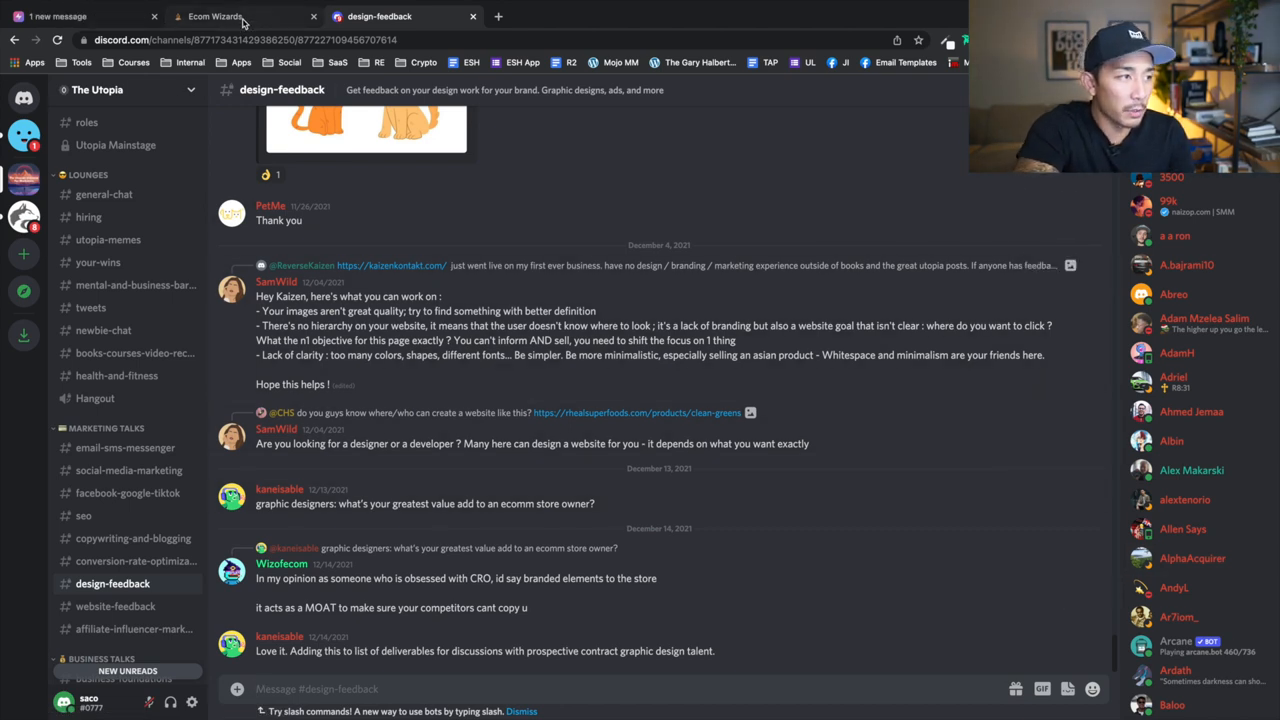
left_click(230, 16)
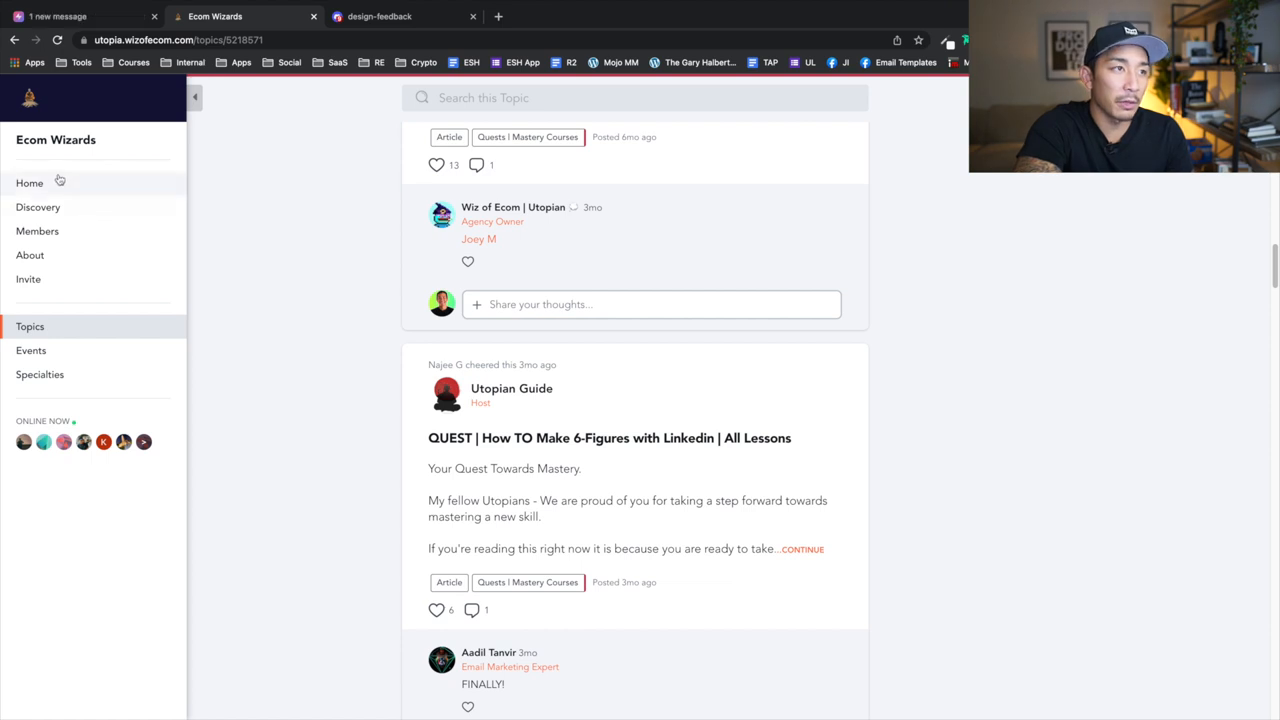